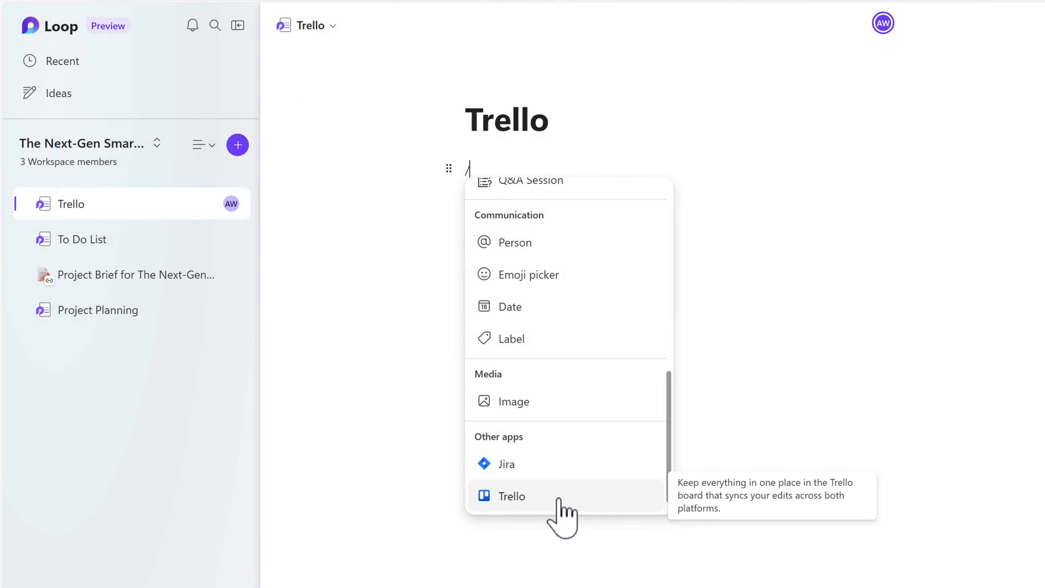
# Embed a Trello board in the Trello page before heading back to the home screen.
pyautogui.click(512, 496)
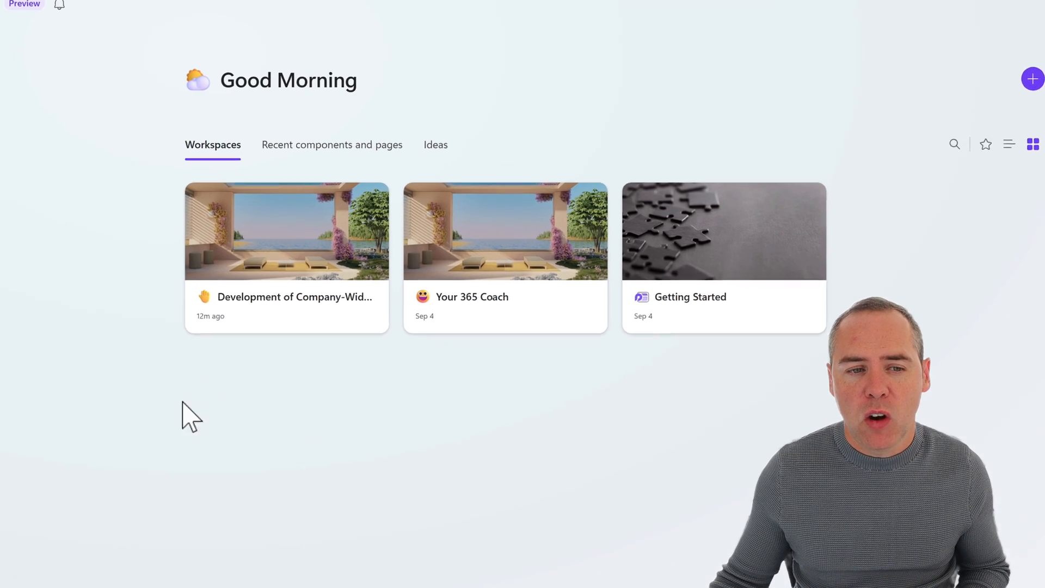
# Start a new page under the Ideas section so its template choices appear.
pyautogui.click(435, 145)
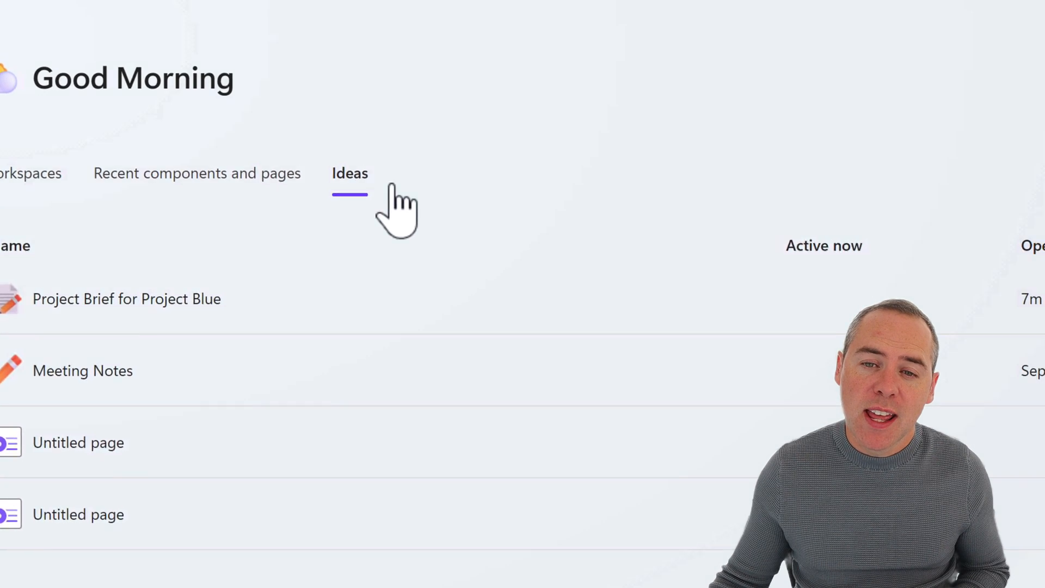
pyautogui.moveTo(790, 100)
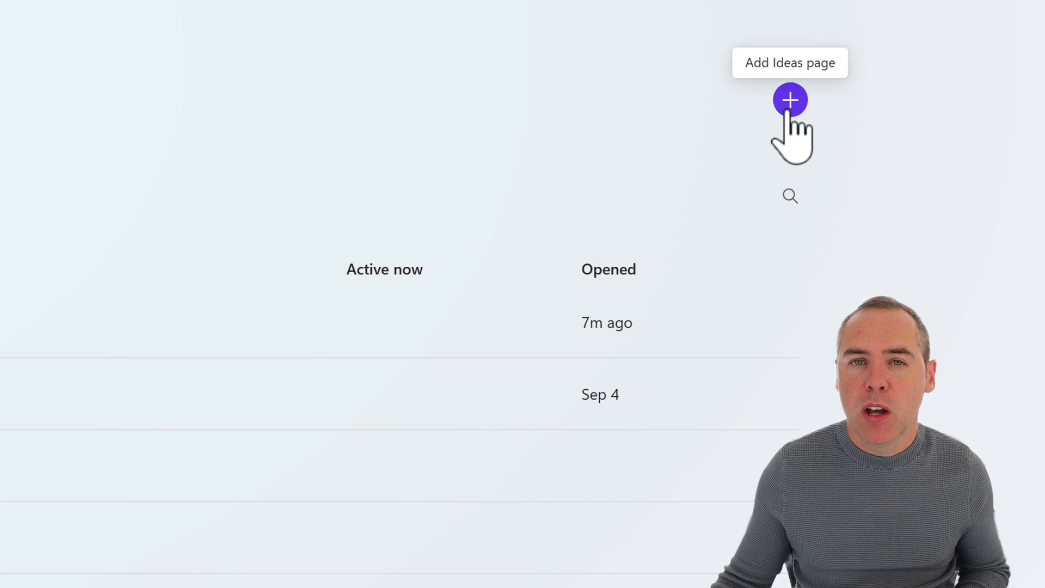
pyautogui.click(790, 99)
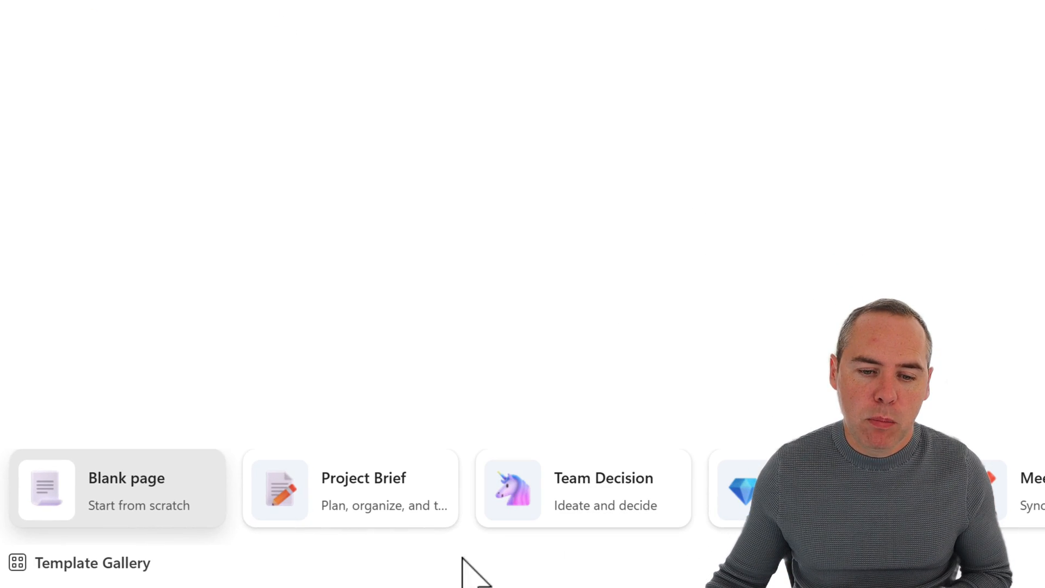
pyautogui.moveTo(383, 533)
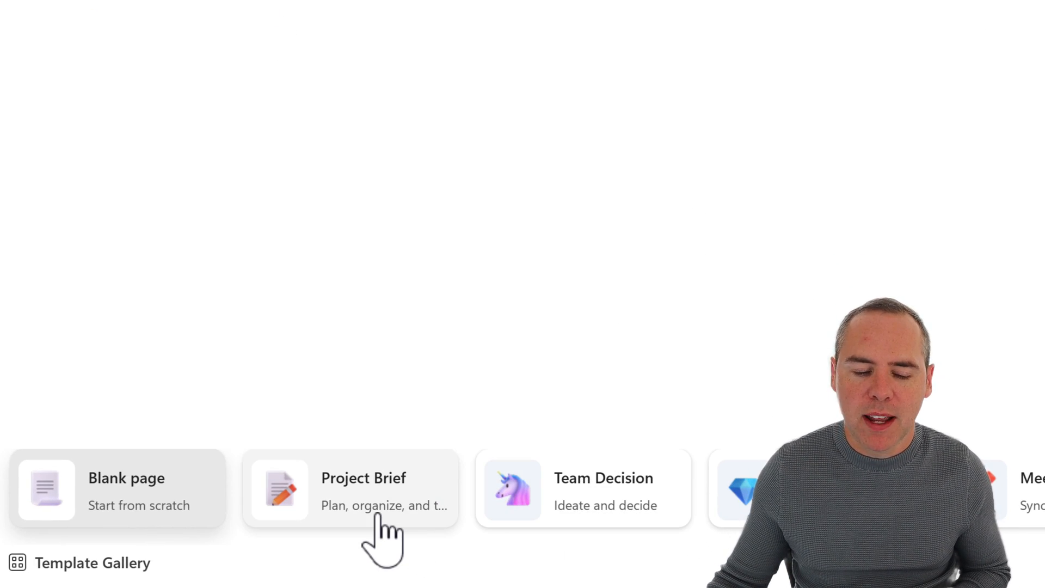
# Apply the Project Brief template and review its Overview, Goals, Team members and deliverables sections.
pyautogui.click(363, 476)
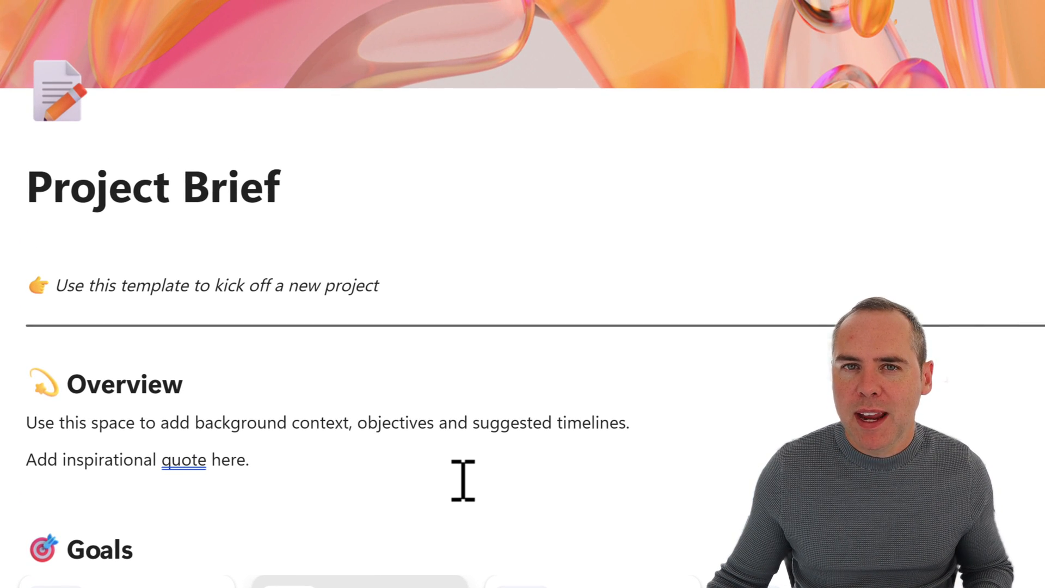
pyautogui.scroll(-3)
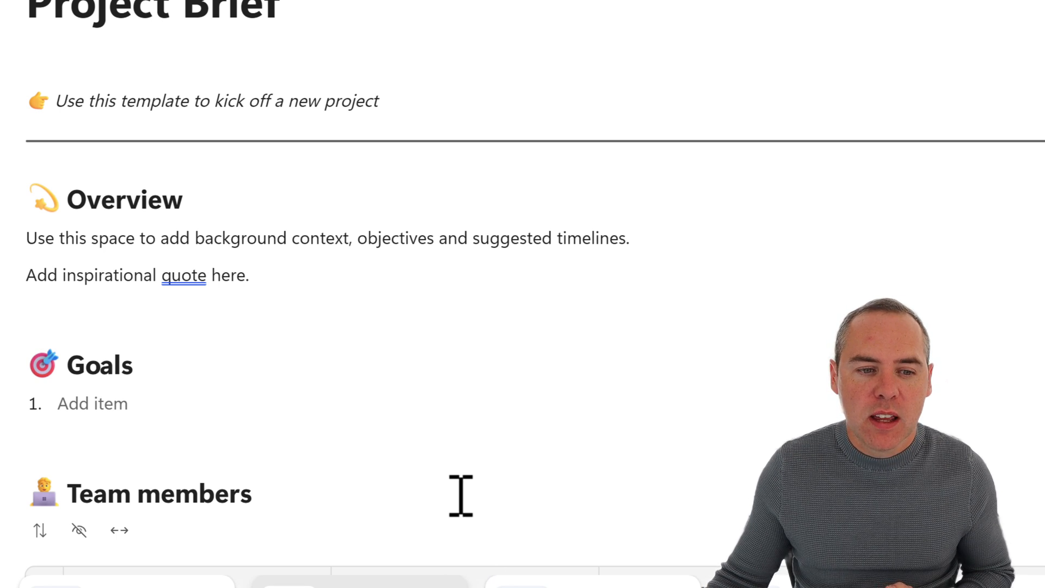
pyautogui.scroll(-3)
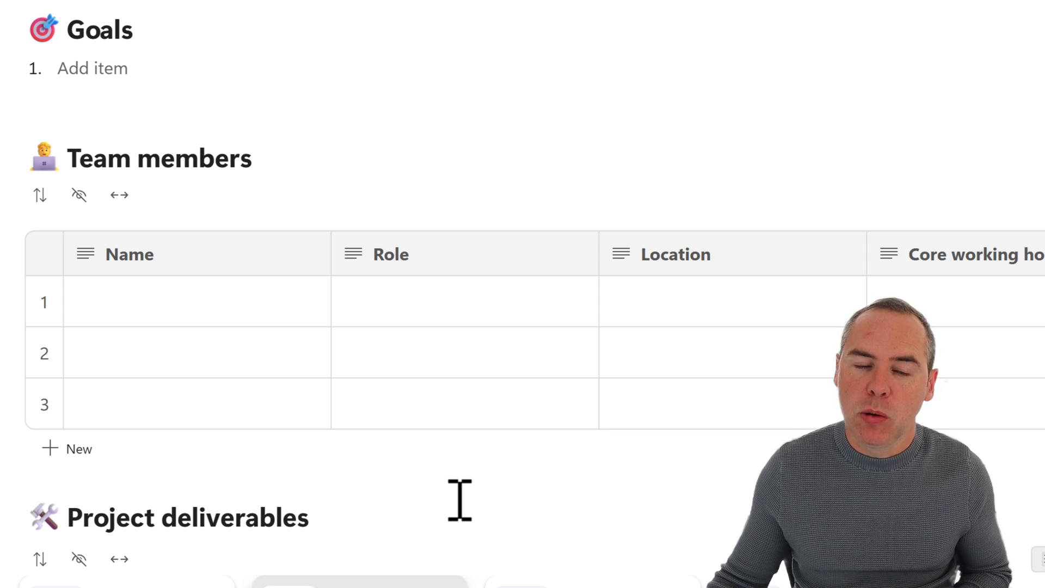
pyautogui.scroll(-3)
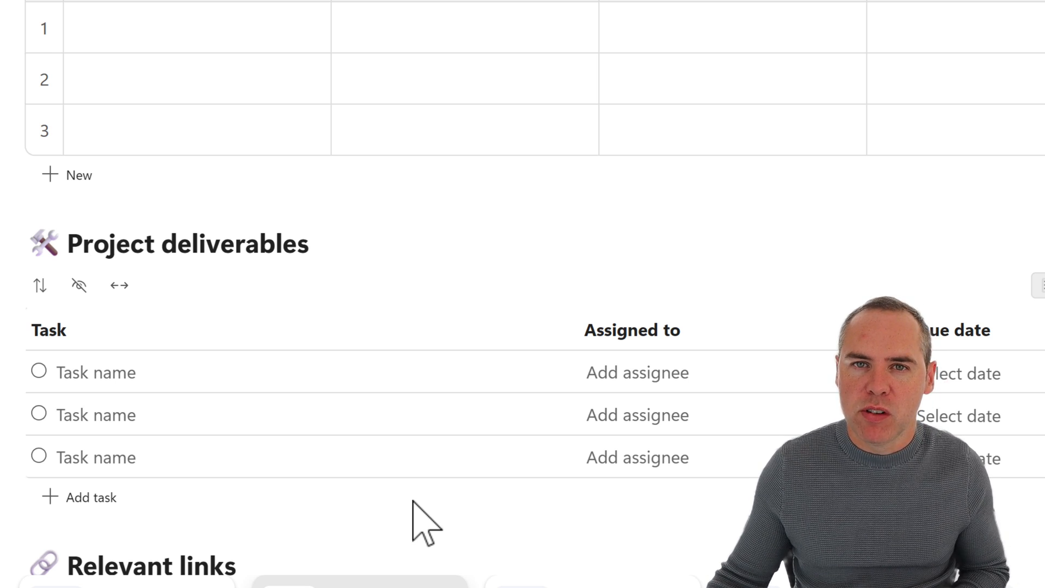
pyautogui.moveTo(425, 506)
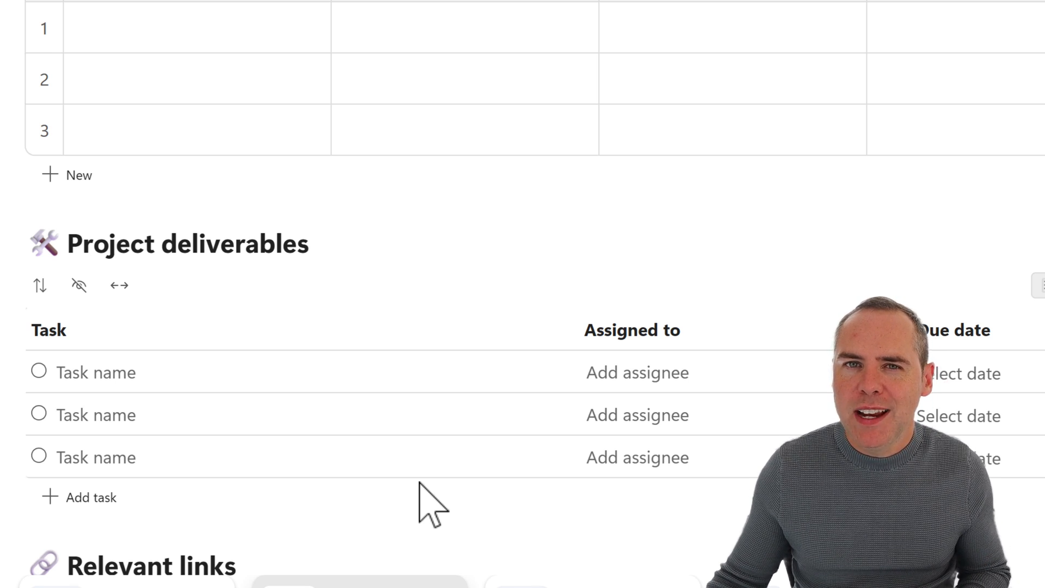
pyautogui.scroll(3)
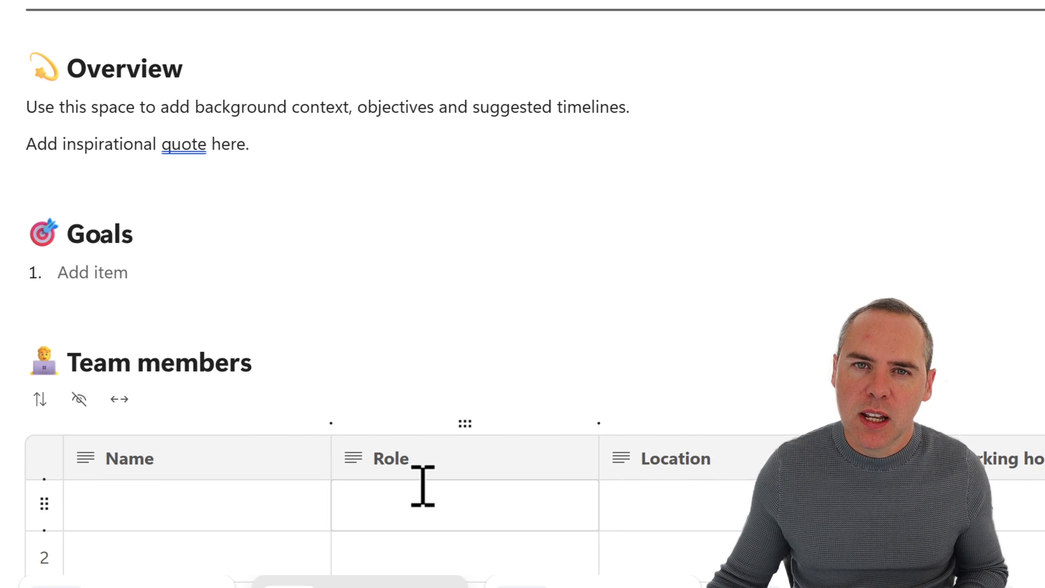
pyautogui.scroll(3)
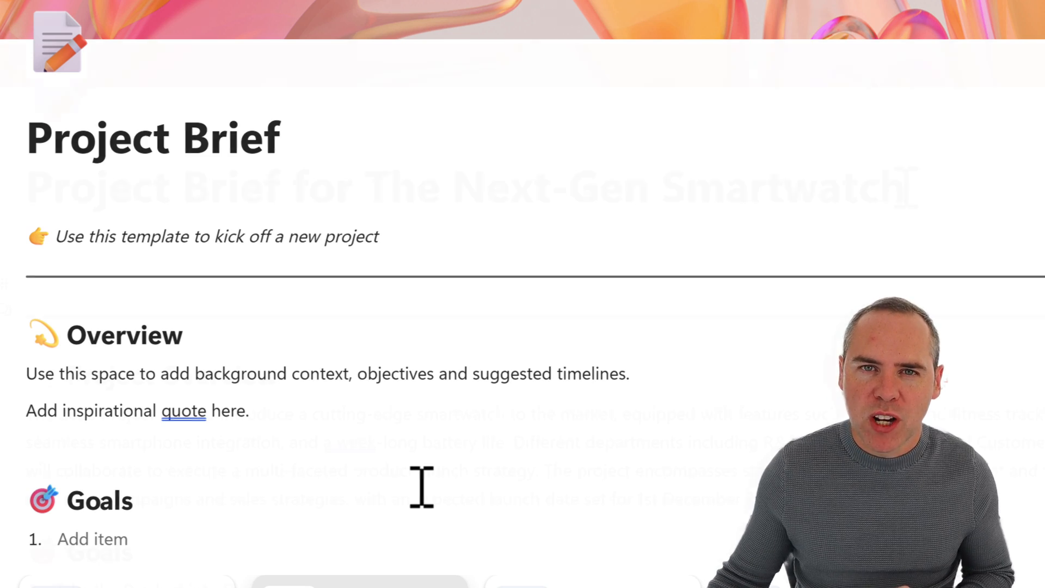
# Set the cover to the compass-in-hand stock photo found by searching 'Watch'.
pyautogui.scroll(-3)
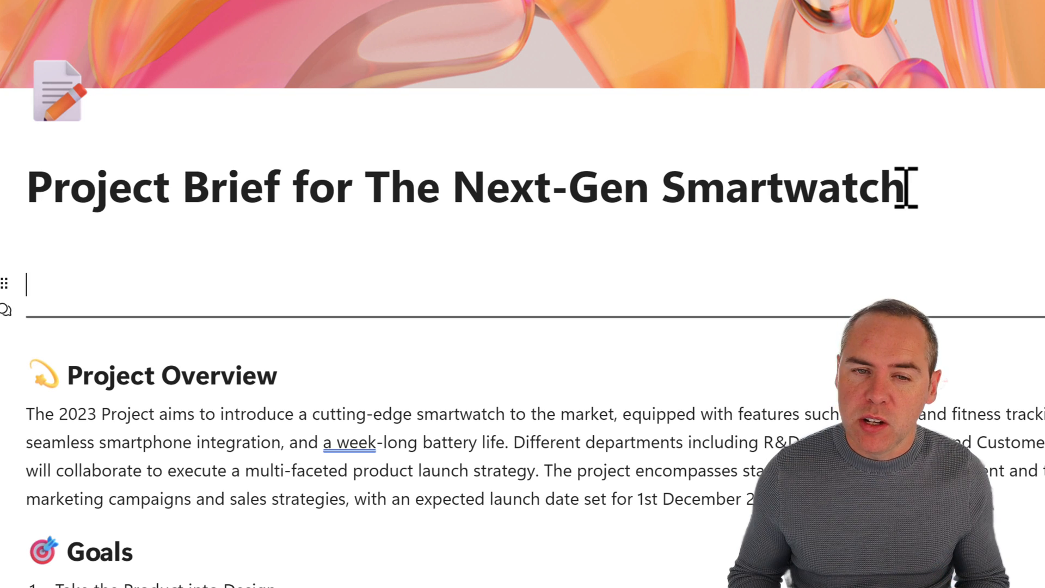
pyautogui.moveTo(903, 34)
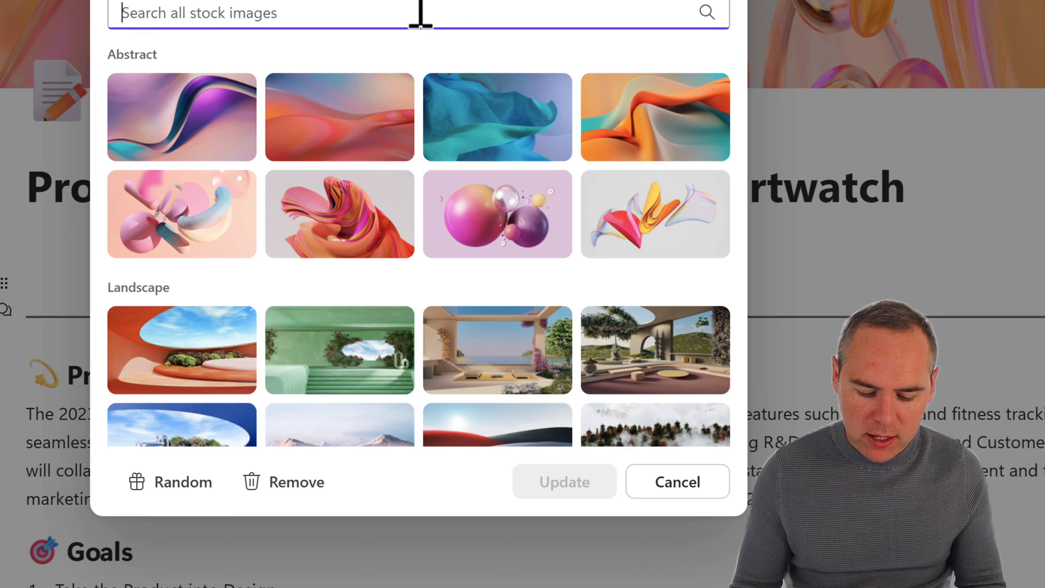
pyautogui.write('Watch')
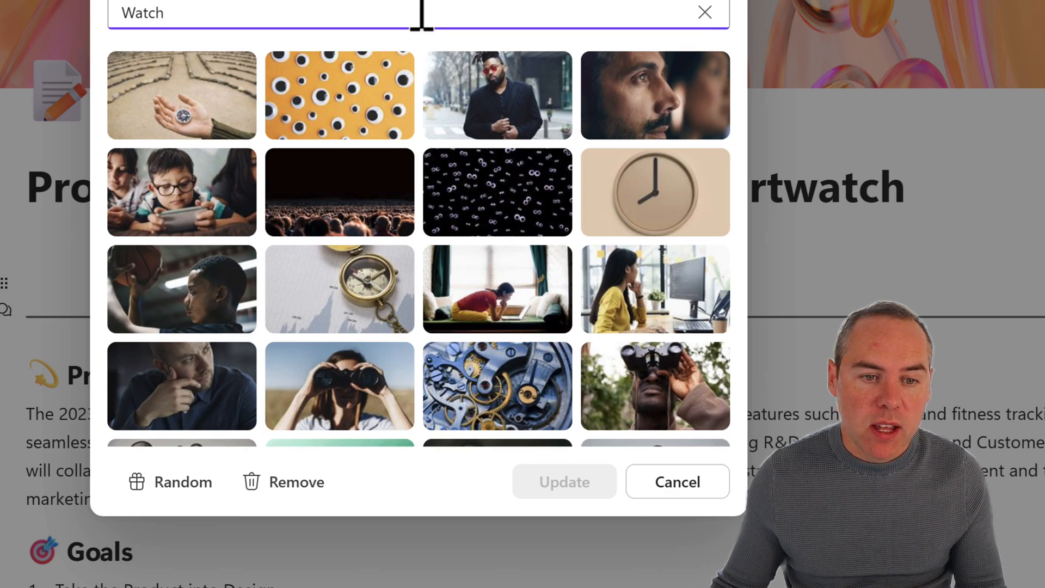
pyautogui.click(182, 96)
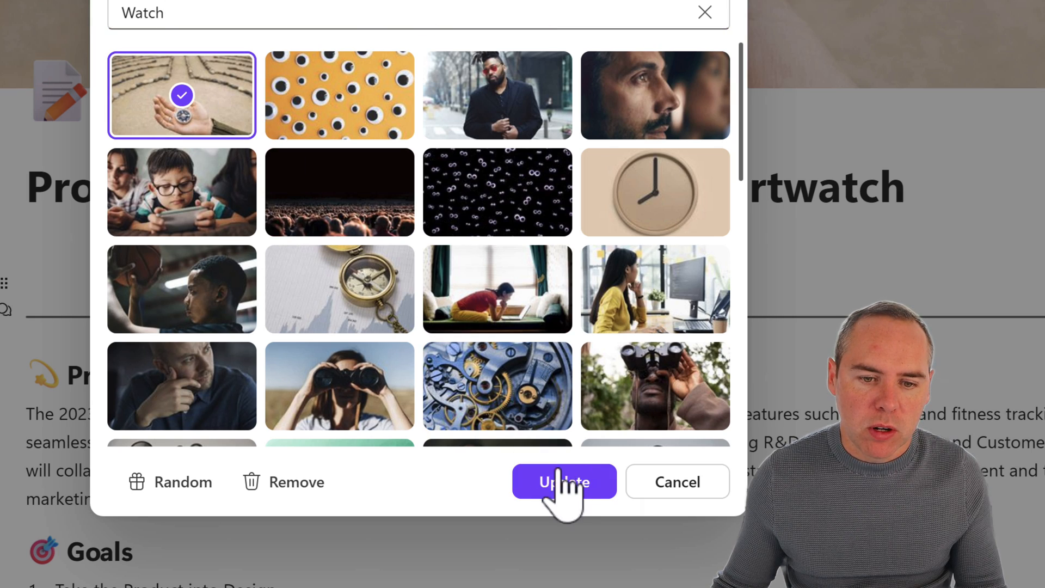
pyautogui.click(564, 482)
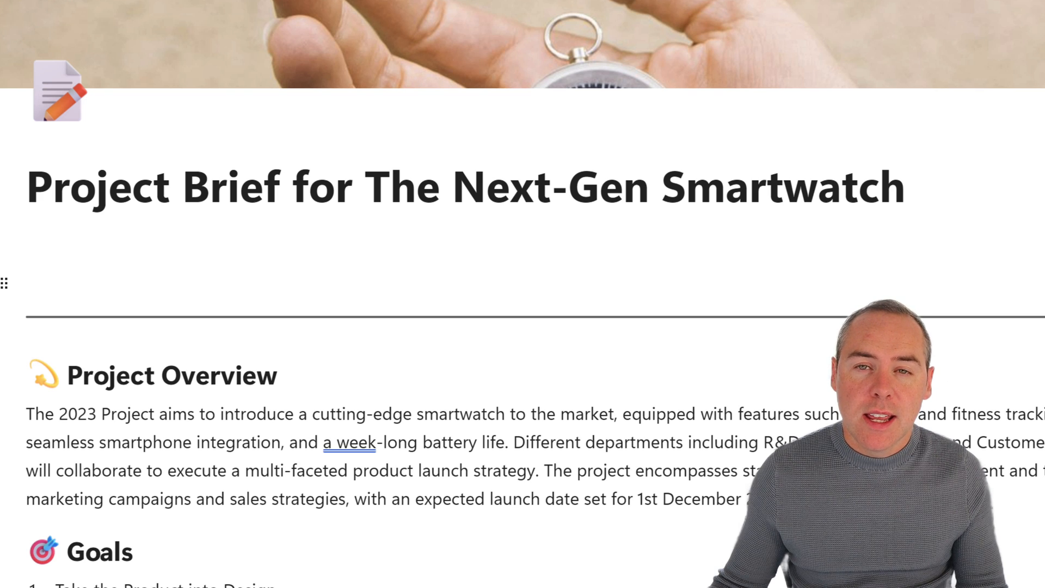
pyautogui.scroll(-3)
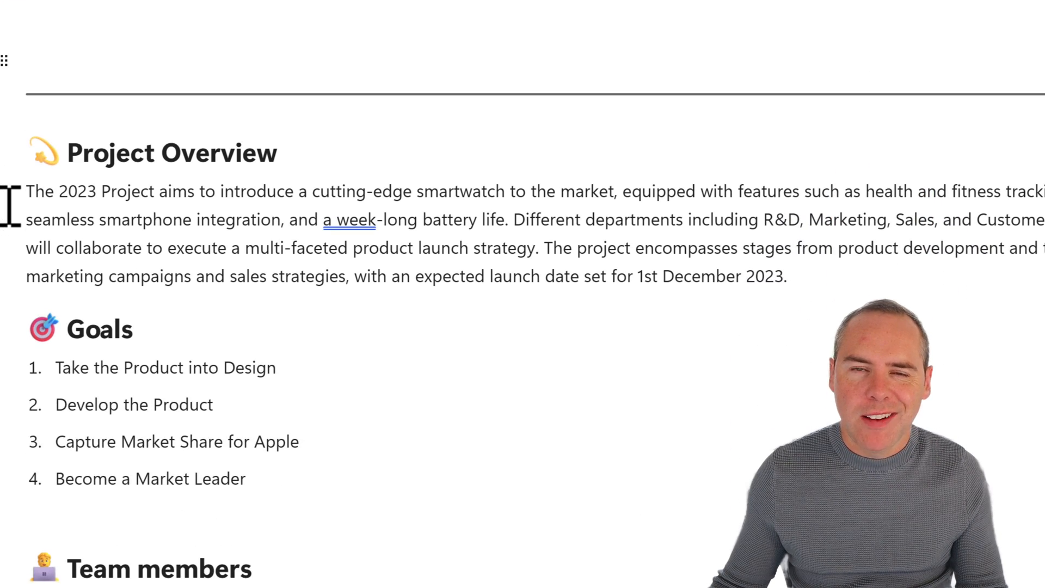
pyautogui.scroll(-3)
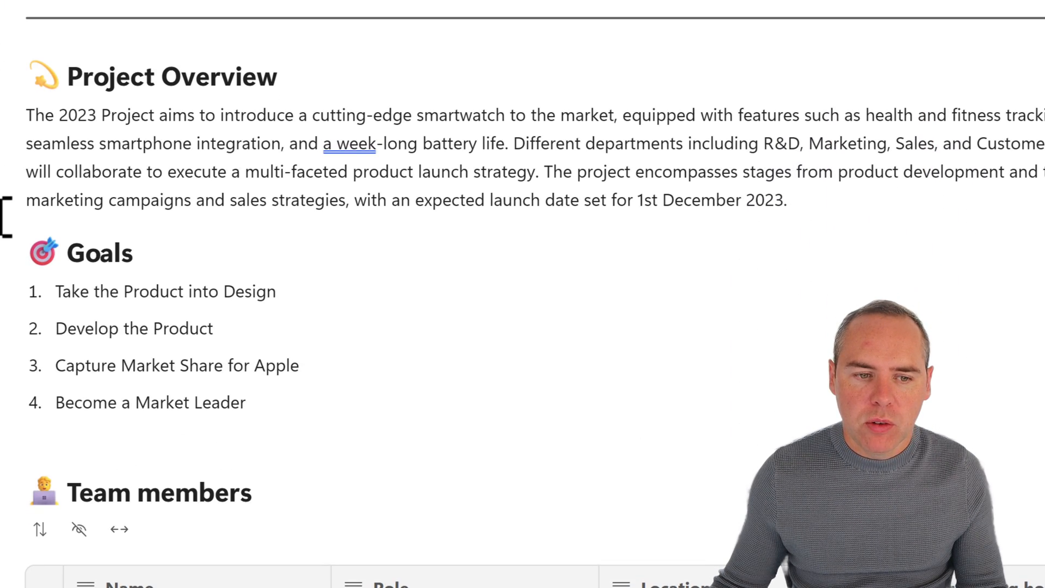
pyautogui.scroll(-3)
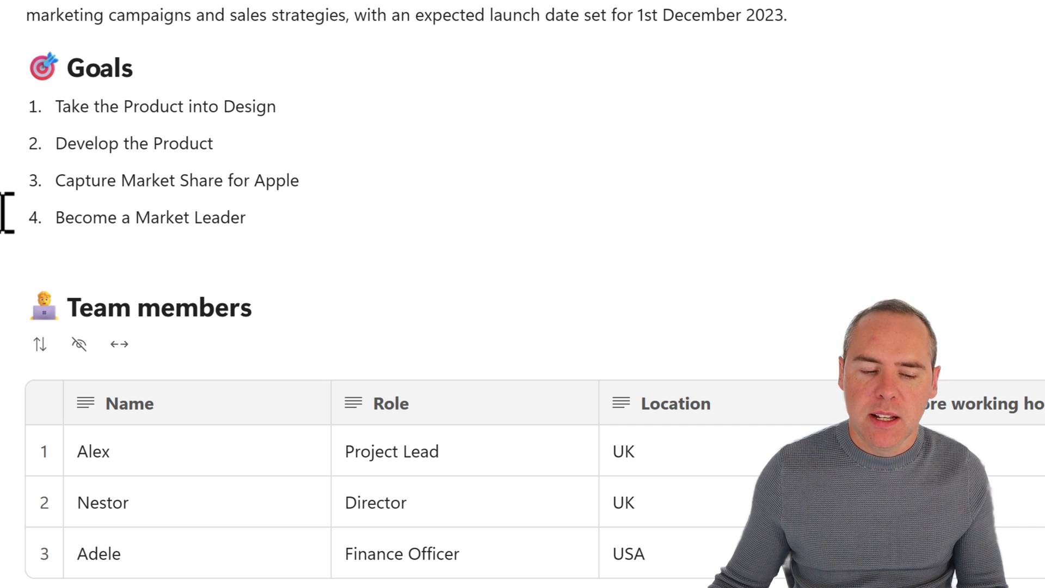
pyautogui.scroll(-3)
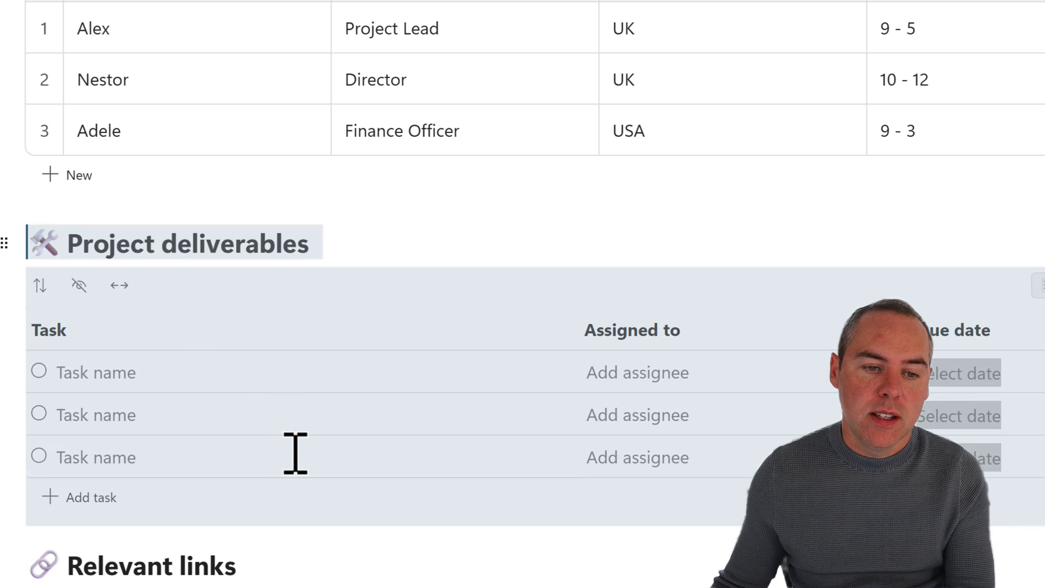
pyautogui.scroll(3)
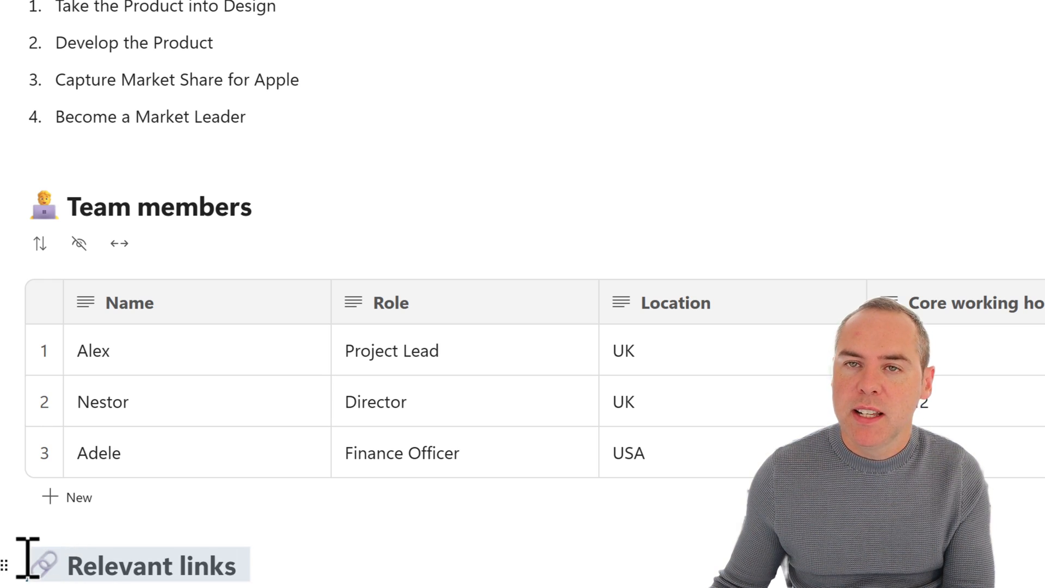
pyautogui.scroll(3)
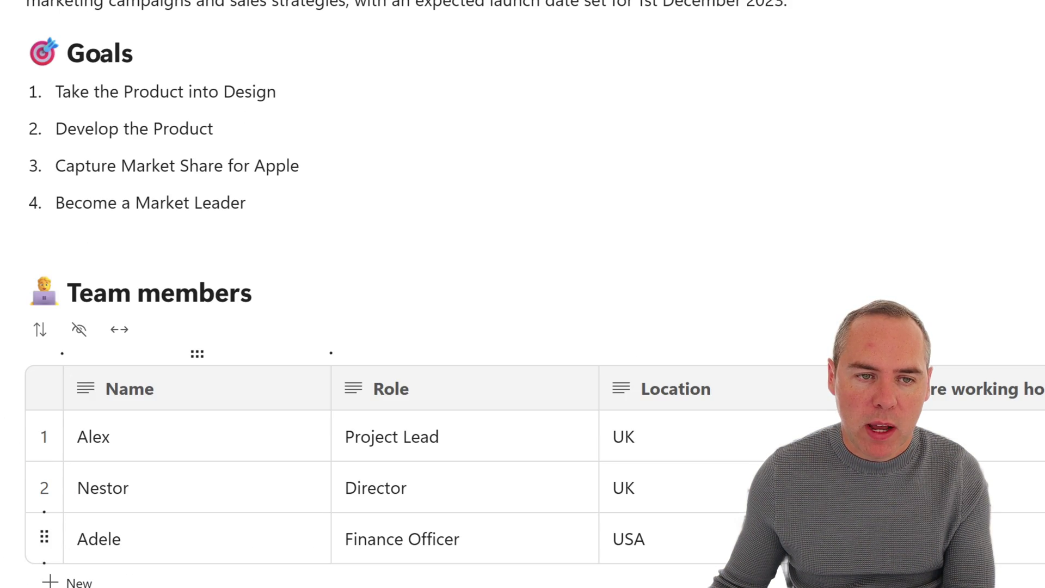
pyautogui.scroll(3)
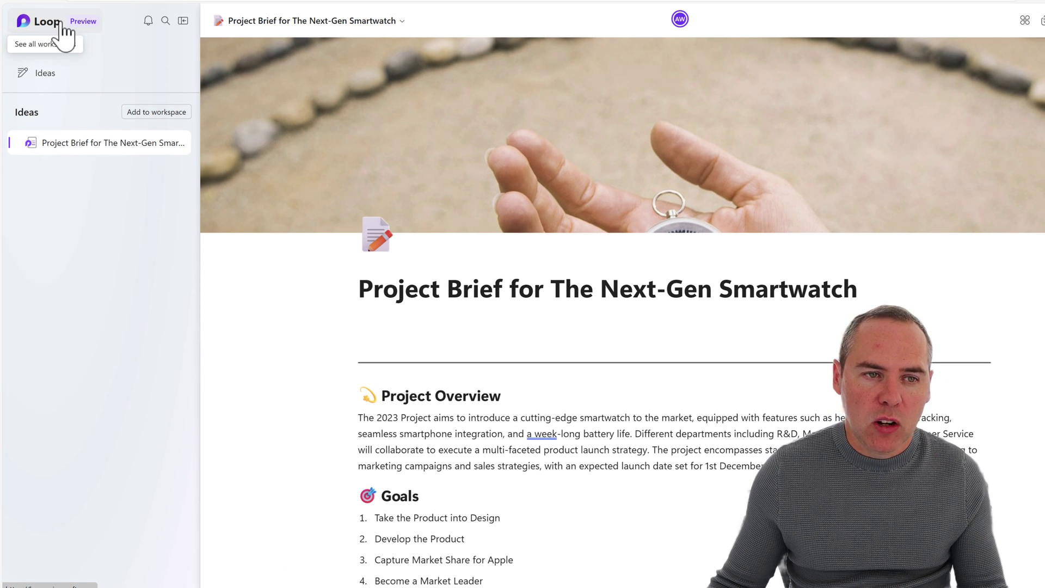
# Start a new workspace named 'The Next-Gen Smartwatch' from the home screen.
pyautogui.click(43, 21)
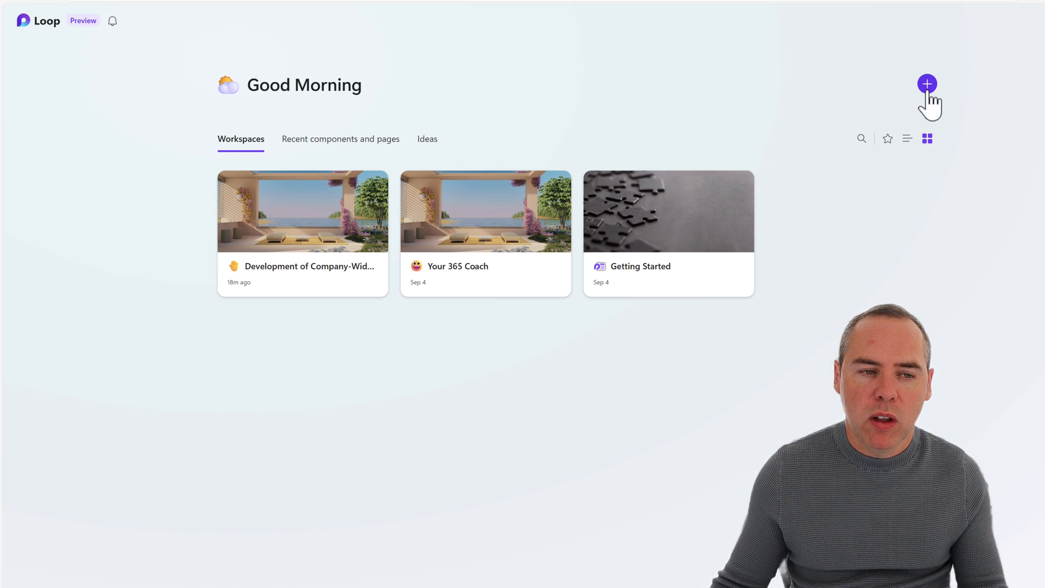
pyautogui.click(926, 84)
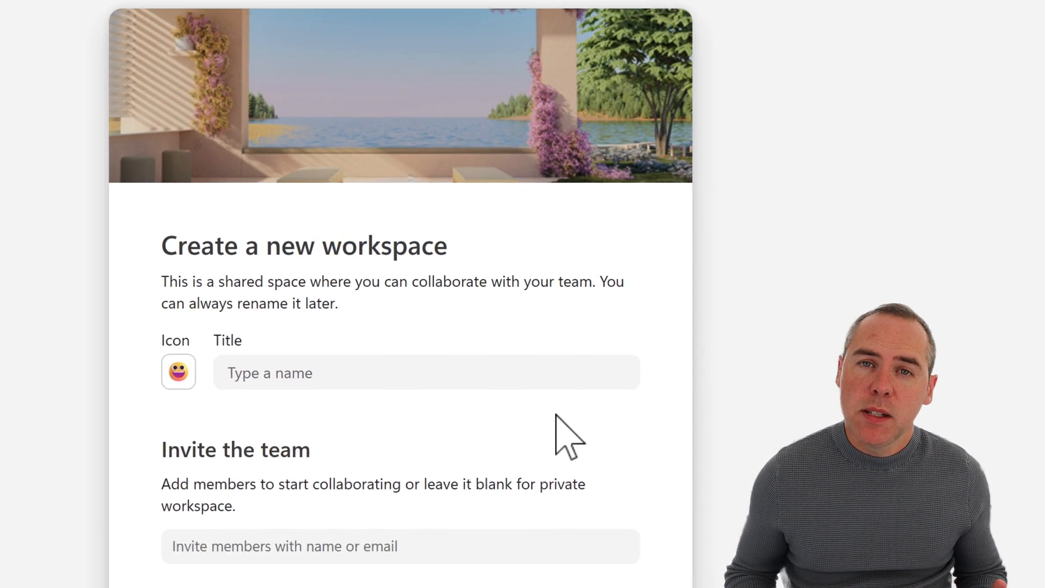
pyautogui.scroll(-3)
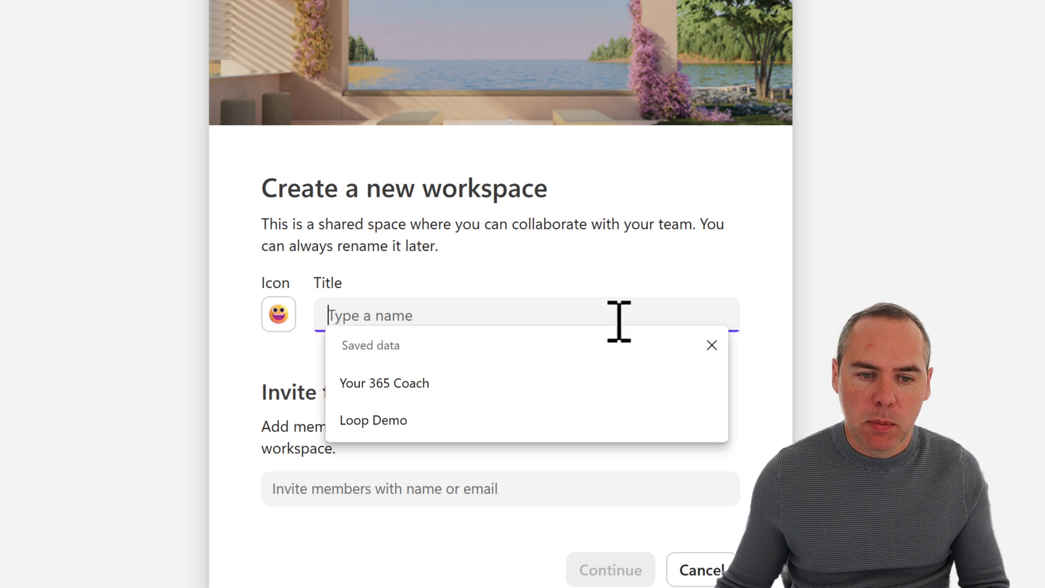
pyautogui.write('The Next-Gen Smartwatch')
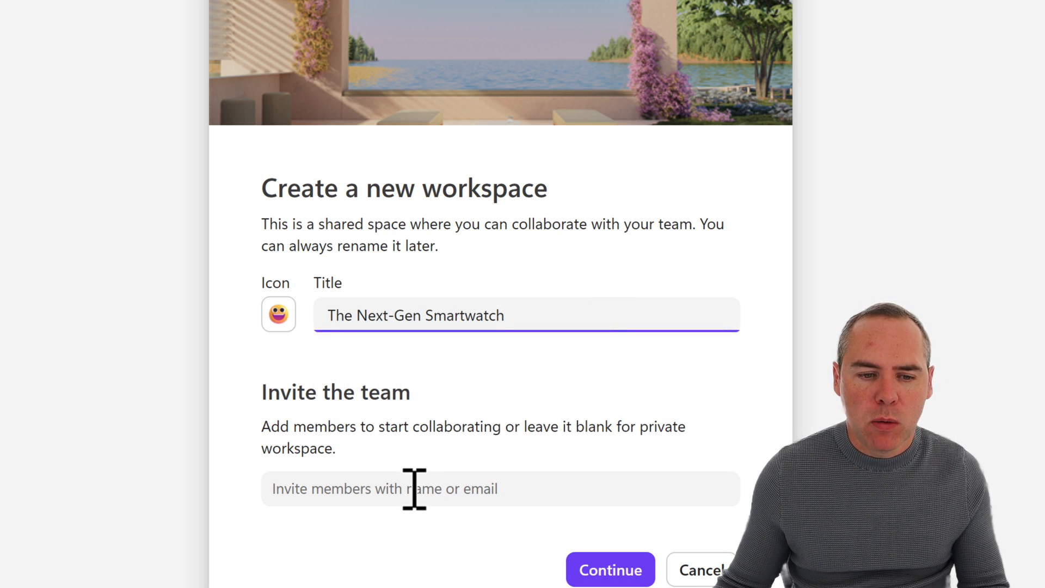
# Invite Adele Vance to the workspace from the team suggestions.
pyautogui.click(467, 489)
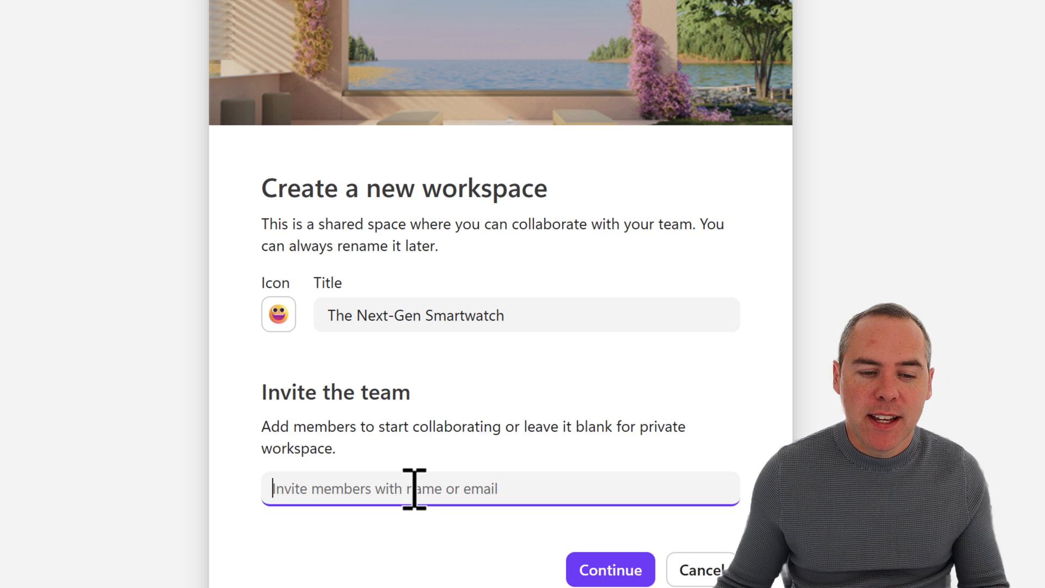
pyautogui.write('Nestor Wilke')
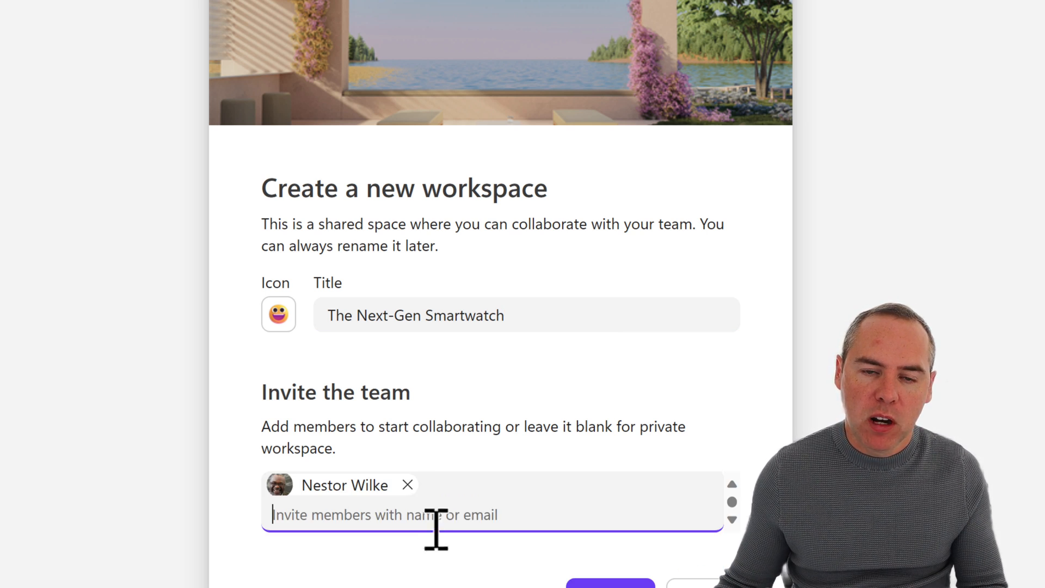
pyautogui.write('Adele Vance')
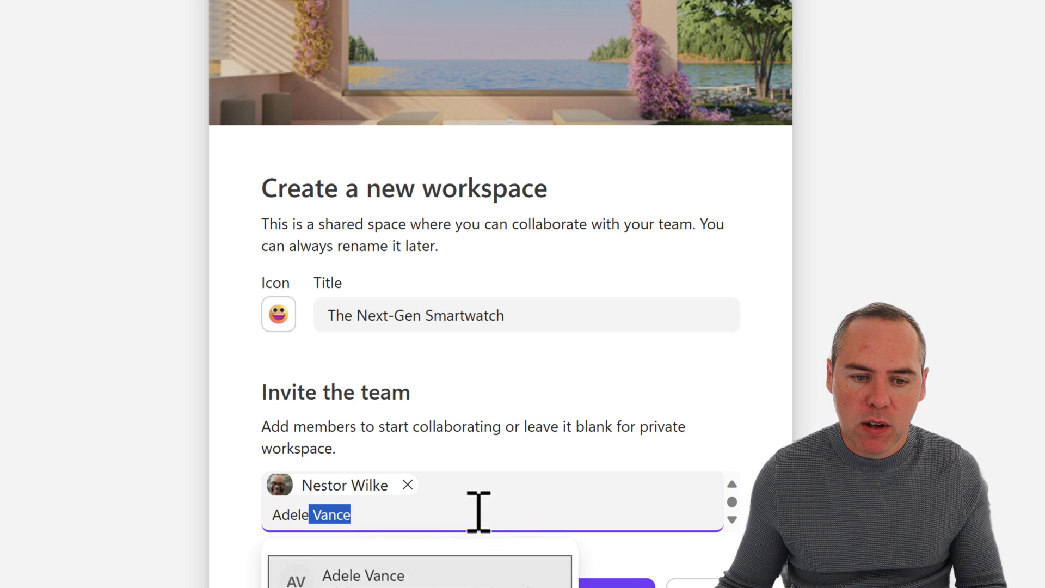
pyautogui.click(363, 575)
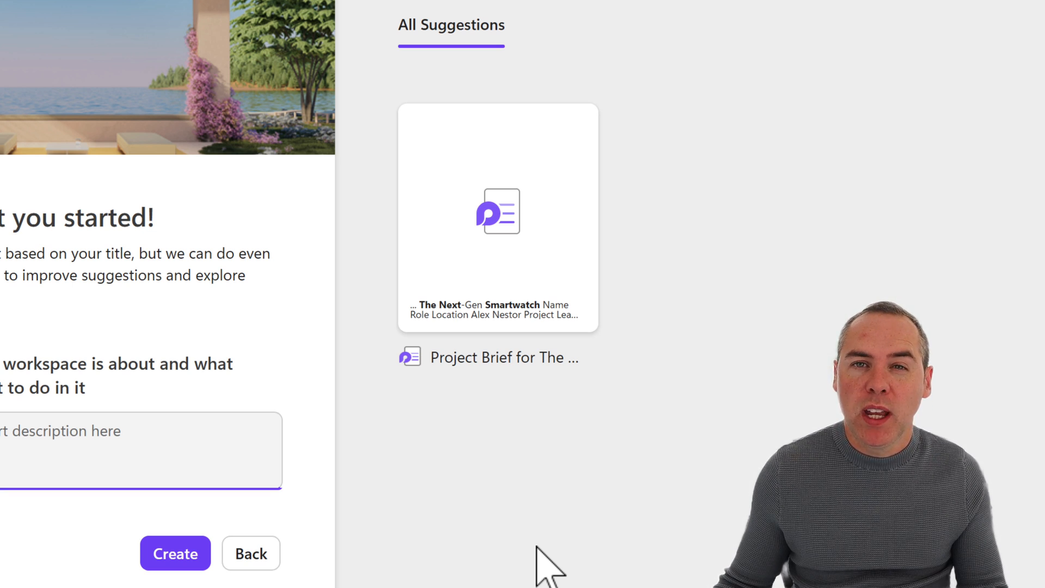
pyautogui.moveTo(552, 553)
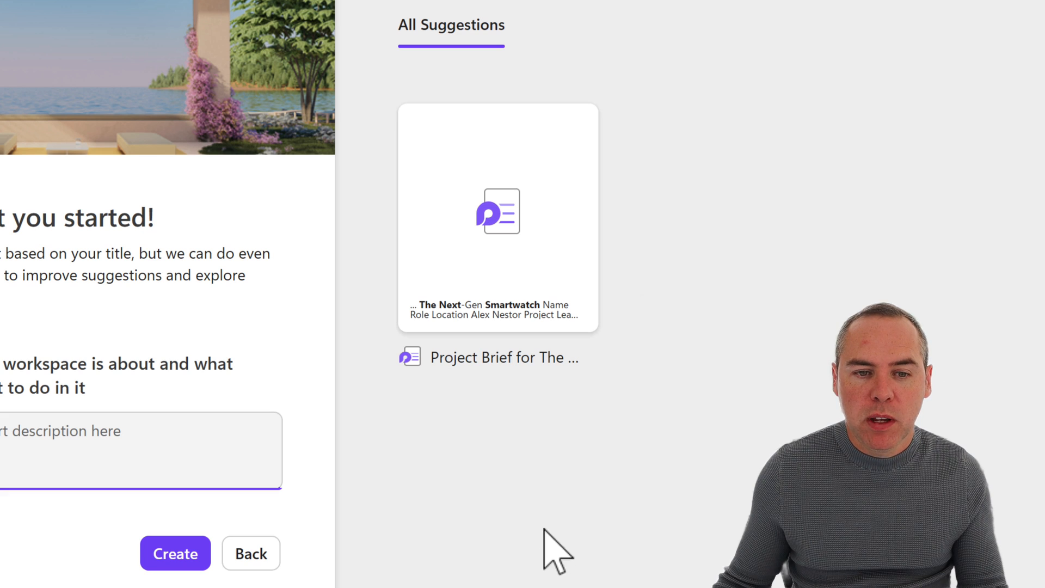
pyautogui.moveTo(533, 426)
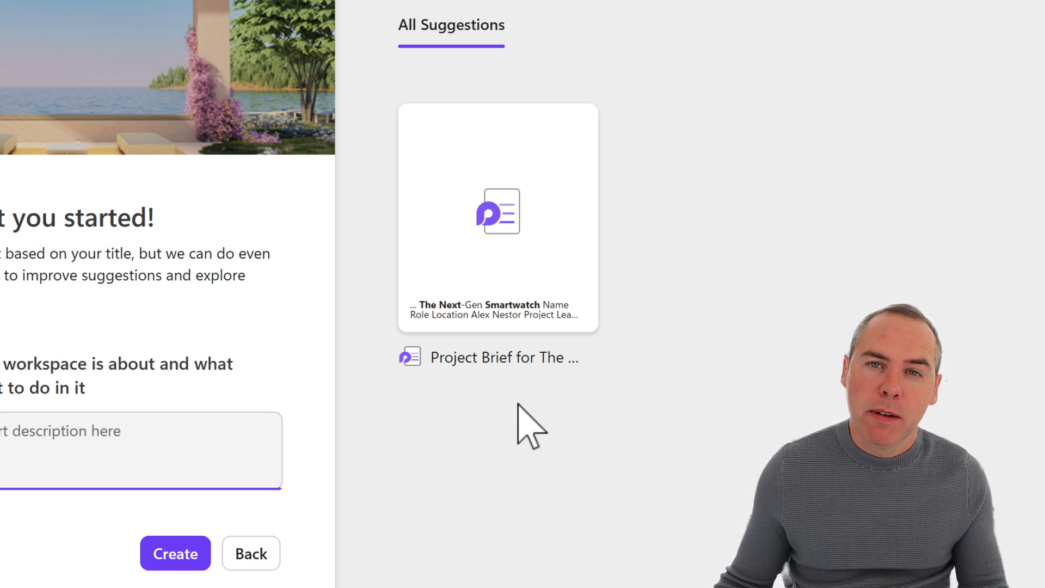
pyautogui.moveTo(526, 327)
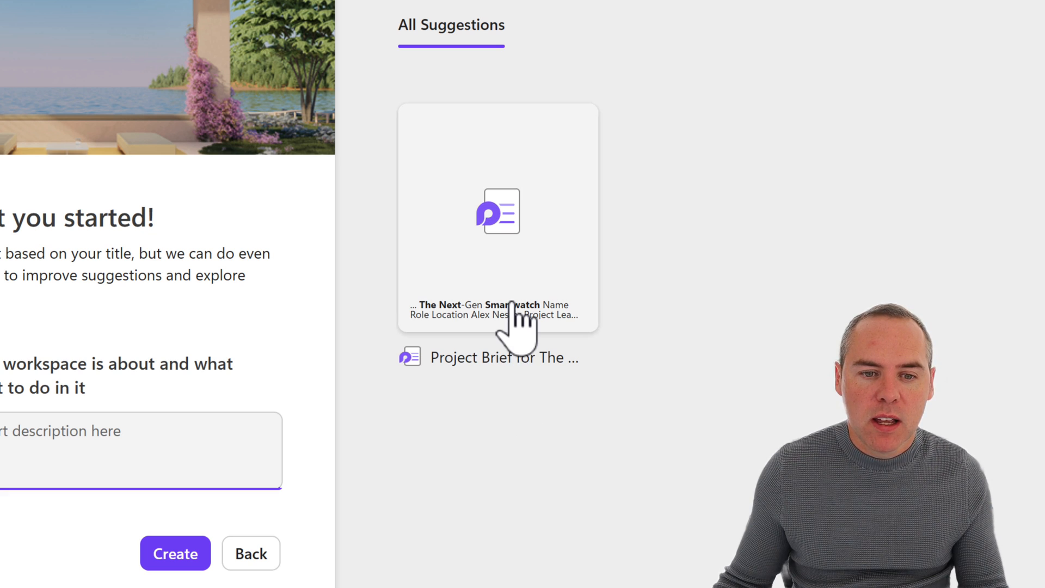
# Create the workspace with the suggested Project Brief page included.
pyautogui.click(497, 218)
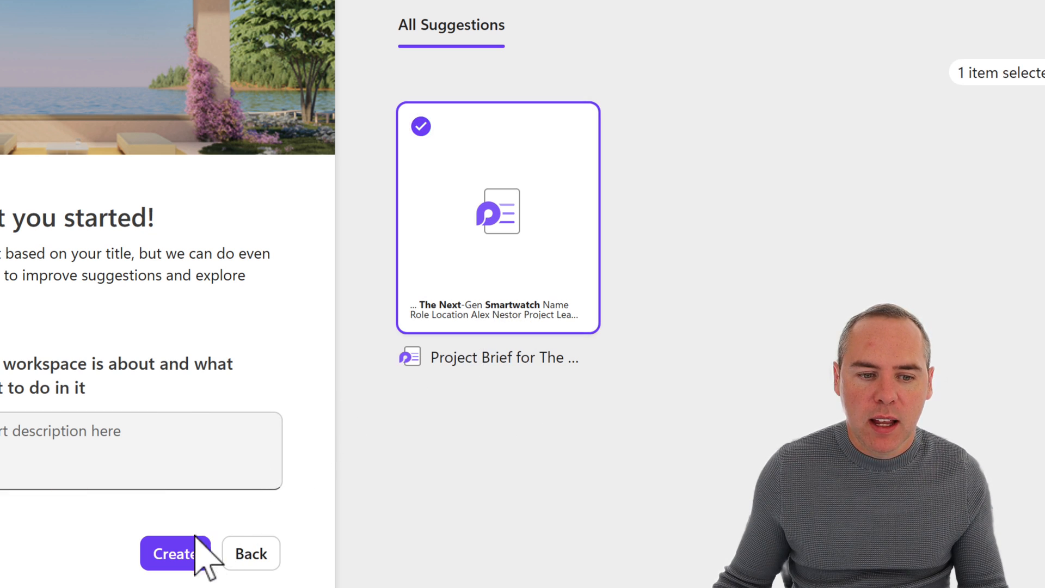
pyautogui.click(176, 553)
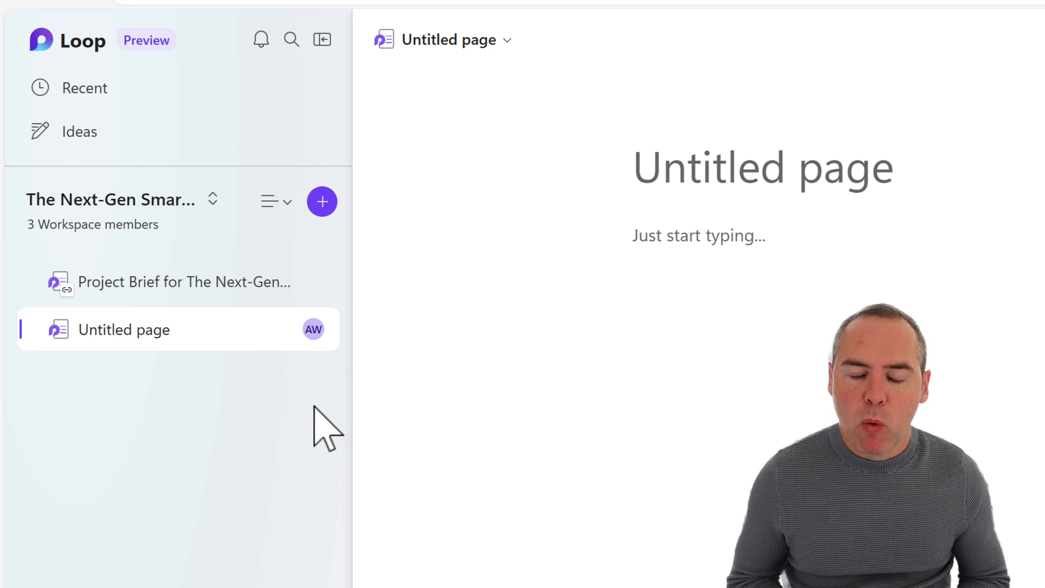
pyautogui.moveTo(238, 350)
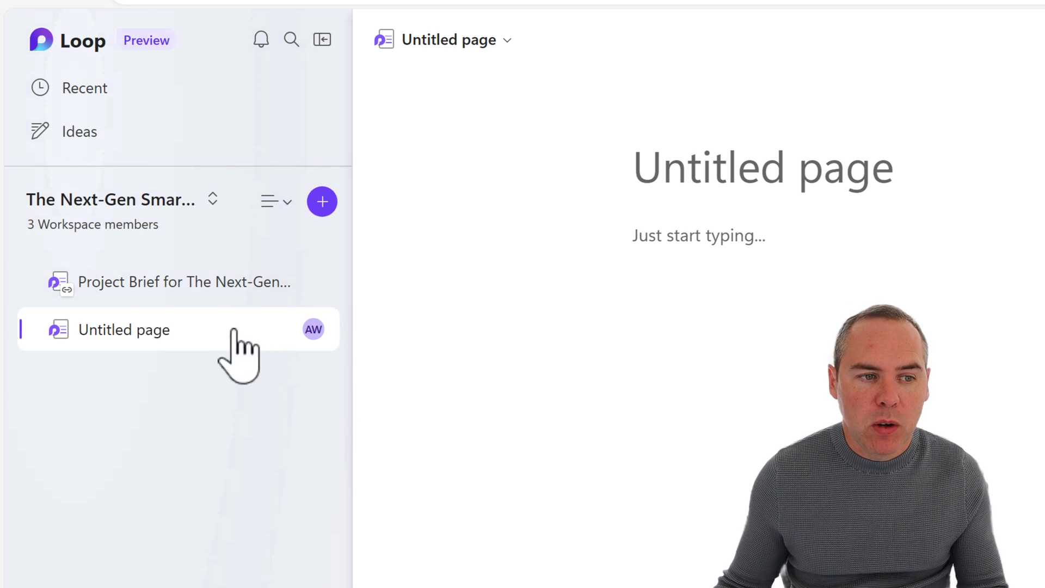
# Open the Project Brief for The Next-Gen Smartwatch from the workspace sidebar.
pyautogui.click(183, 281)
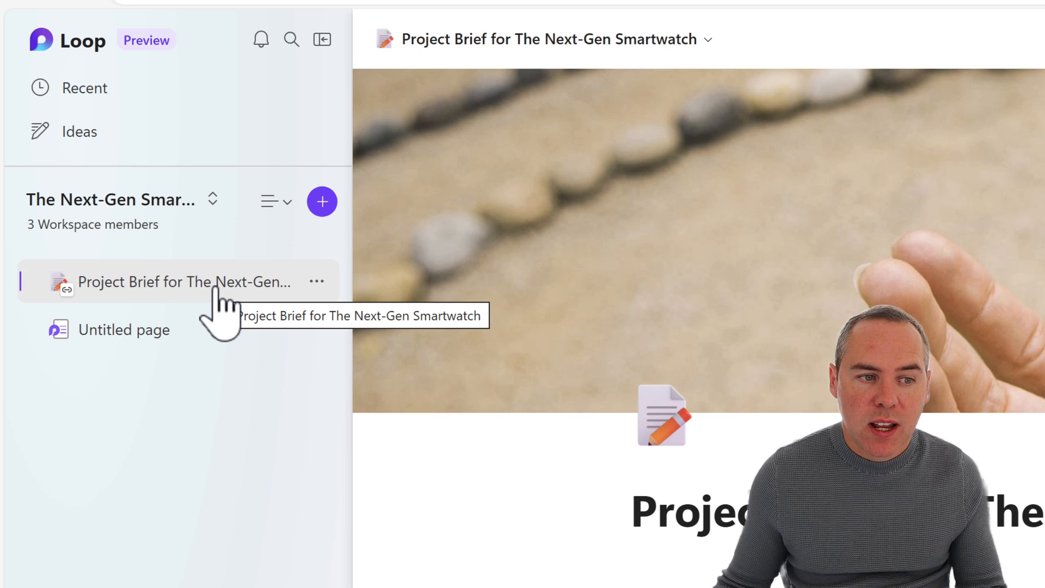
pyautogui.click(125, 329)
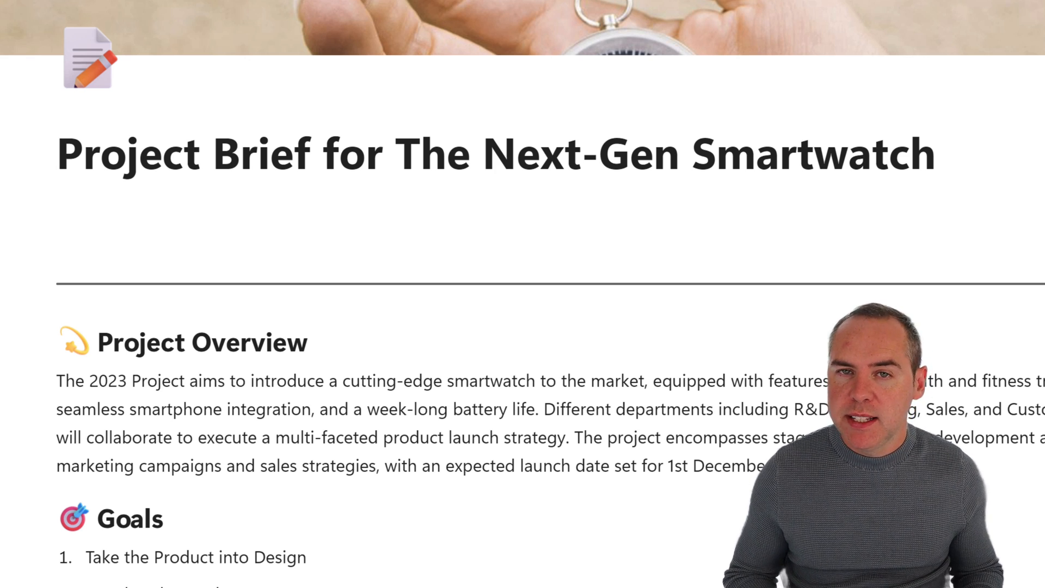
# Bring up the block options for the Project Overview heading and paragraph.
pyautogui.click(60, 153)
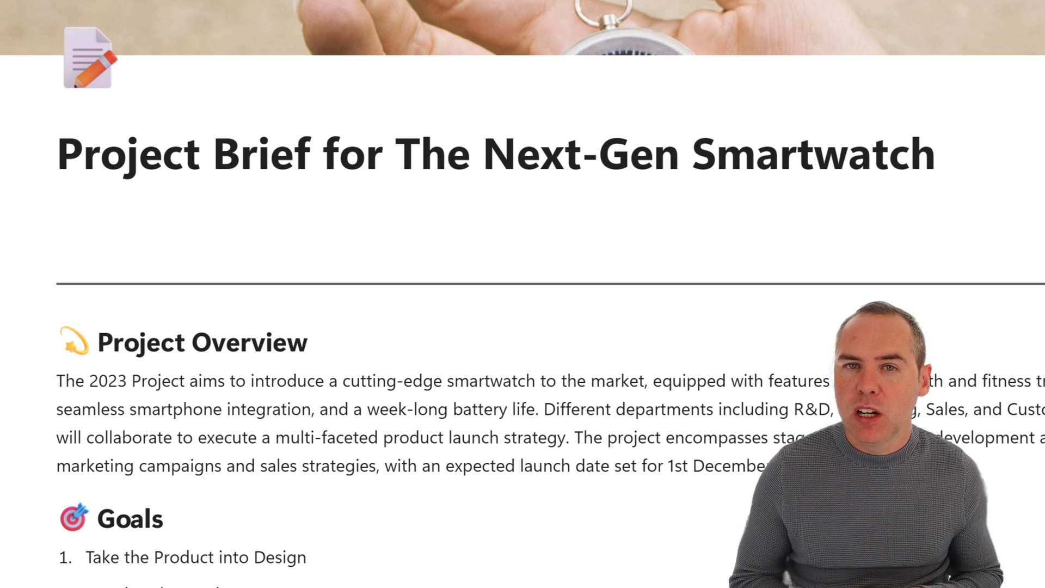
pyautogui.click(60, 153)
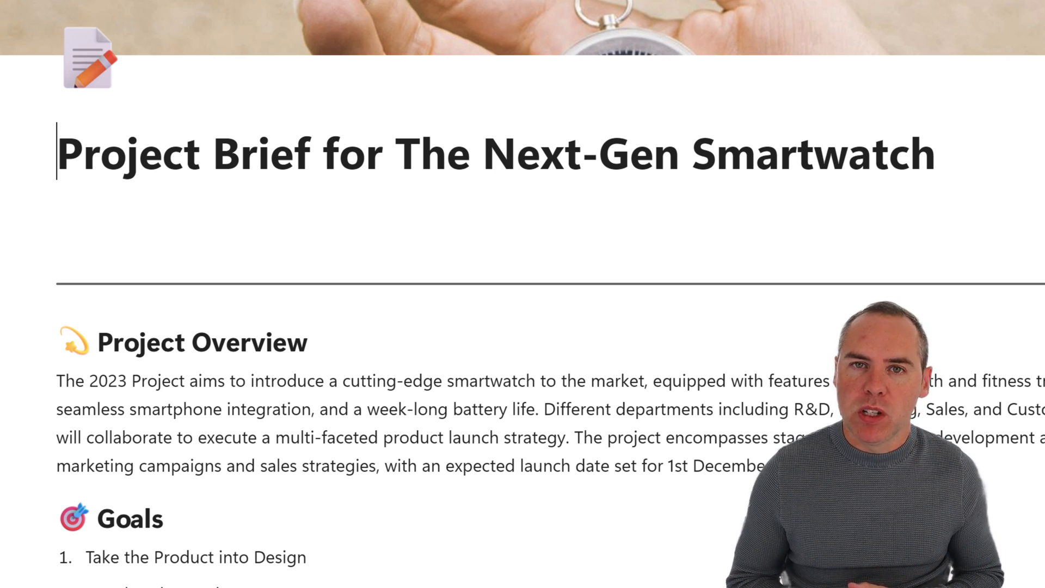
pyautogui.moveTo(50, 341)
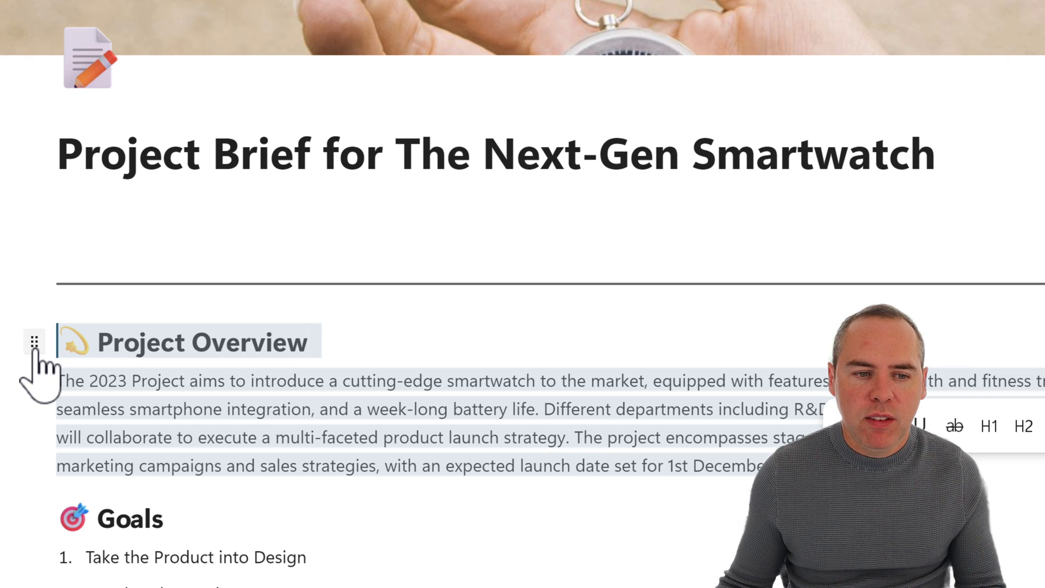
pyautogui.click(33, 341)
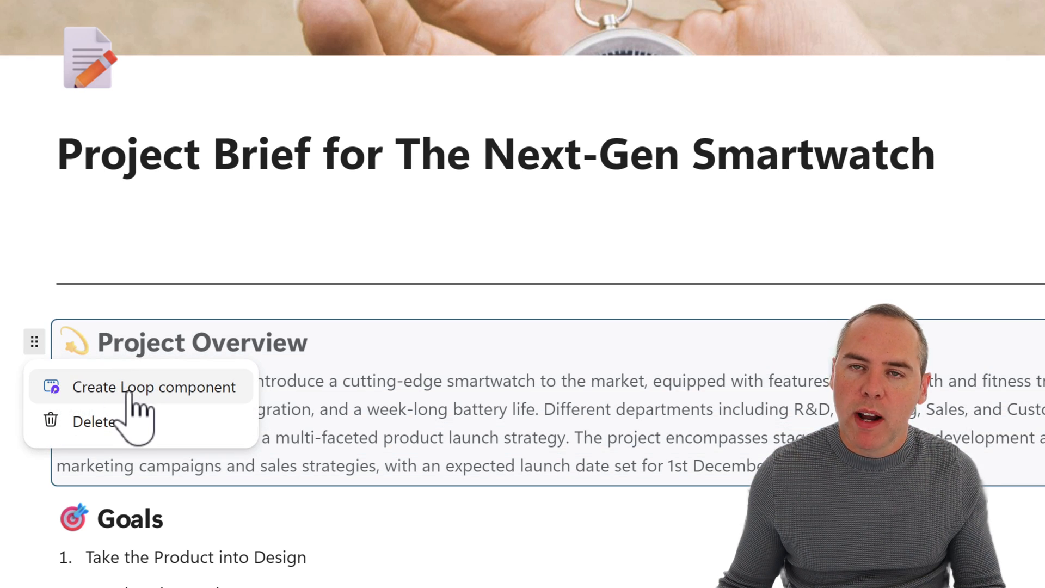
# Turn Project Overview into a Loop component and copy its link.
pyautogui.click(157, 386)
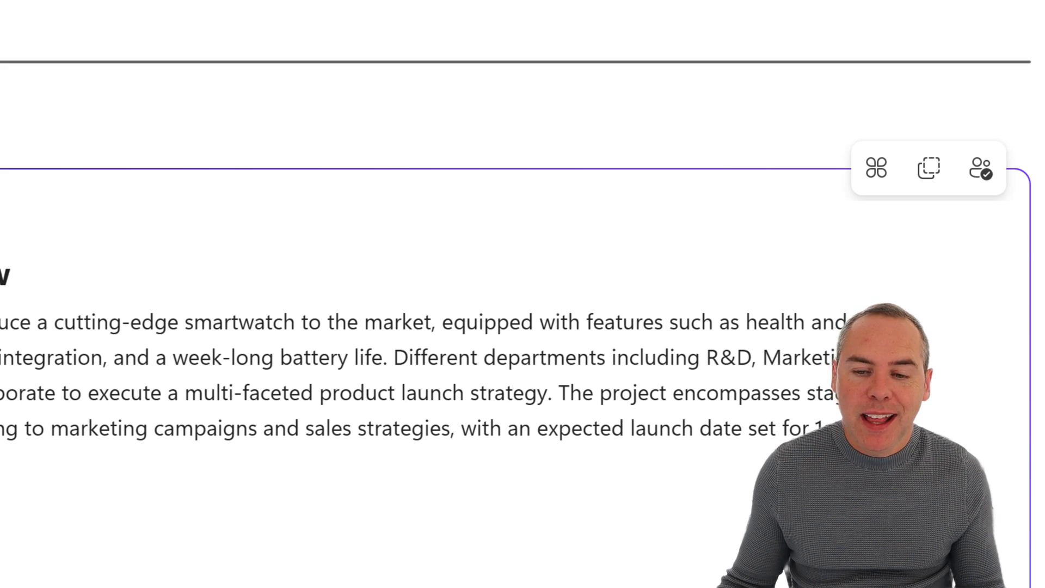
pyautogui.moveTo(927, 168)
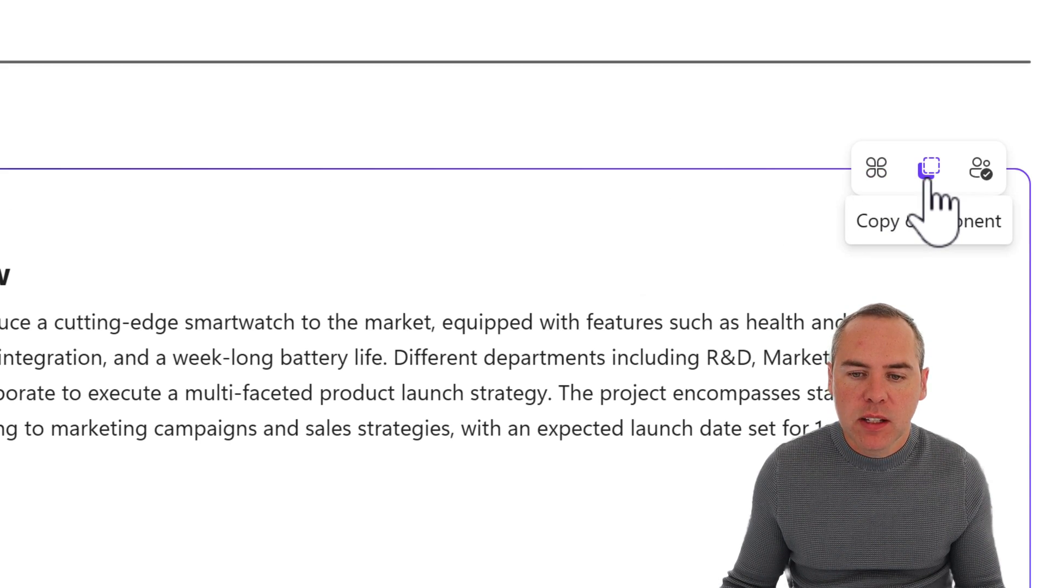
pyautogui.click(927, 168)
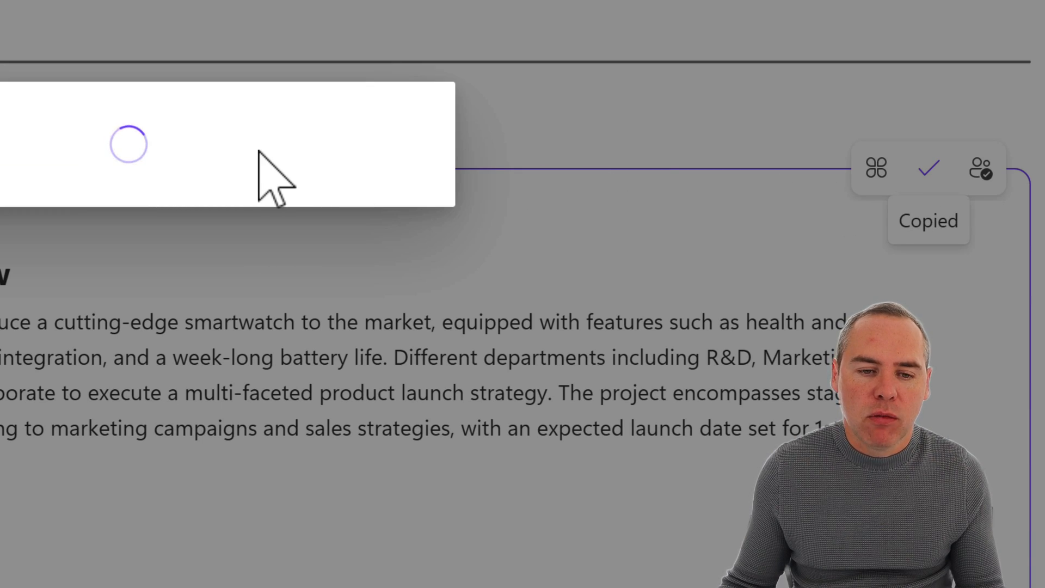
pyautogui.click(924, 168)
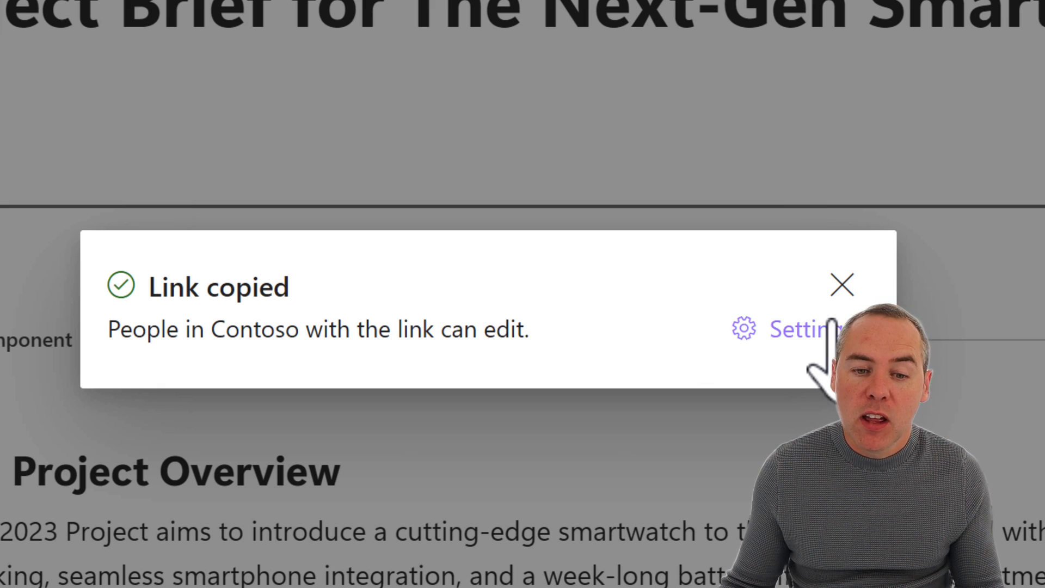
# Restrict the copied component link to People you choose.
pyautogui.click(803, 328)
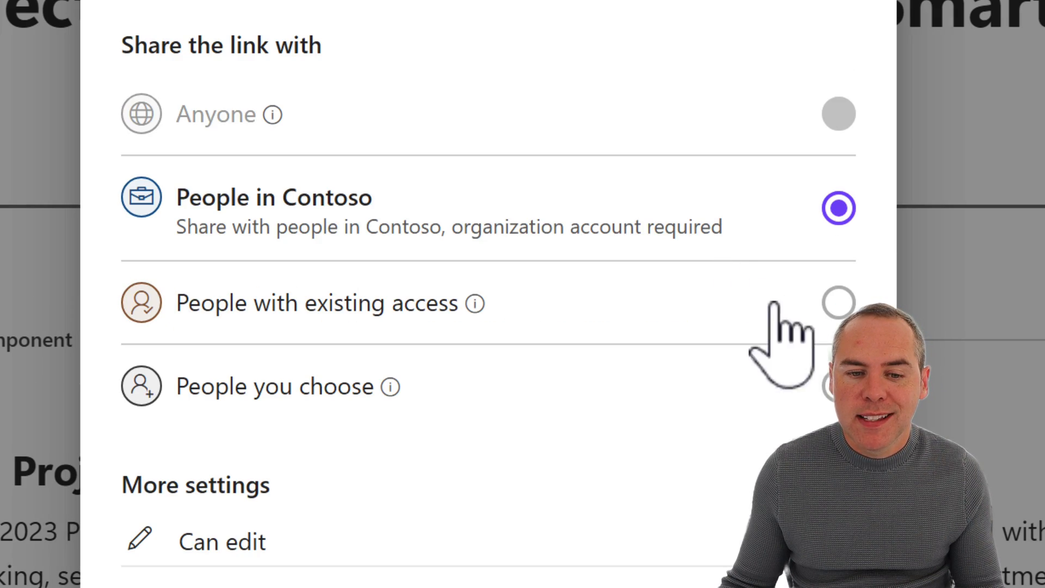
pyautogui.click(837, 385)
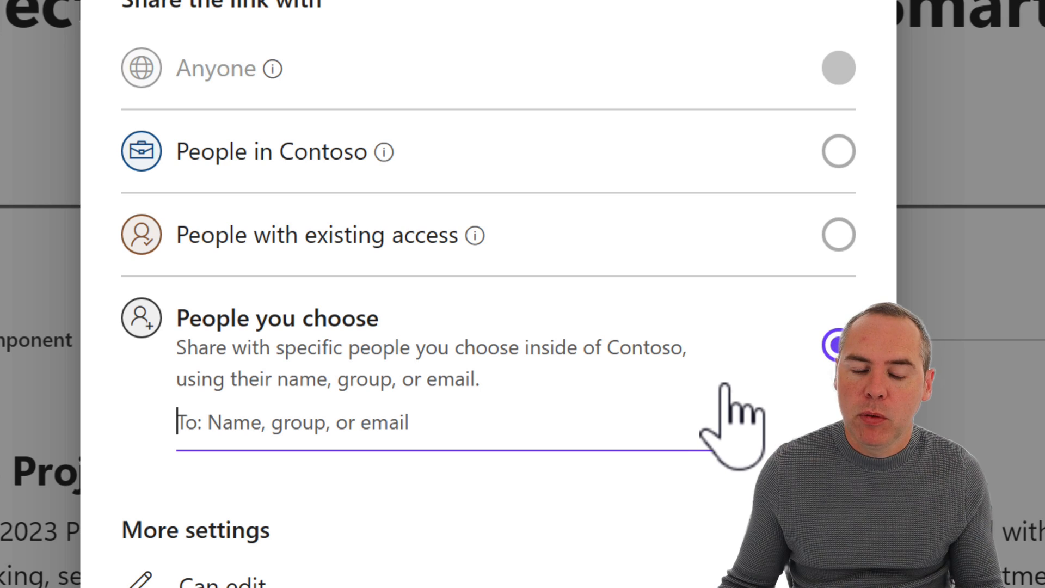
pyautogui.moveTo(725, 427)
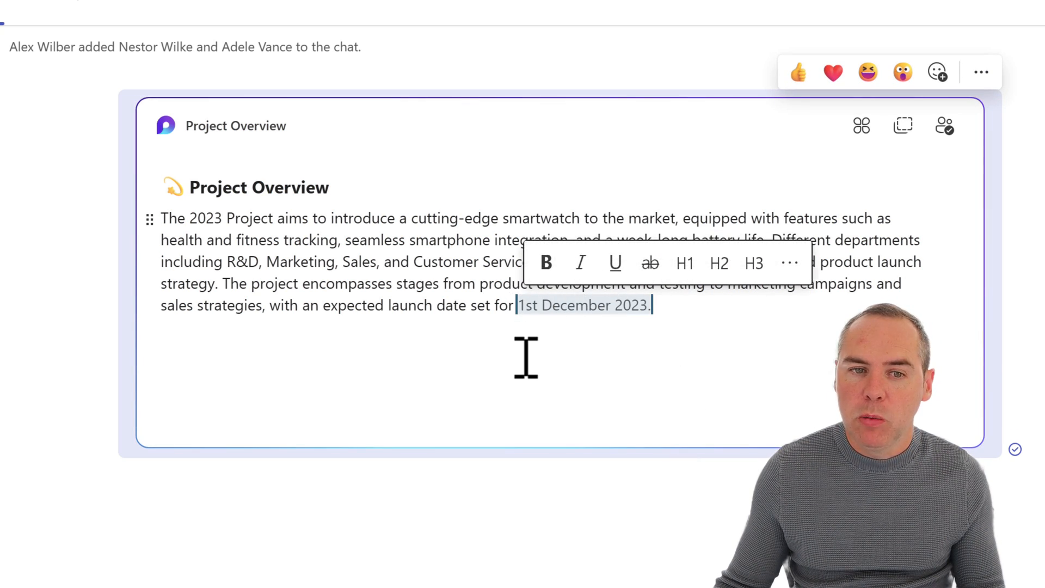
pyautogui.moveTo(697, 357)
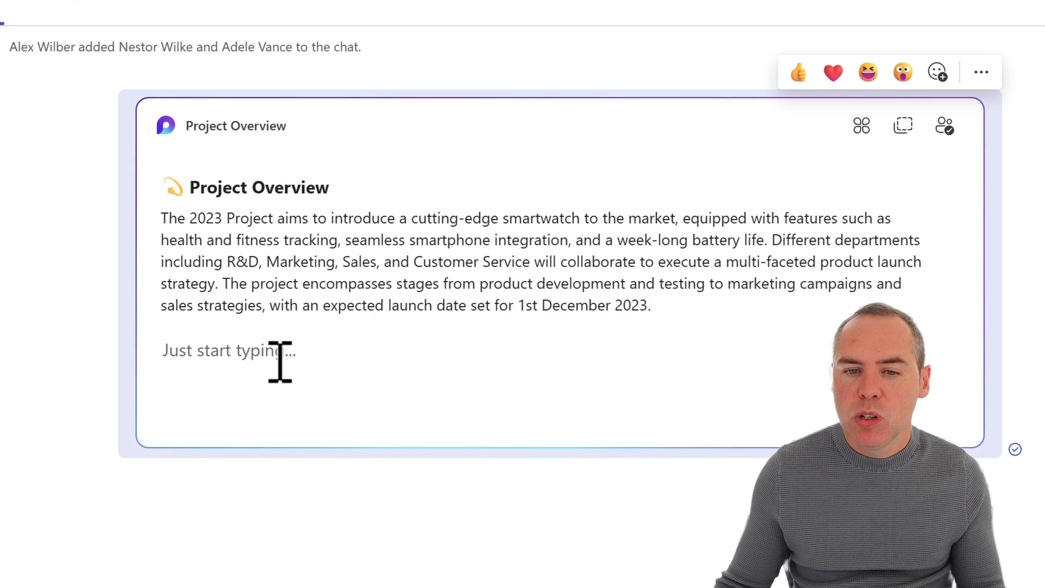
pyautogui.moveTo(684, 308)
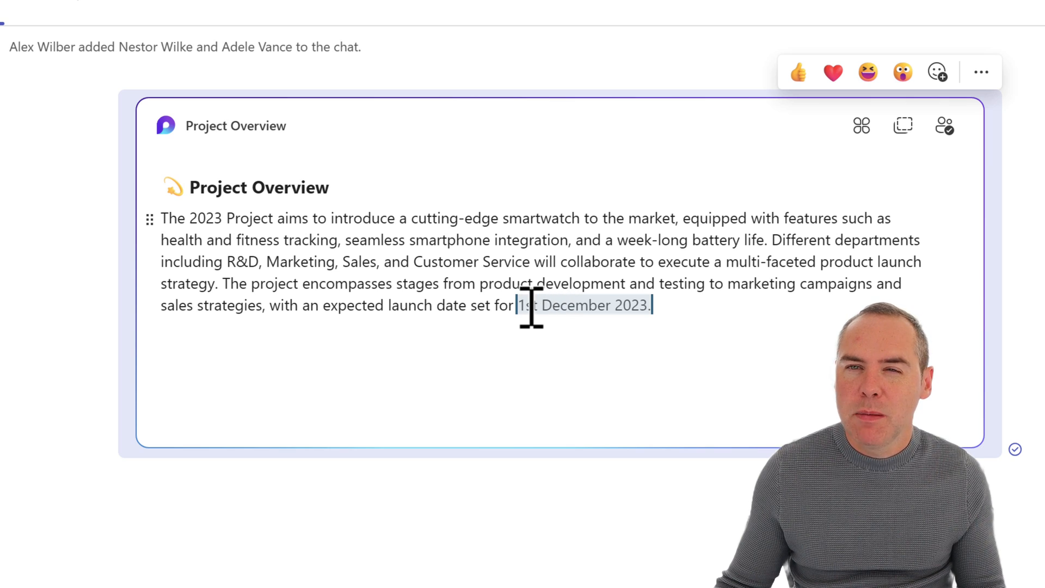
# Edit the launch date in the Teams-pasted component to 1st December 2024.
pyautogui.click(526, 305)
pyautogui.write('4')
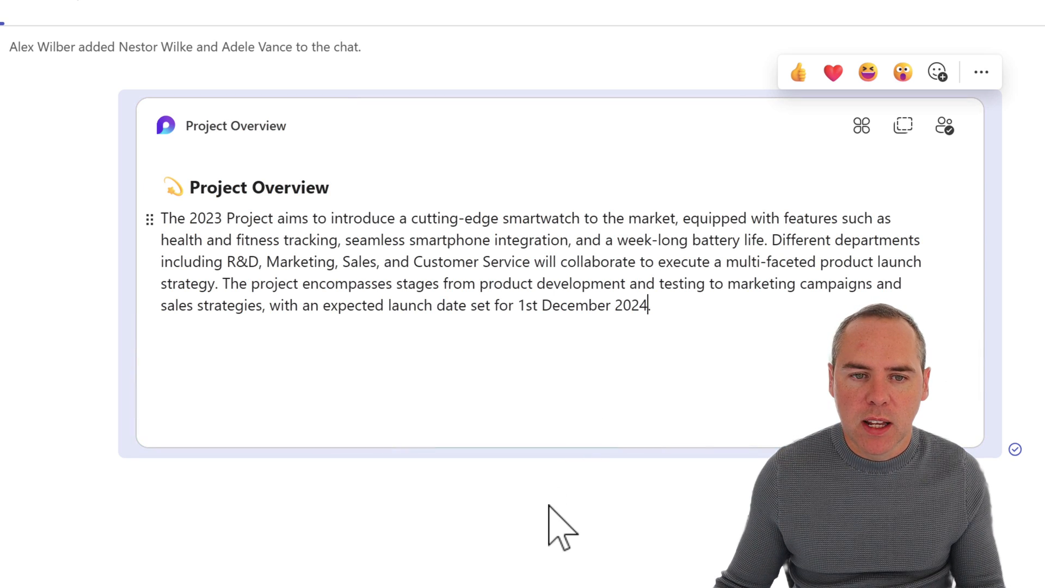
pyautogui.moveTo(567, 515)
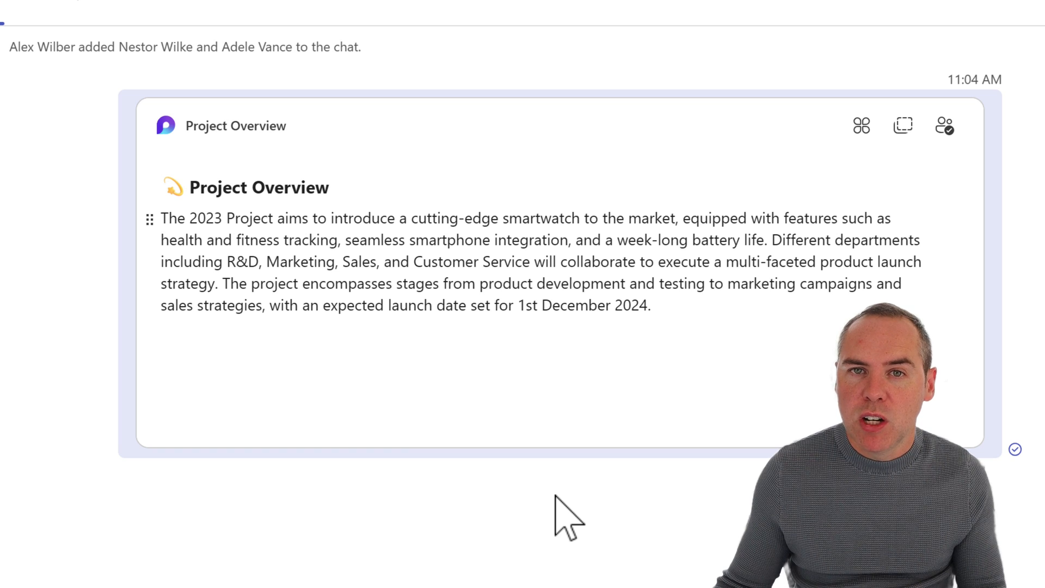
pyautogui.moveTo(520, 584)
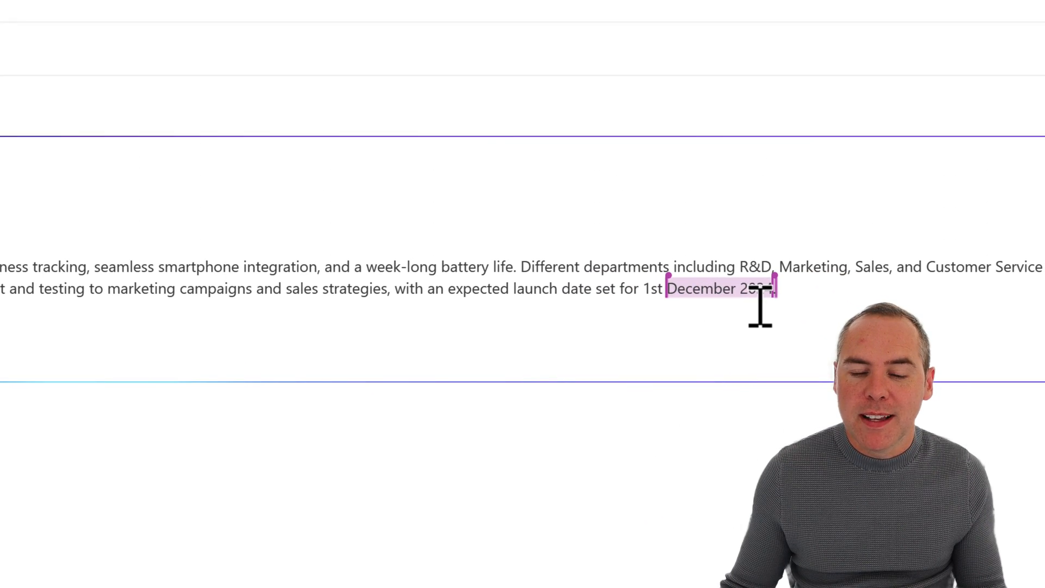
# Change the launch date in the embedded Project Overview component to 1st December 2024.
pyautogui.write('2024.')
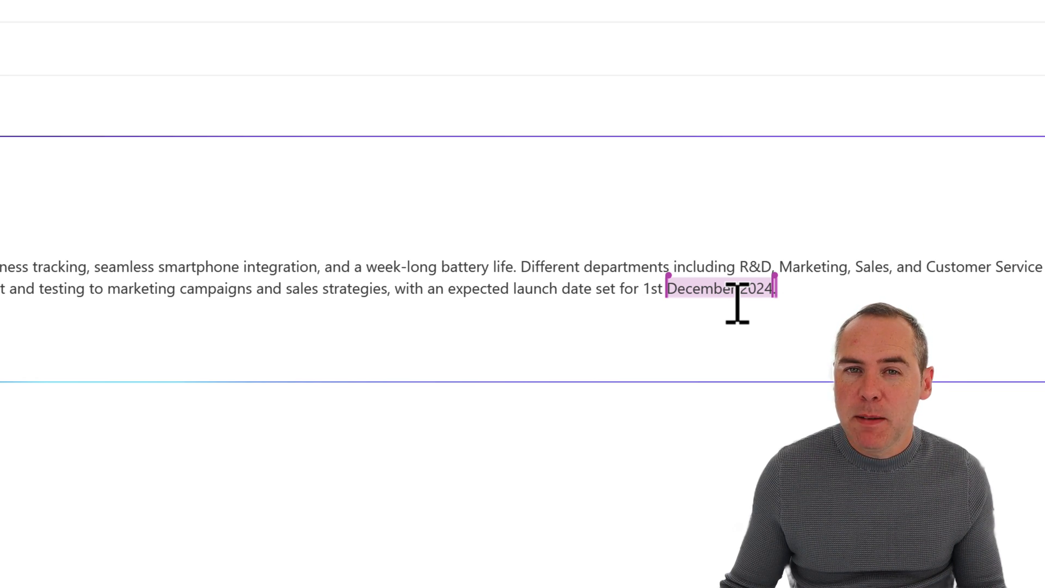
pyautogui.moveTo(496, 323)
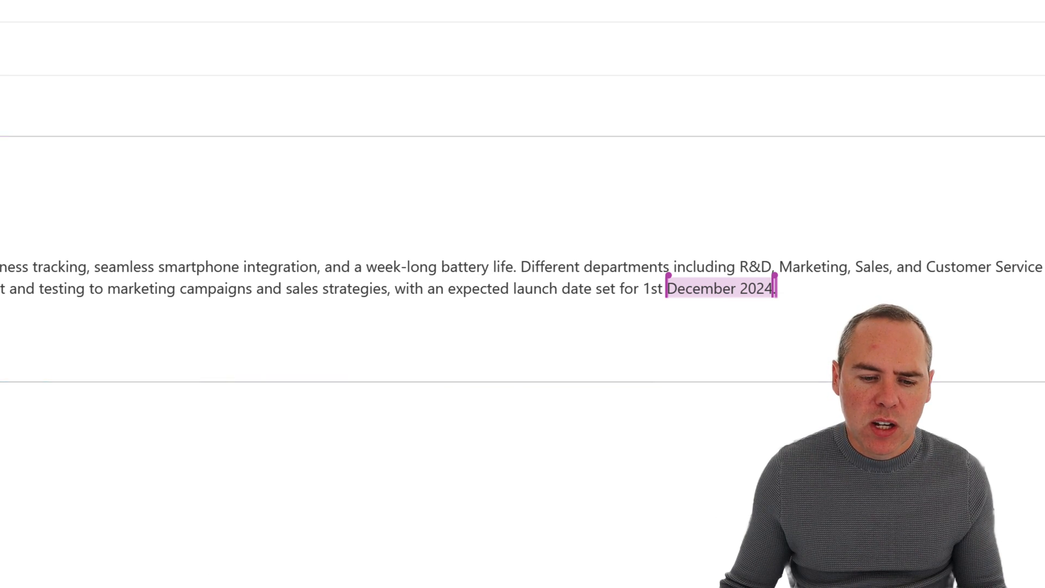
# Convert the Team members table into its own Loop component.
pyautogui.scroll(3)
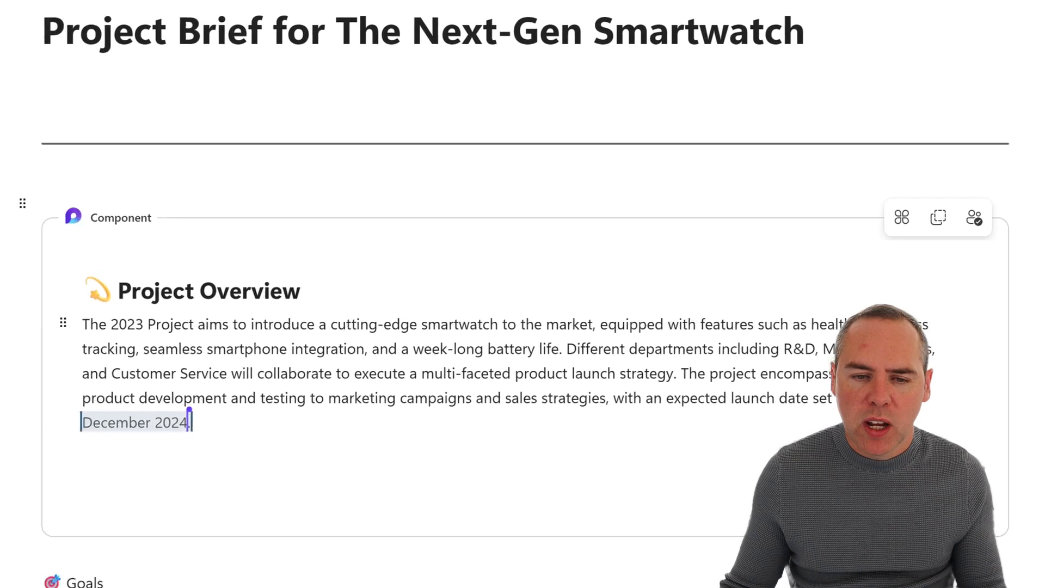
pyautogui.scroll(-3)
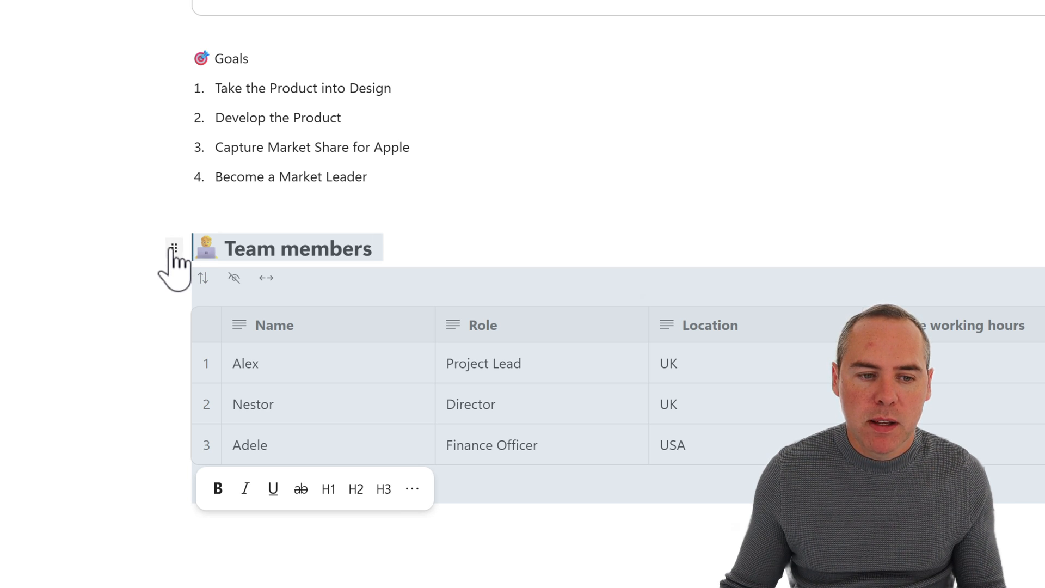
pyautogui.click(175, 248)
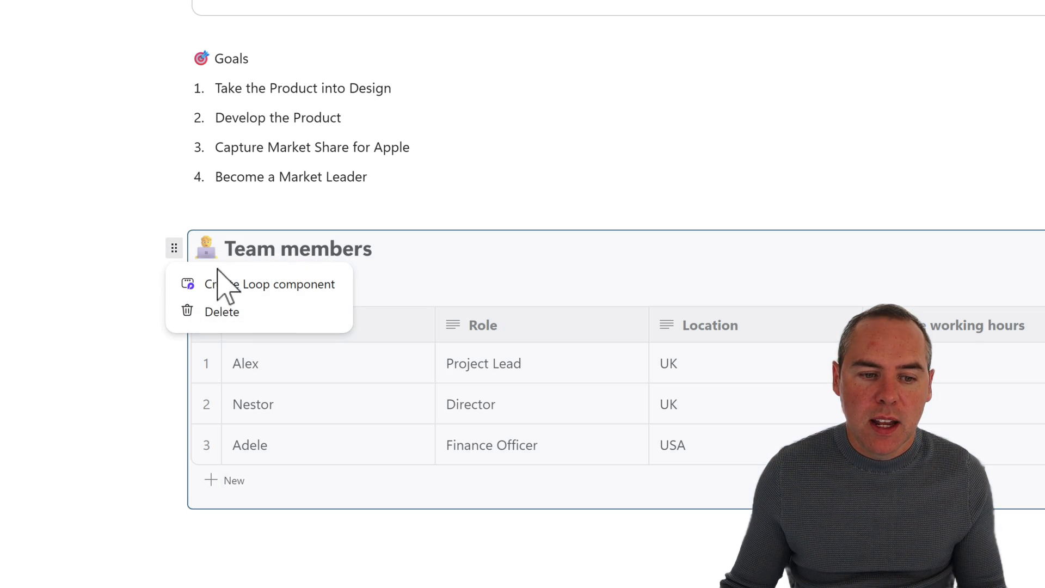
pyautogui.click(279, 284)
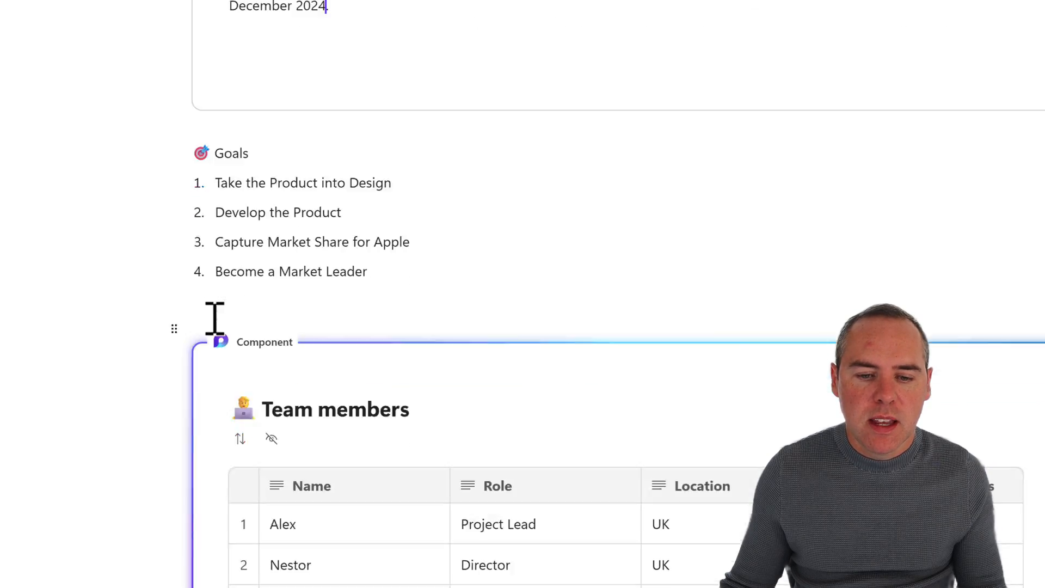
# Copy the link to the Team members component and dismiss the Link copied notice.
pyautogui.scroll(-3)
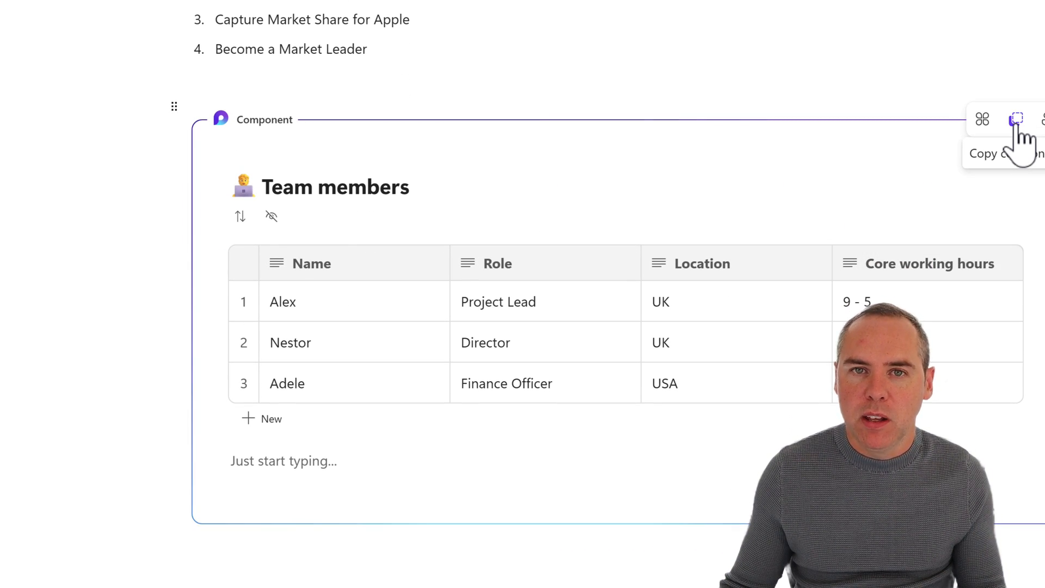
pyautogui.click(1016, 120)
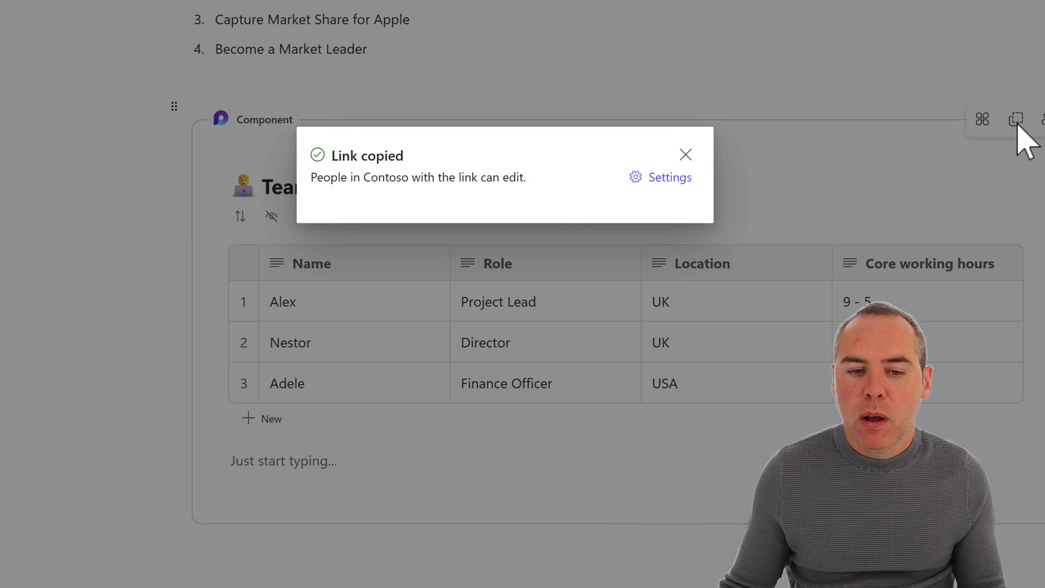
pyautogui.click(685, 155)
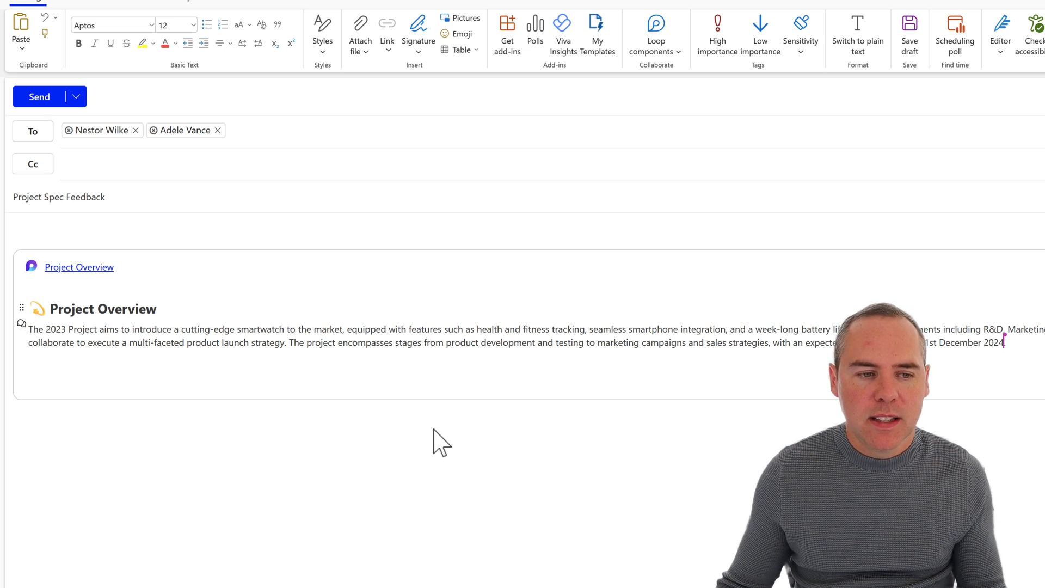
# Paste the Team members component link into the email below the Project Overview component.
pyautogui.scroll(-3)
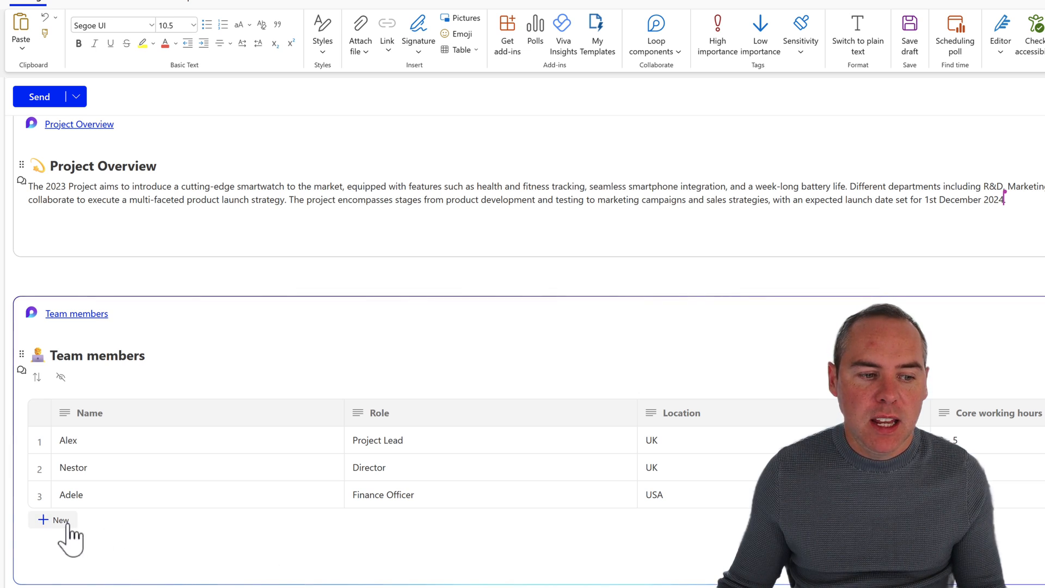
pyautogui.click(58, 520)
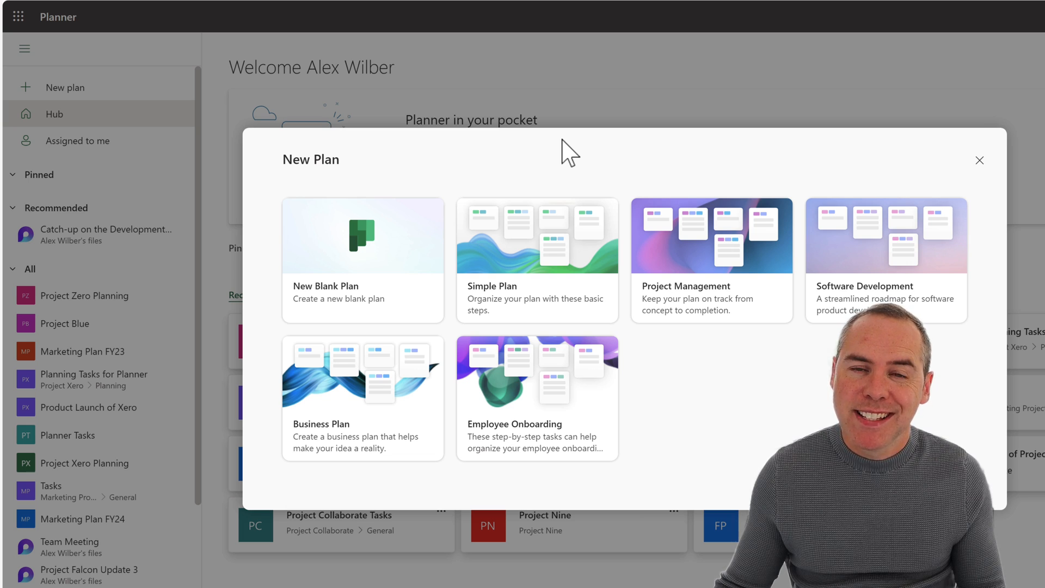
pyautogui.moveTo(683, 300)
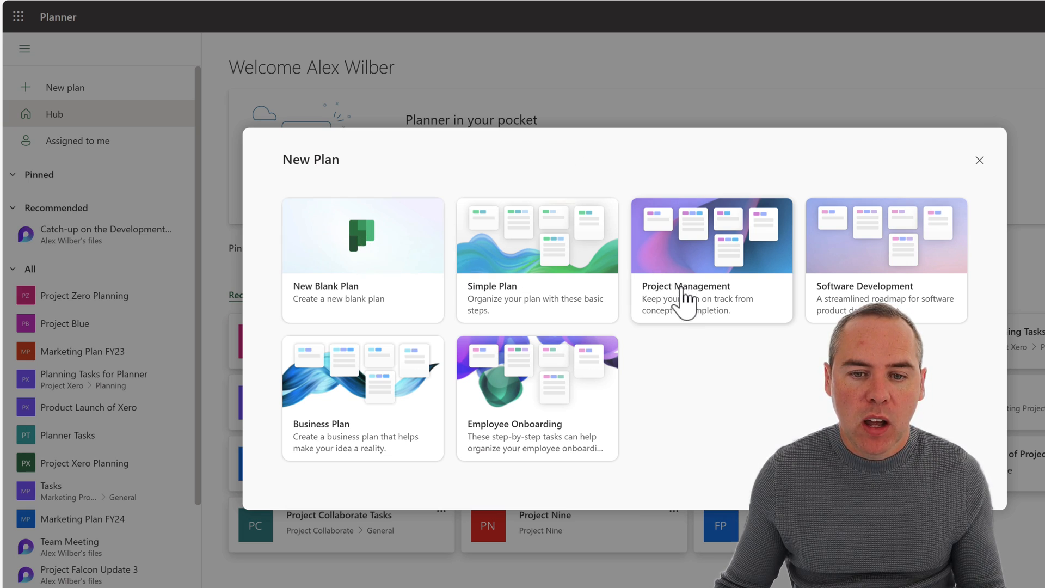
pyautogui.moveTo(685, 313)
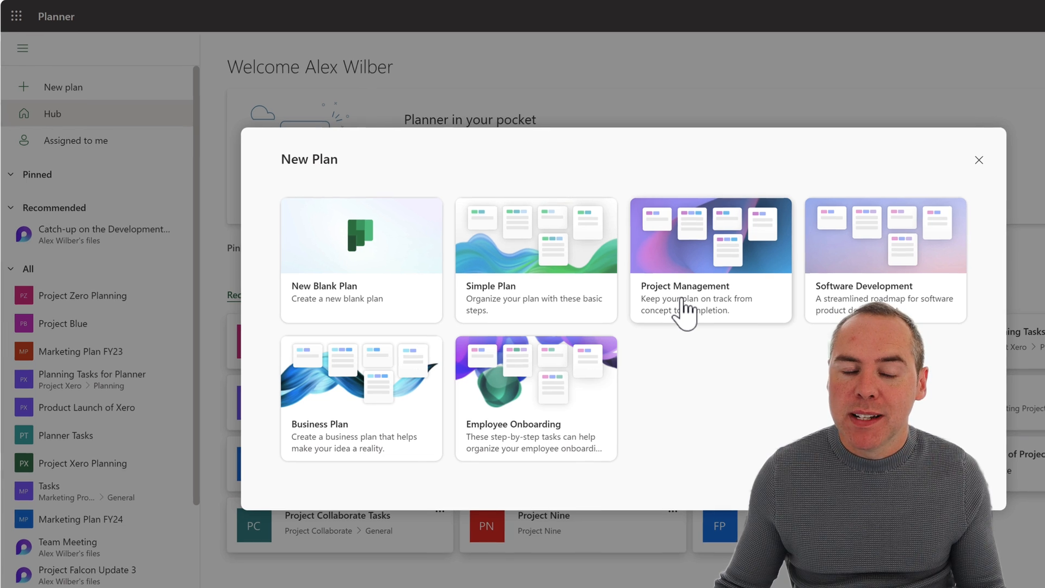
# Create a private plan named Smart Watch Planning from the Project Management template.
pyautogui.click(709, 260)
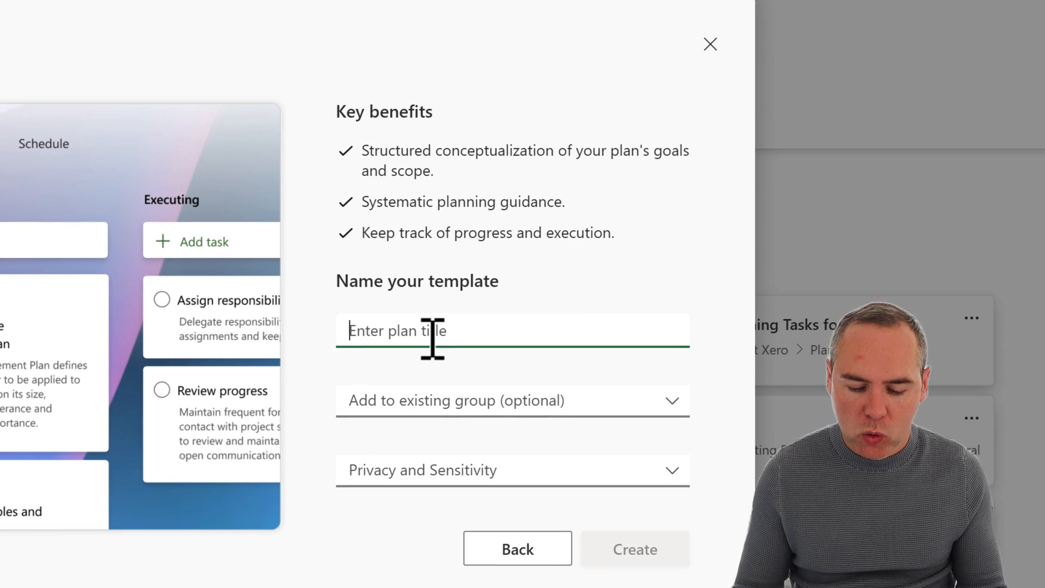
pyautogui.write('Smart Watch Planning')
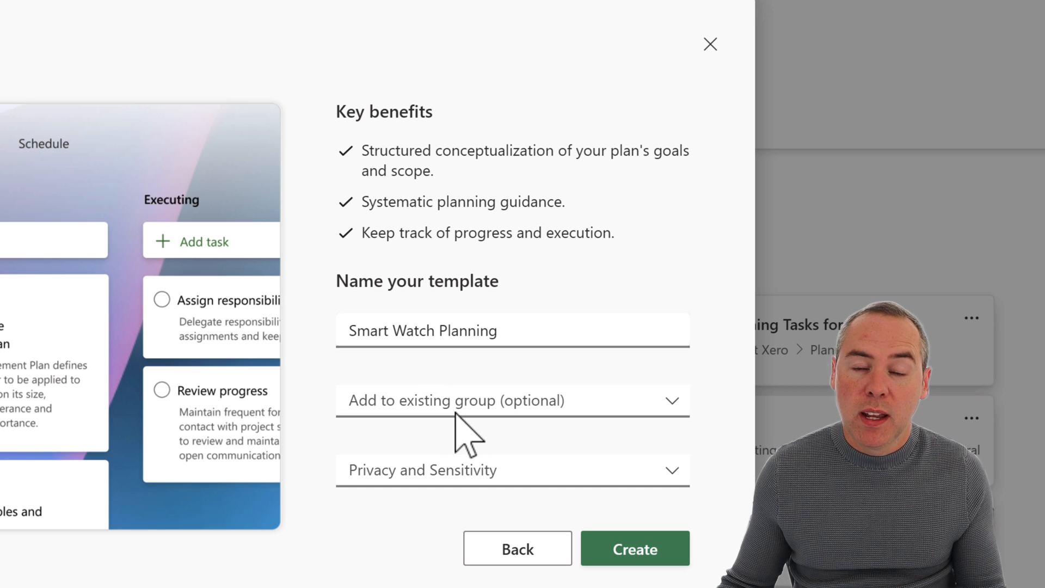
pyautogui.click(511, 469)
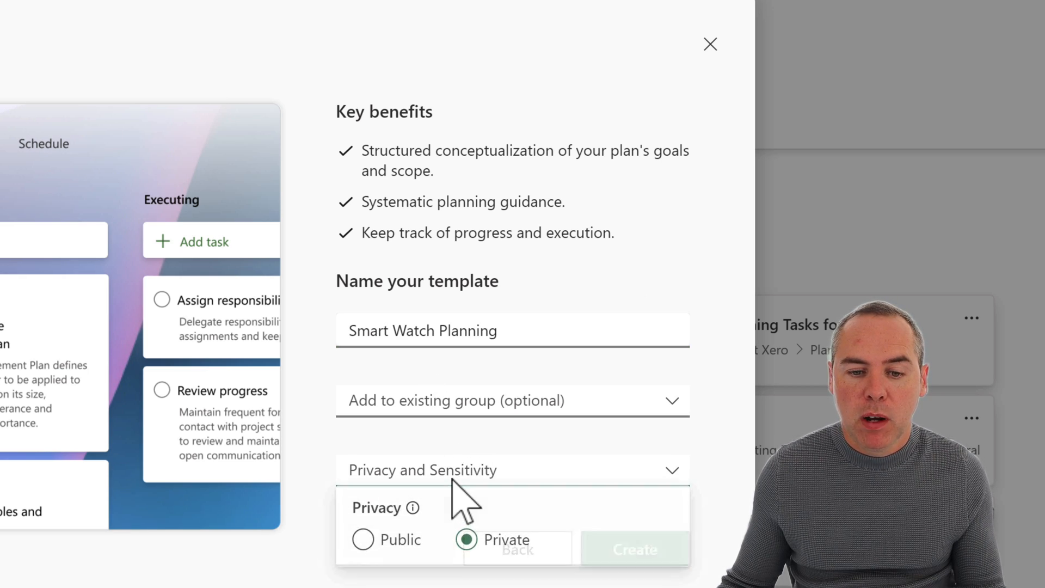
pyautogui.click(512, 469)
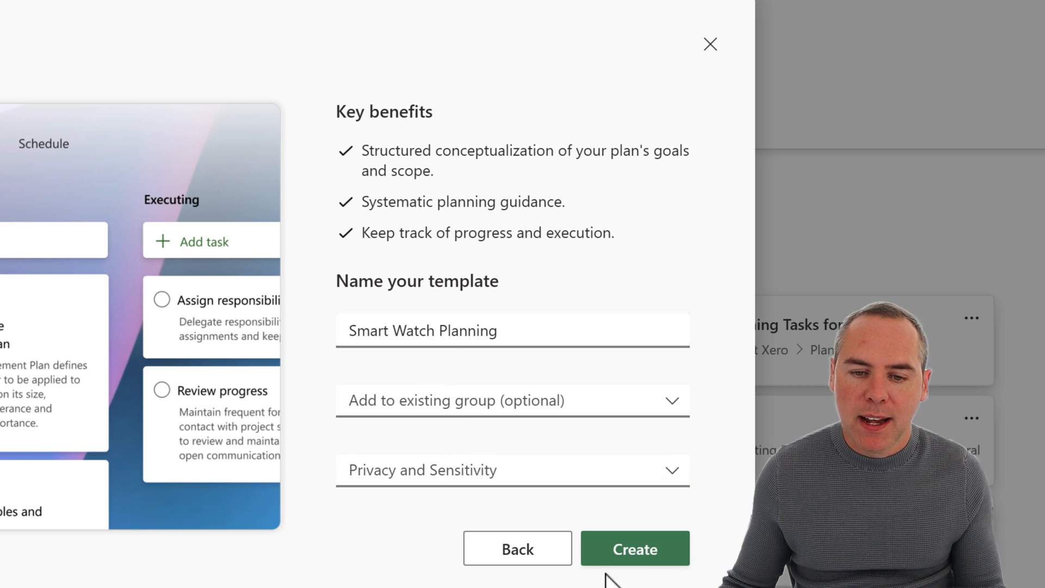
pyautogui.click(634, 549)
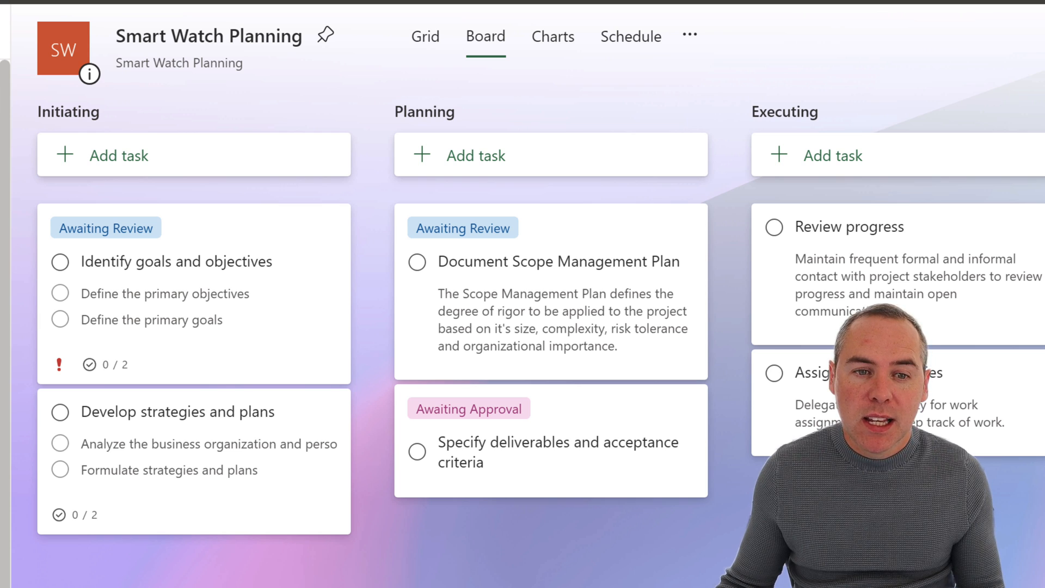
pyautogui.moveTo(770, 93)
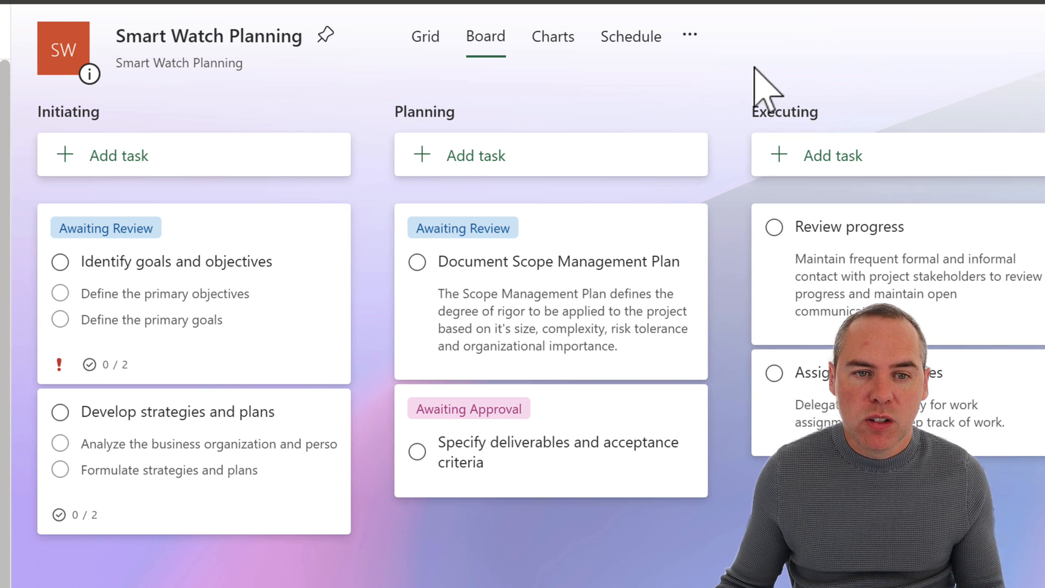
# Show the Smart Watch Planning plan's more options, including Copy link to plan.
pyautogui.click(690, 36)
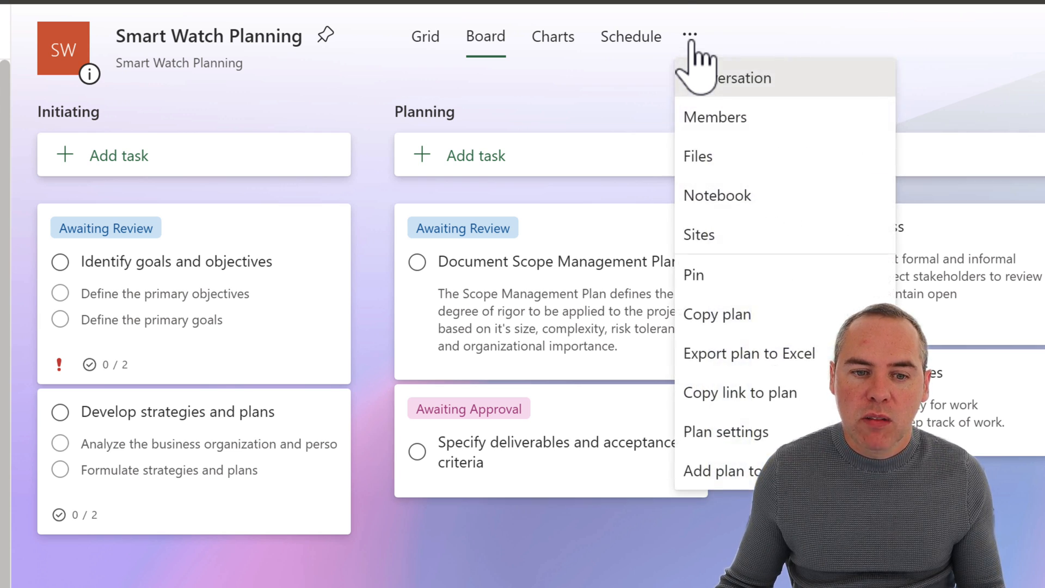
pyautogui.moveTo(740, 392)
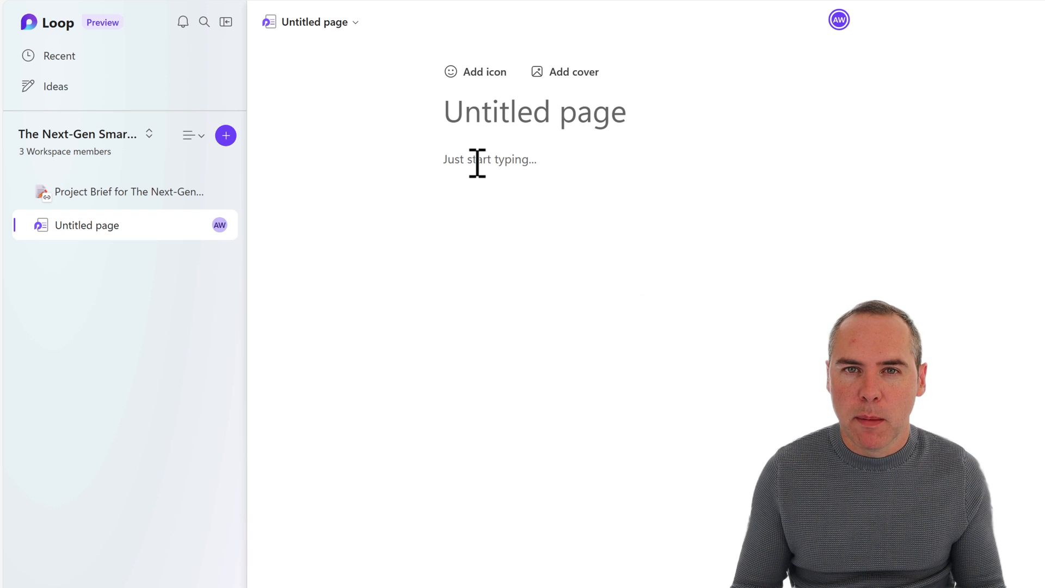
# Title the new page Project Planning, embed the plan, and check the Identify goals and objectives task.
pyautogui.write('Project Planning')
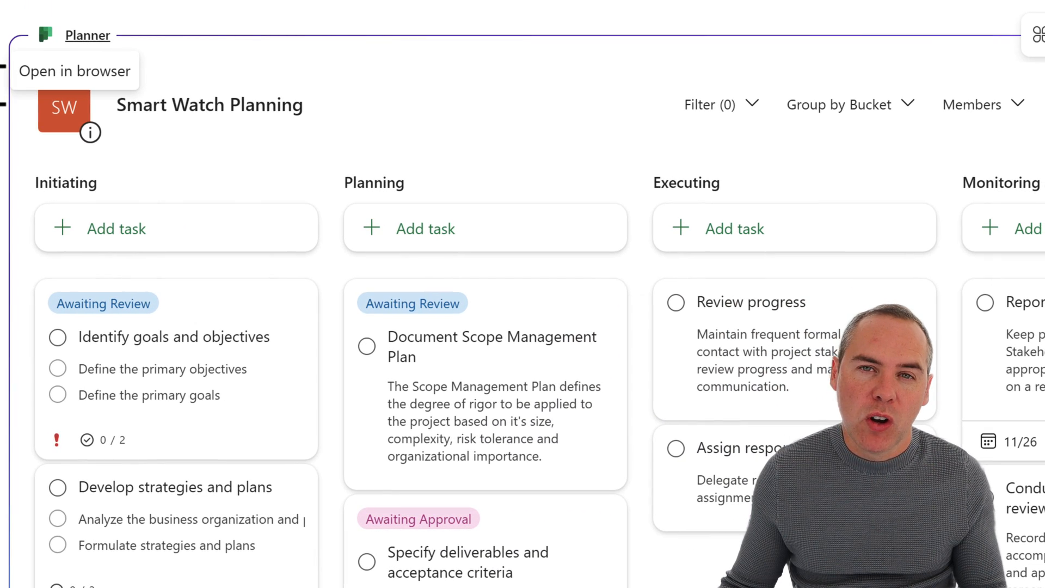
pyautogui.moveTo(137, 313)
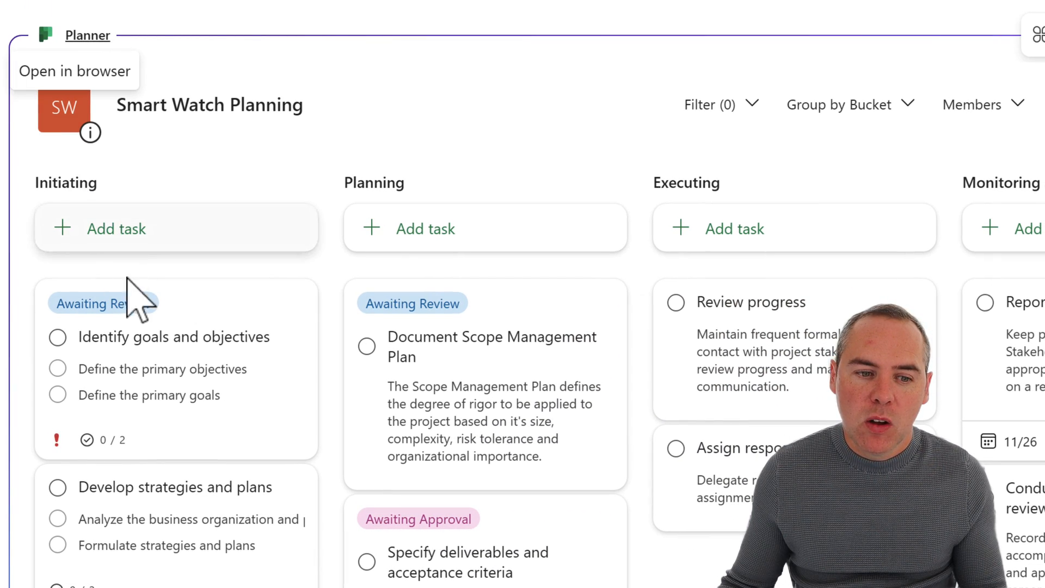
pyautogui.click(175, 337)
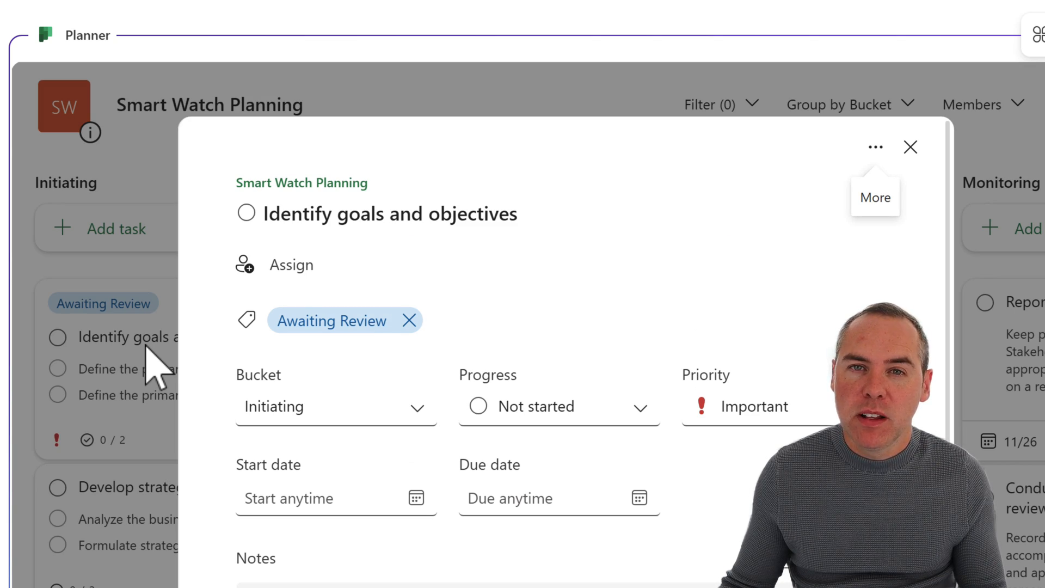
pyautogui.moveTo(910, 147)
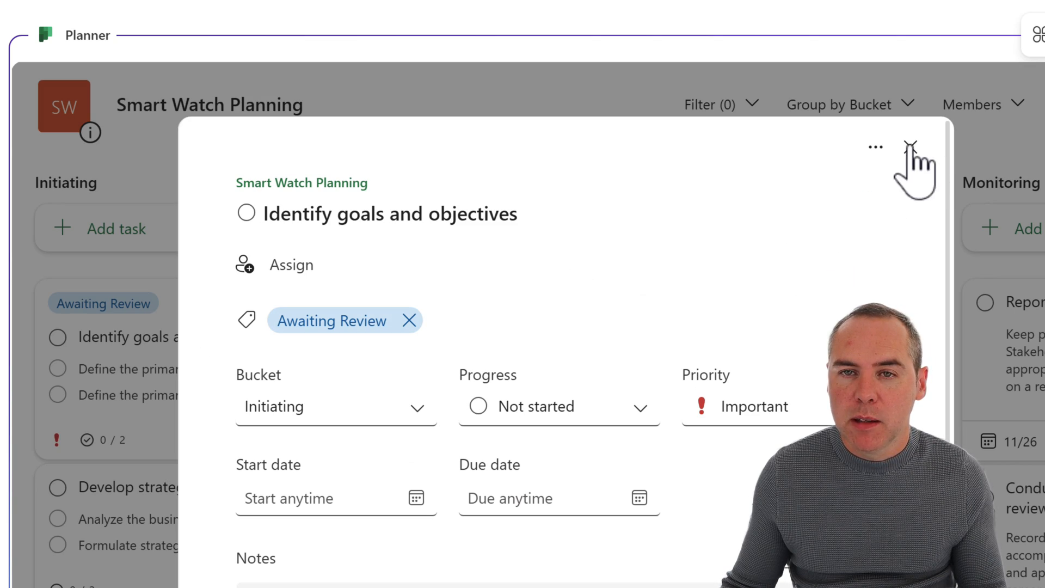
pyautogui.click(911, 146)
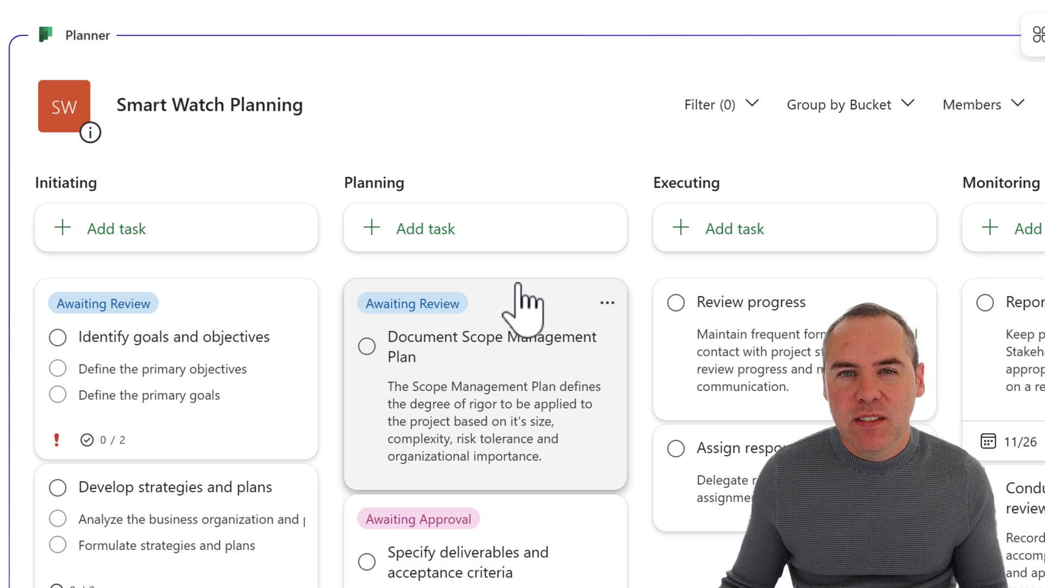
pyautogui.moveTo(752, 310)
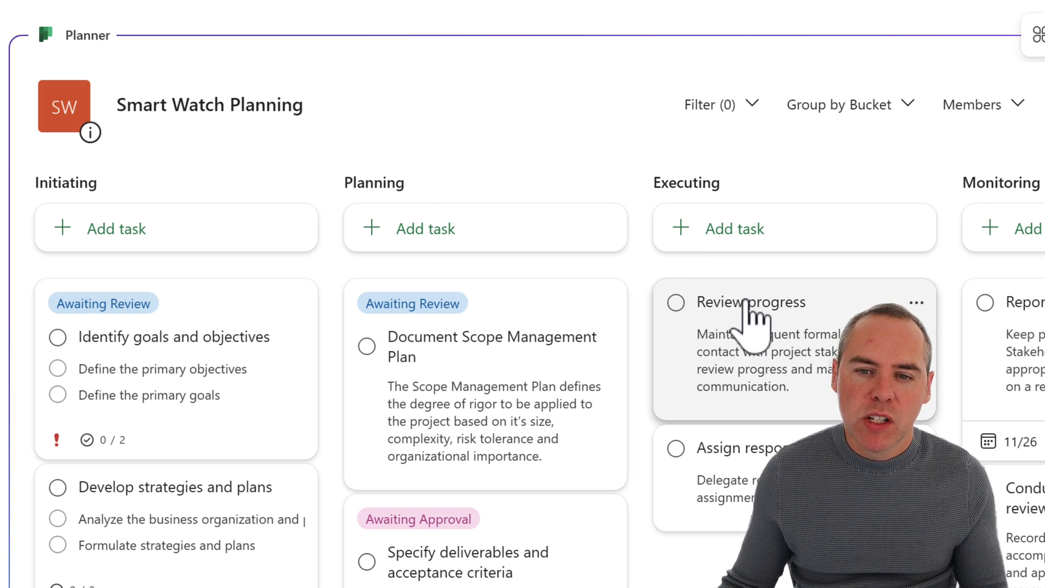
pyautogui.moveTo(759, 326)
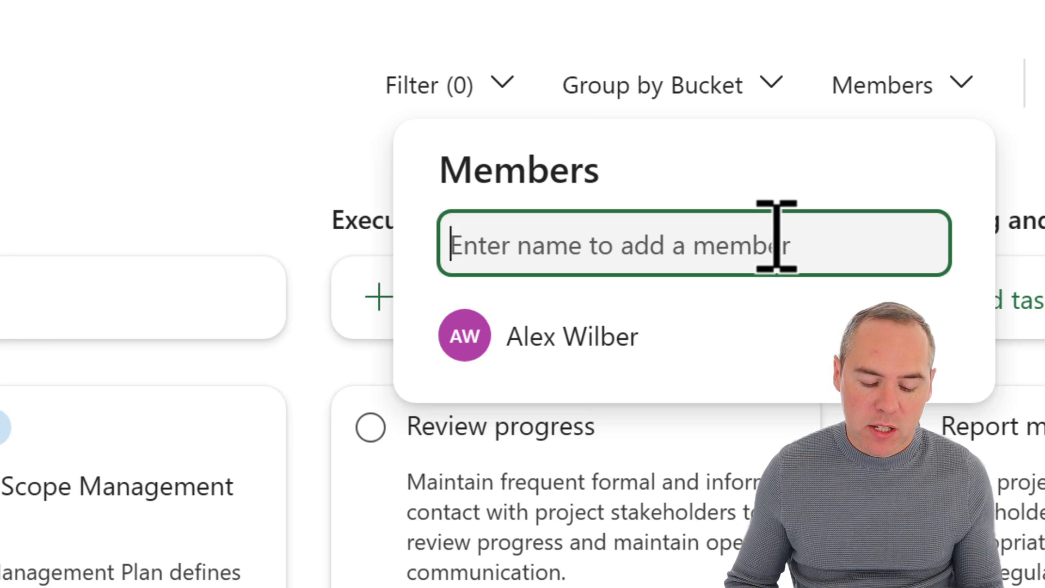
# Add Adele Vance and Nestor Wilke as members of the Smart Watch Planning plan.
pyautogui.write('Adele Vance')
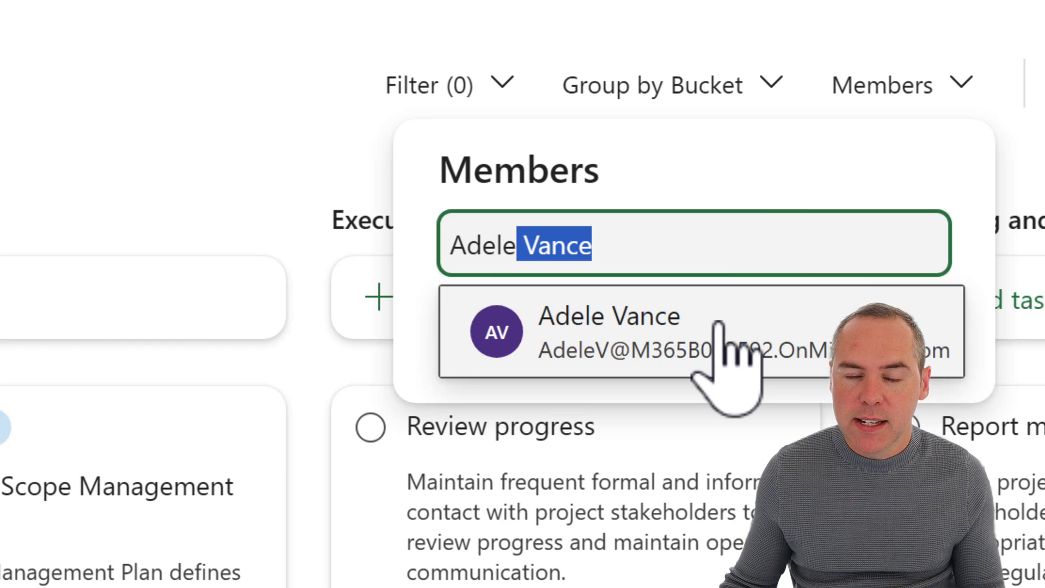
pyautogui.click(608, 330)
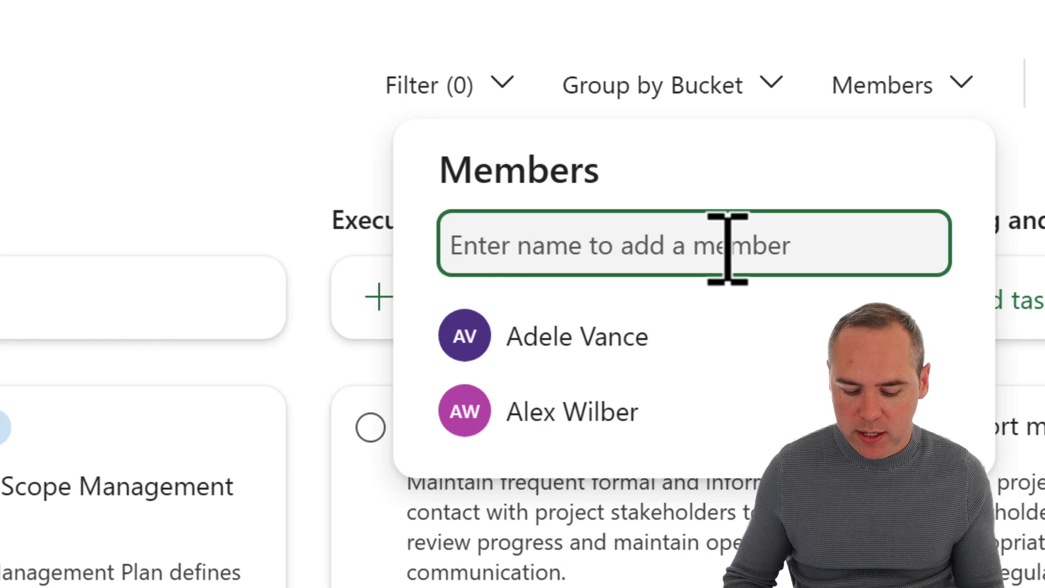
pyautogui.write('Nestor Wilke')
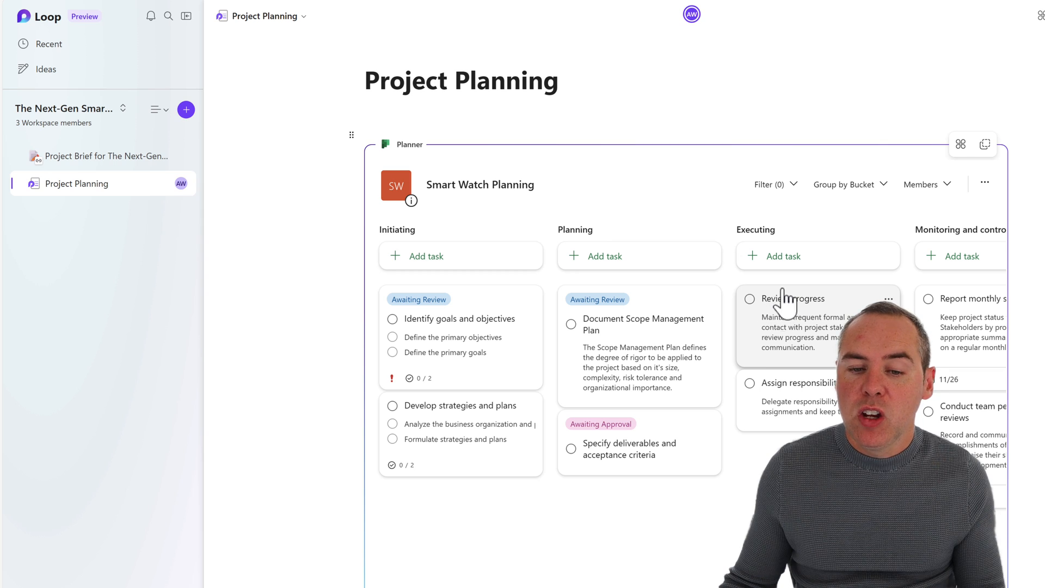
pyautogui.moveTo(748, 286)
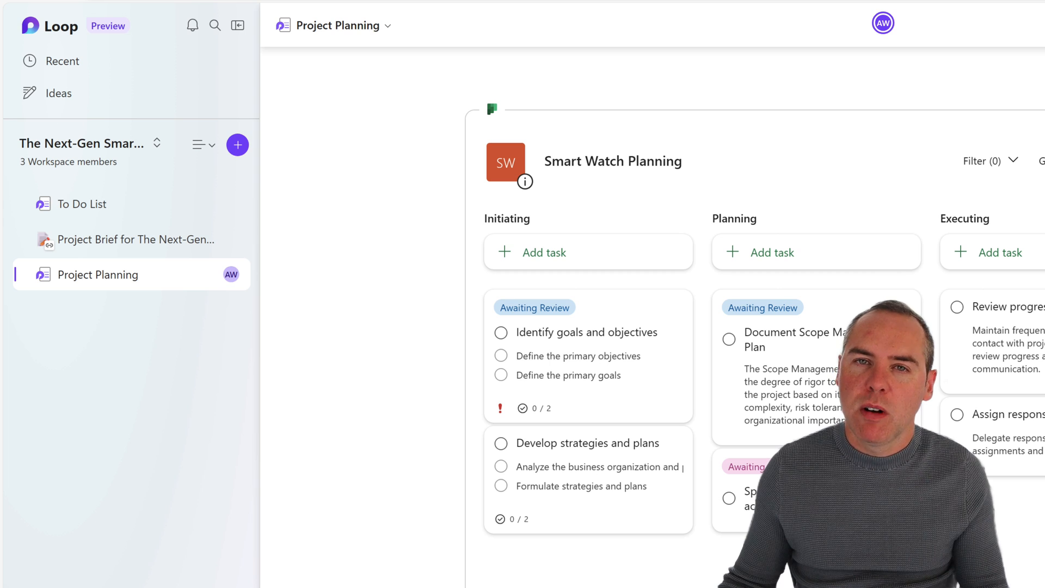
# Insert a Trello board into the Trello page via the / menu's Other apps section.
pyautogui.click(237, 145)
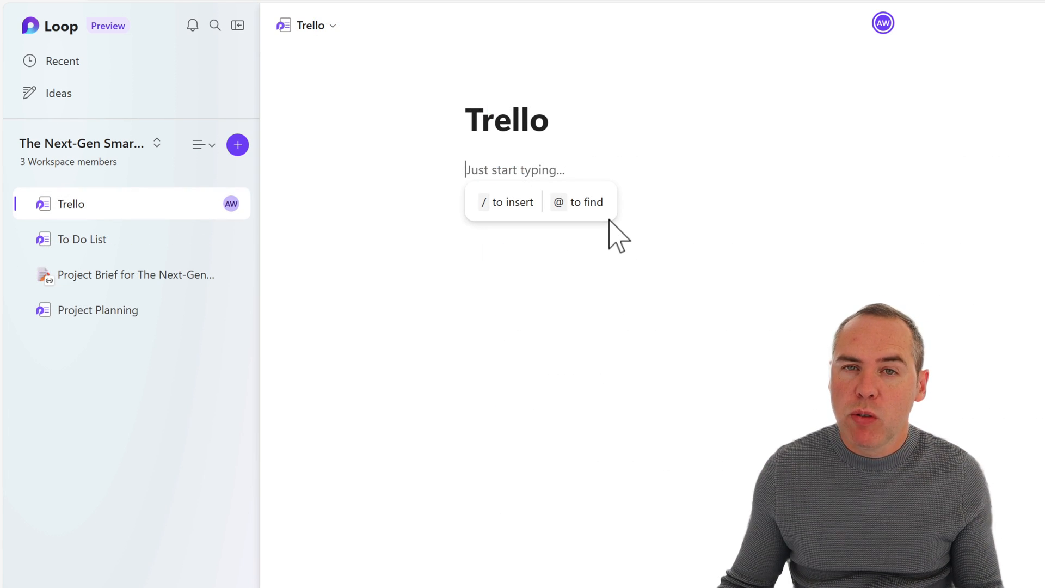
pyautogui.write('/')
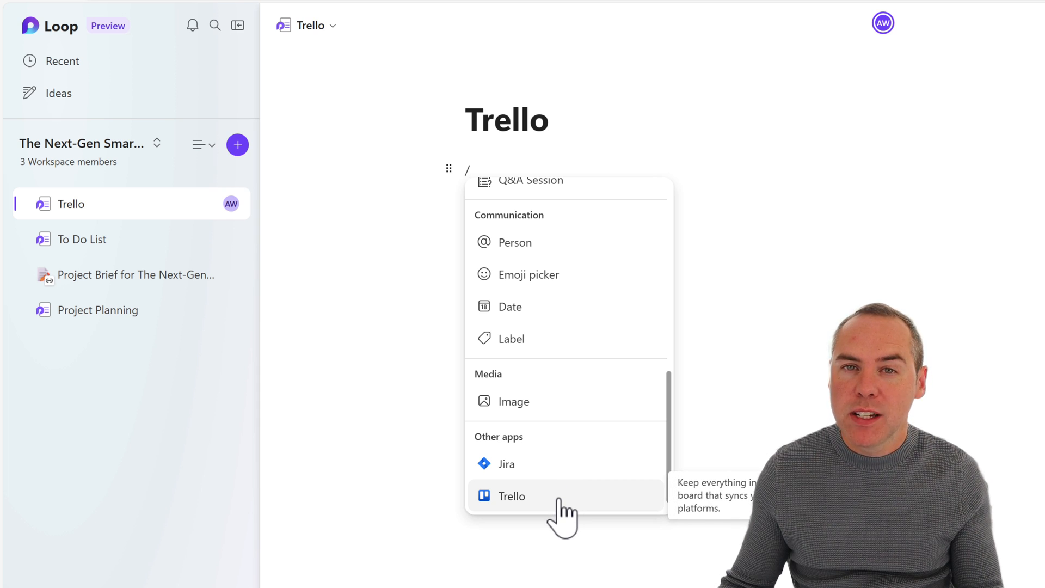
pyautogui.click(511, 497)
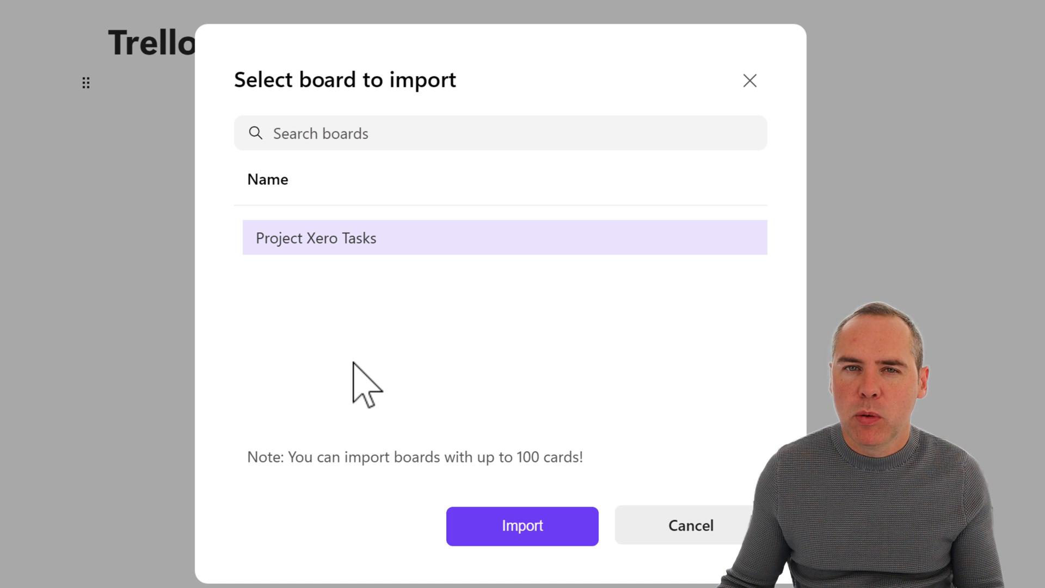
pyautogui.moveTo(367, 280)
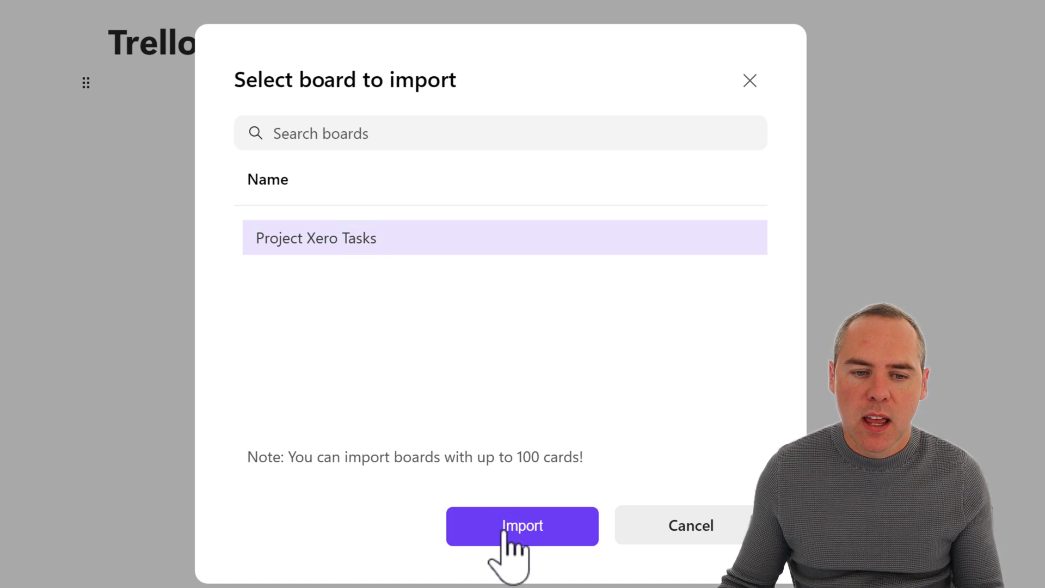
# Import the Project Xero Tasks board and review one of its cards.
pyautogui.click(521, 525)
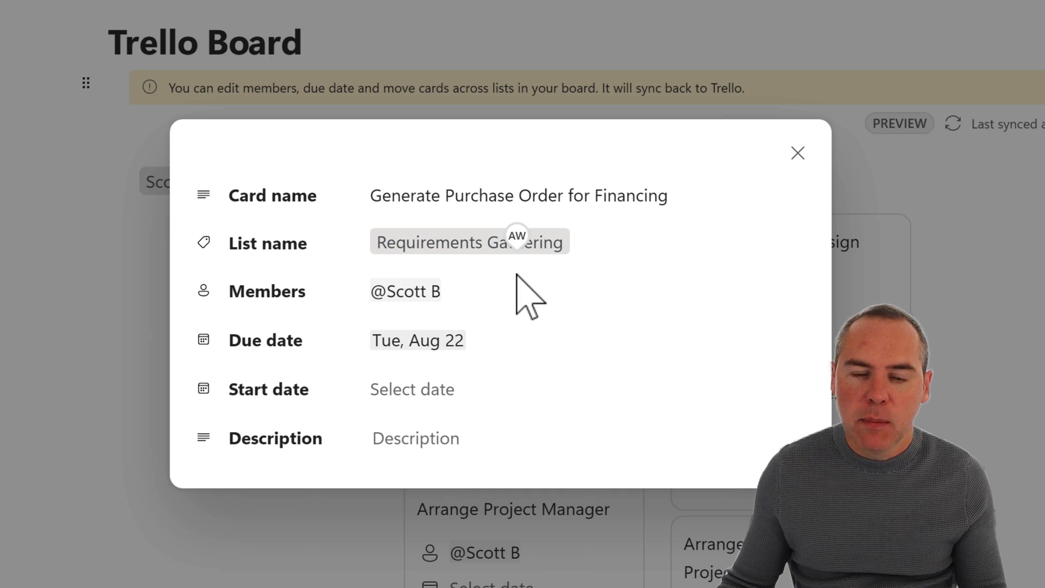
pyautogui.moveTo(527, 314)
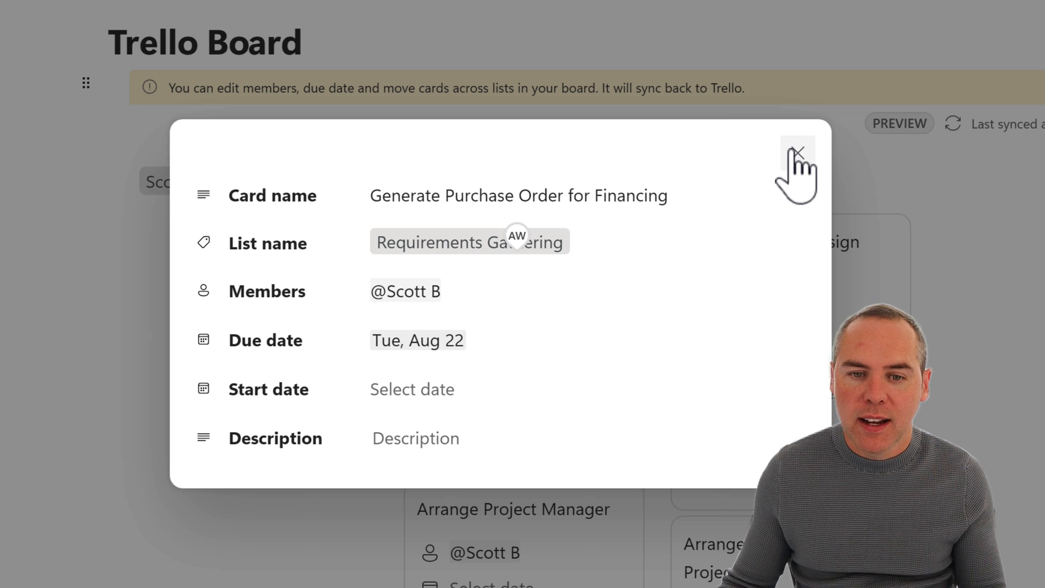
pyautogui.click(797, 151)
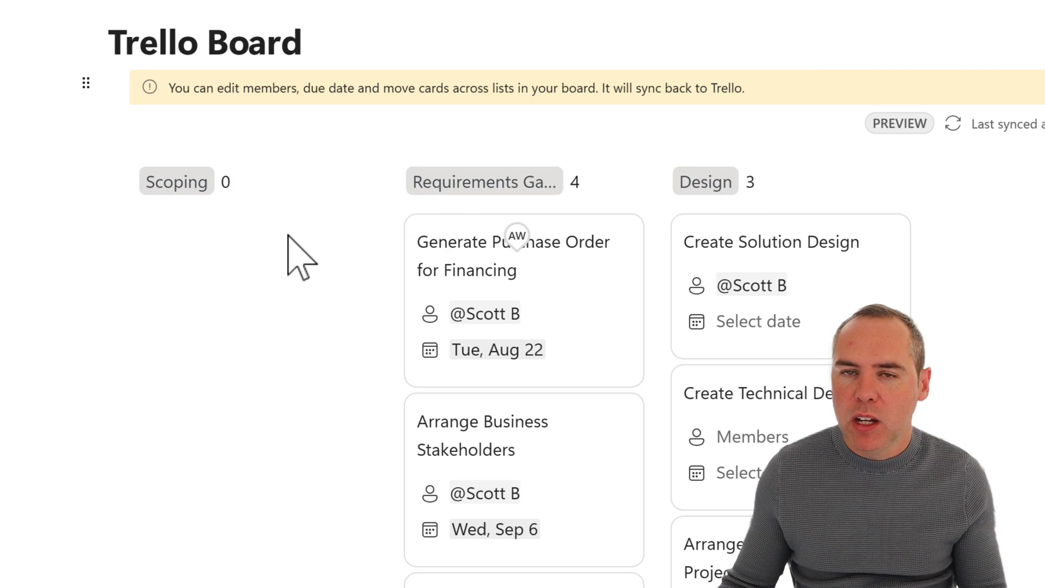
pyautogui.scroll(-3)
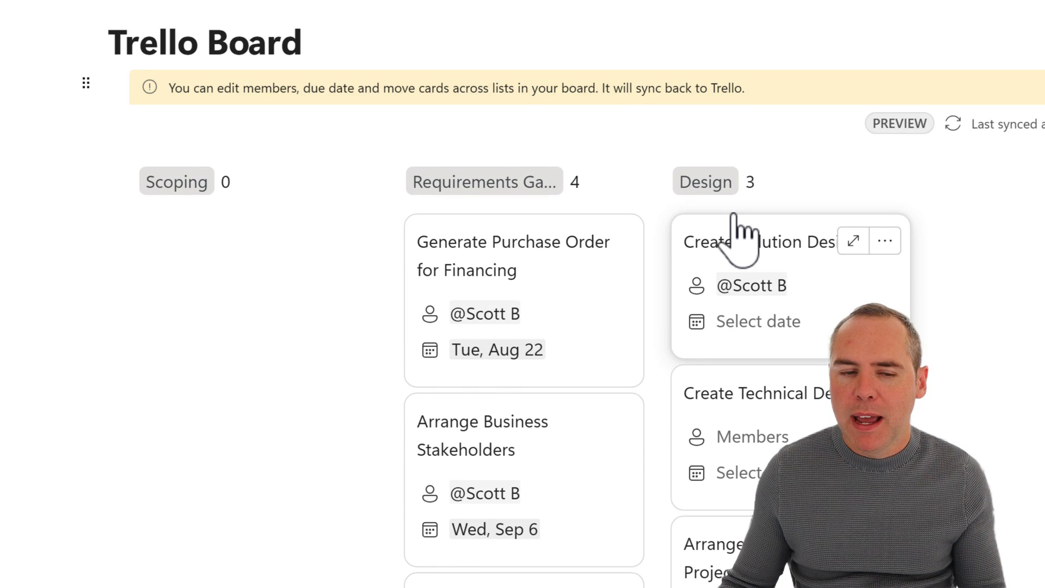
pyautogui.moveTo(743, 250)
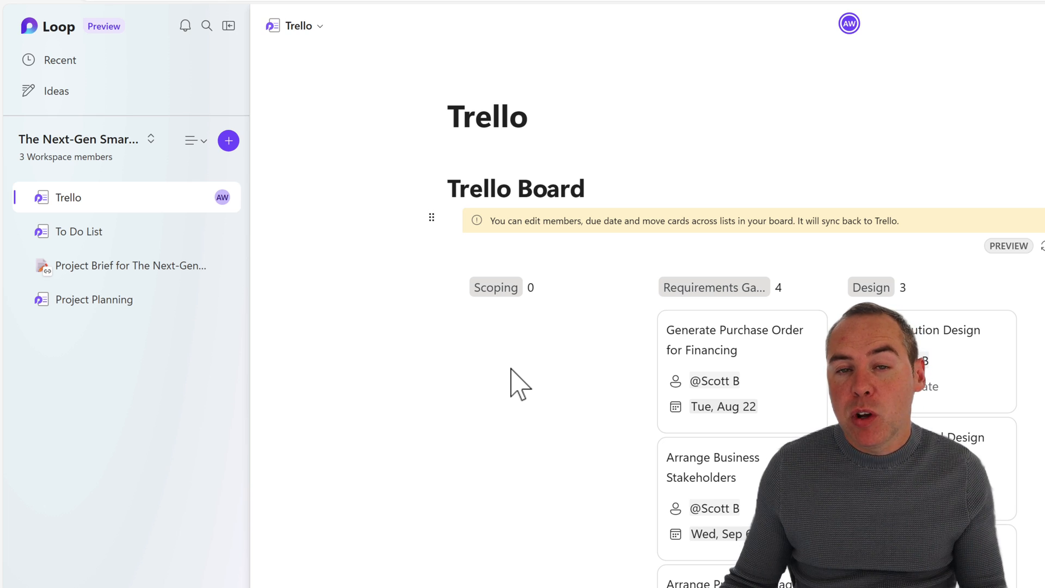
# Add a new workspace page from the Meeting Notes template and look through its sections.
pyautogui.click(227, 140)
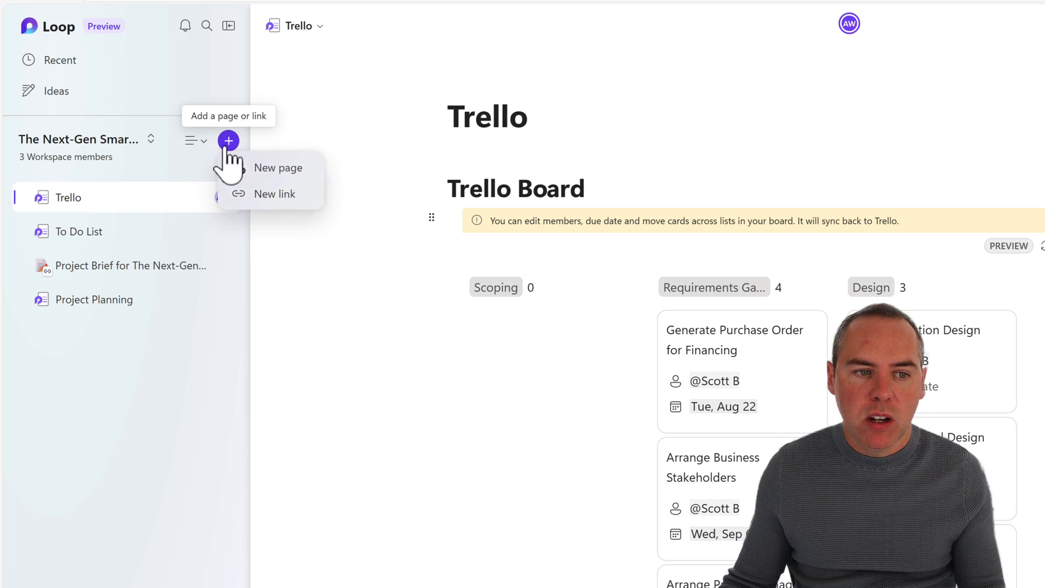
pyautogui.click(277, 168)
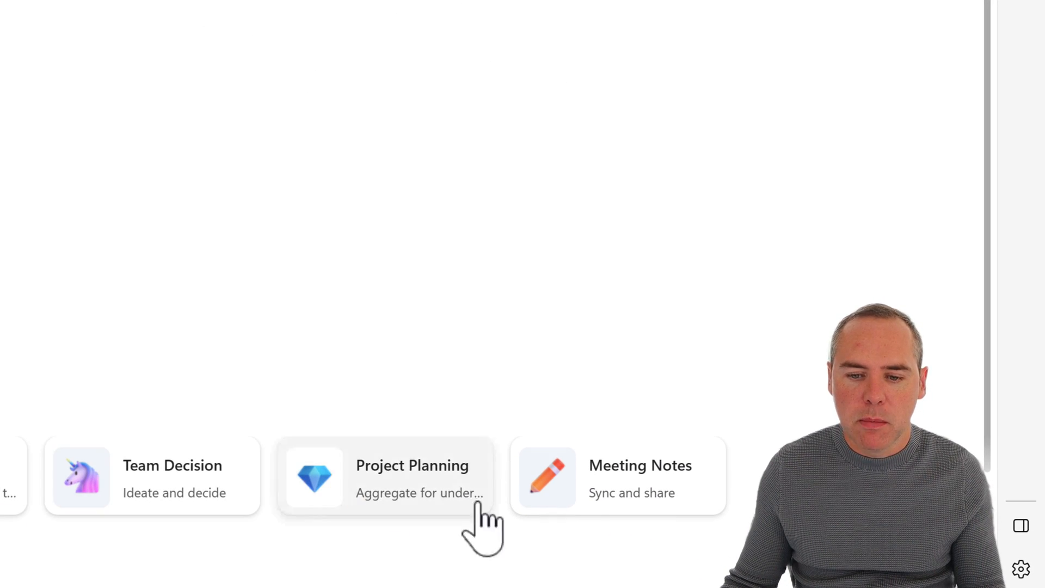
pyautogui.click(616, 476)
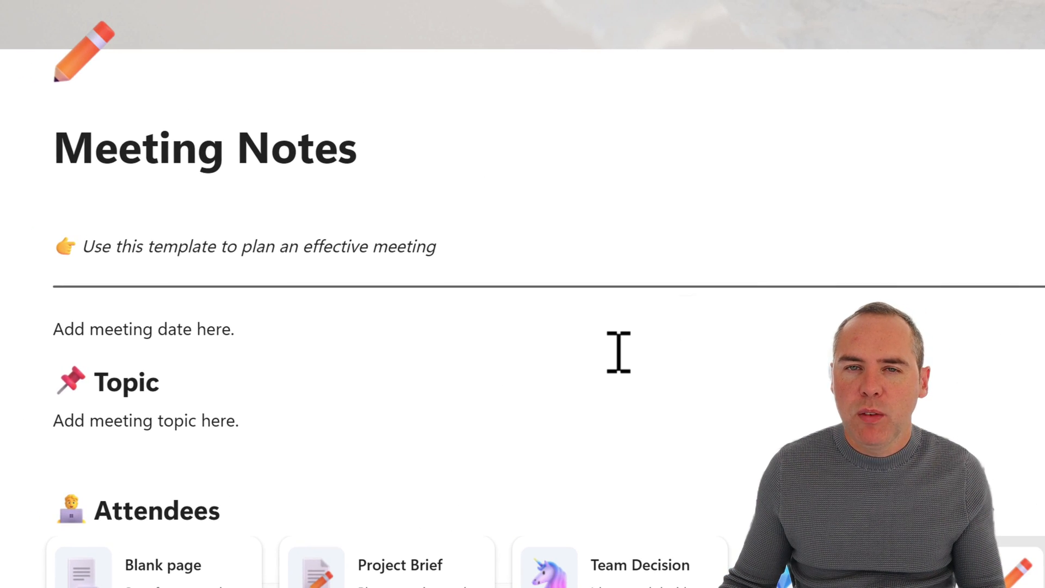
pyautogui.scroll(-3)
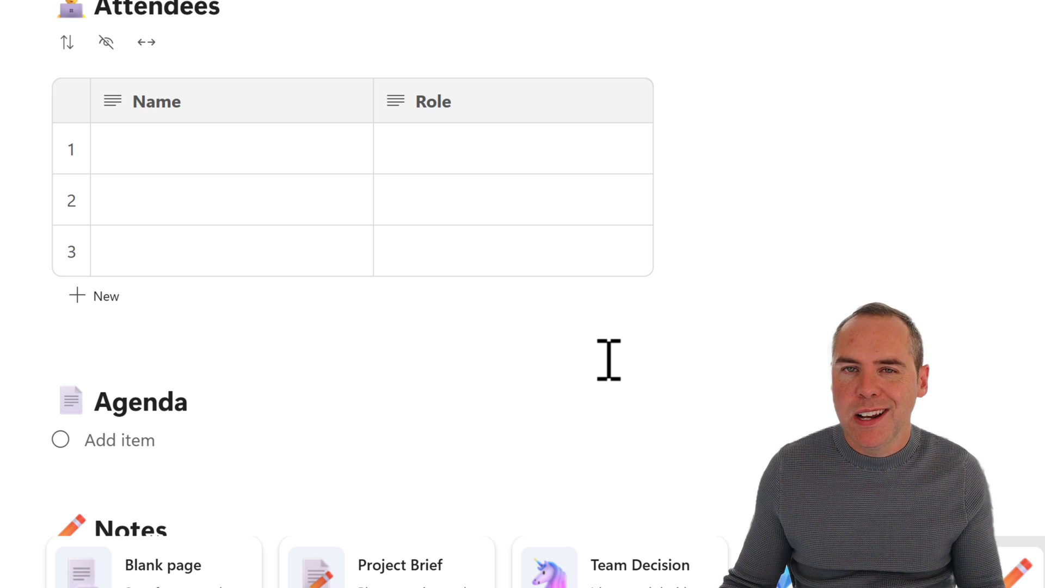
pyautogui.scroll(-3)
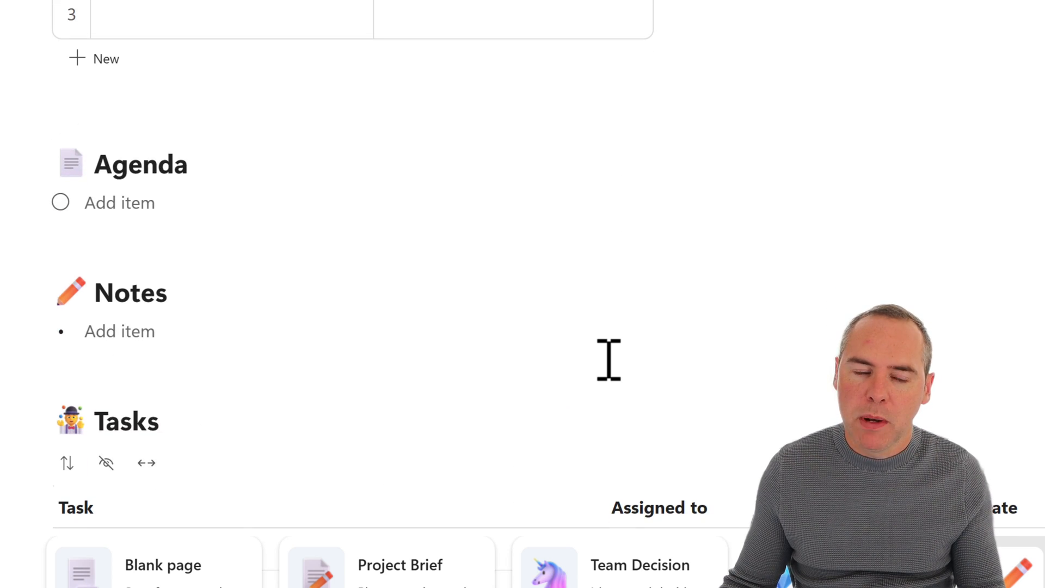
pyautogui.scroll(3)
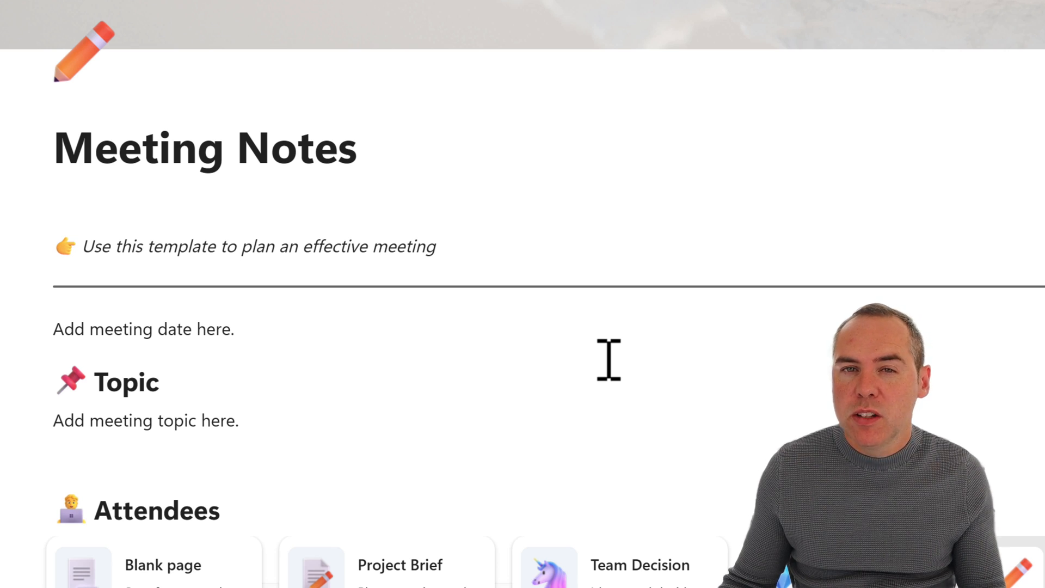
pyautogui.moveTo(388, 80)
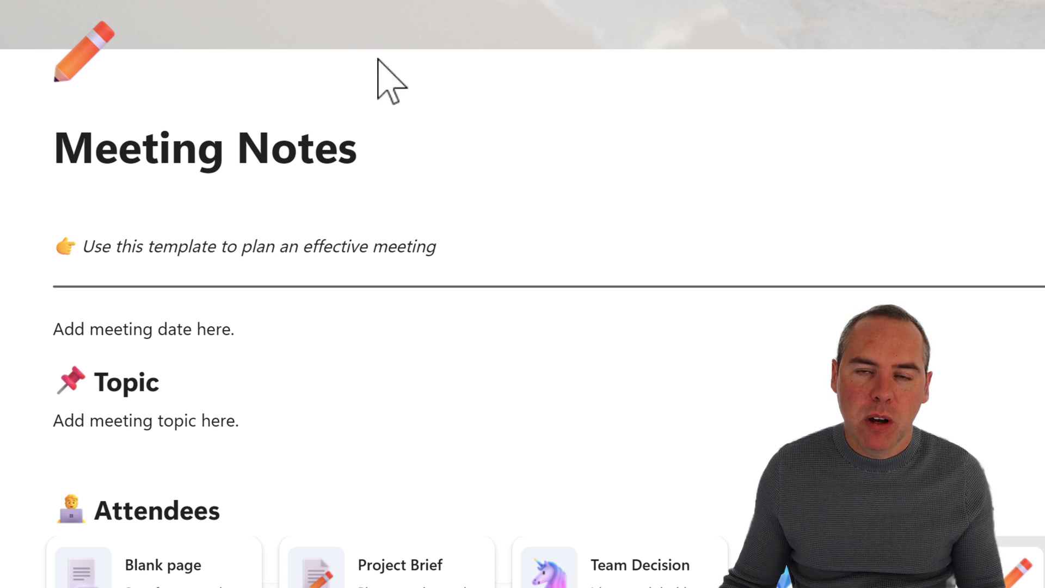
pyautogui.moveTo(553, 326)
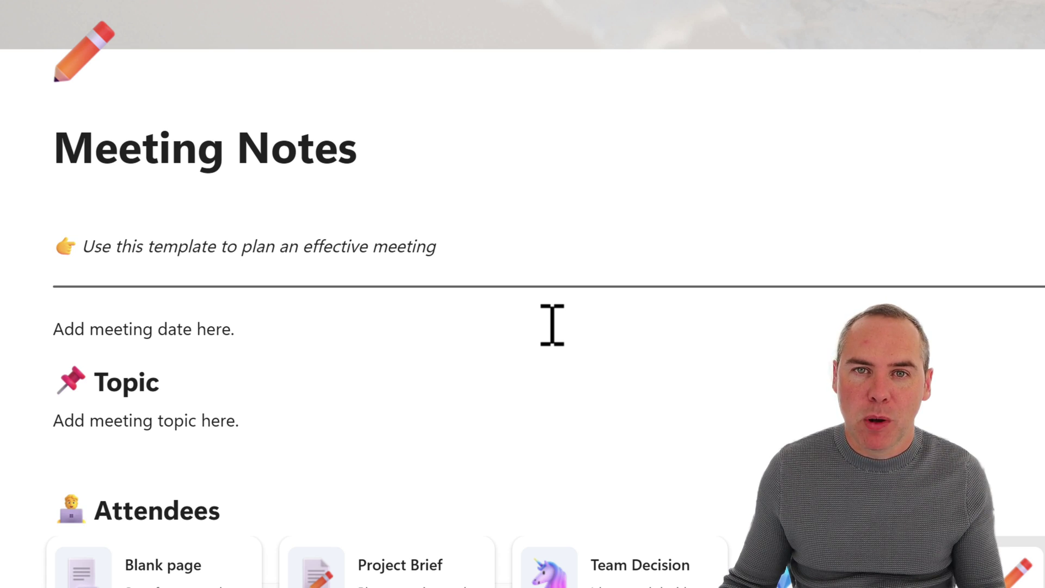
pyautogui.moveTo(630, 296)
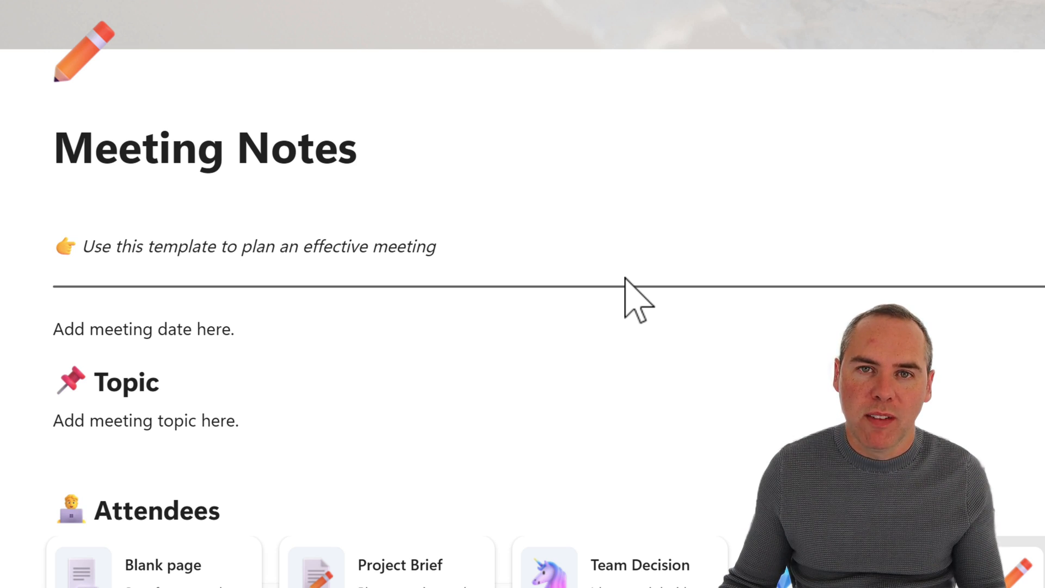
pyautogui.click(21, 153)
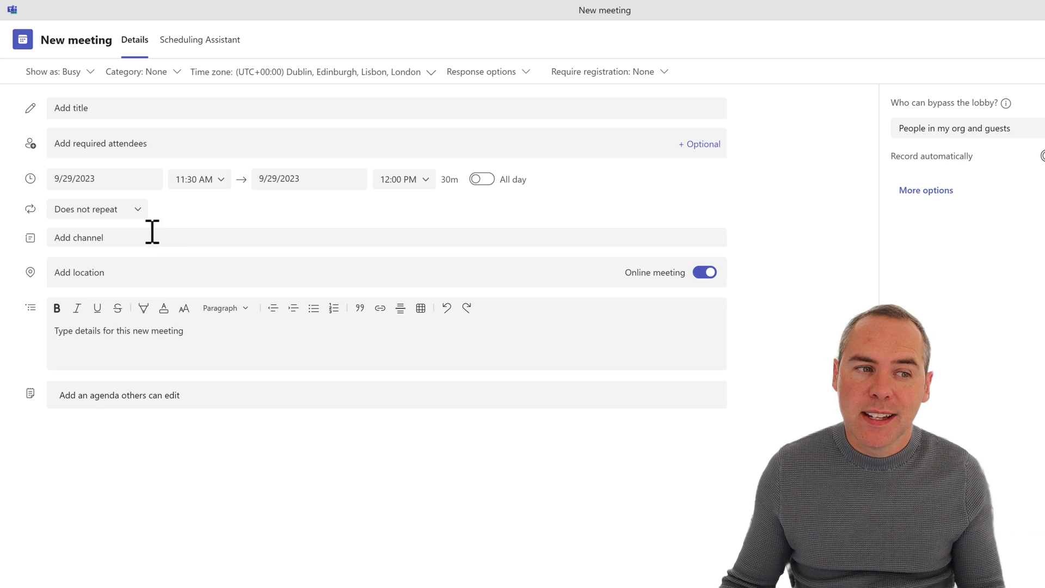
pyautogui.moveTo(153, 144)
pyautogui.write('Catch-up')
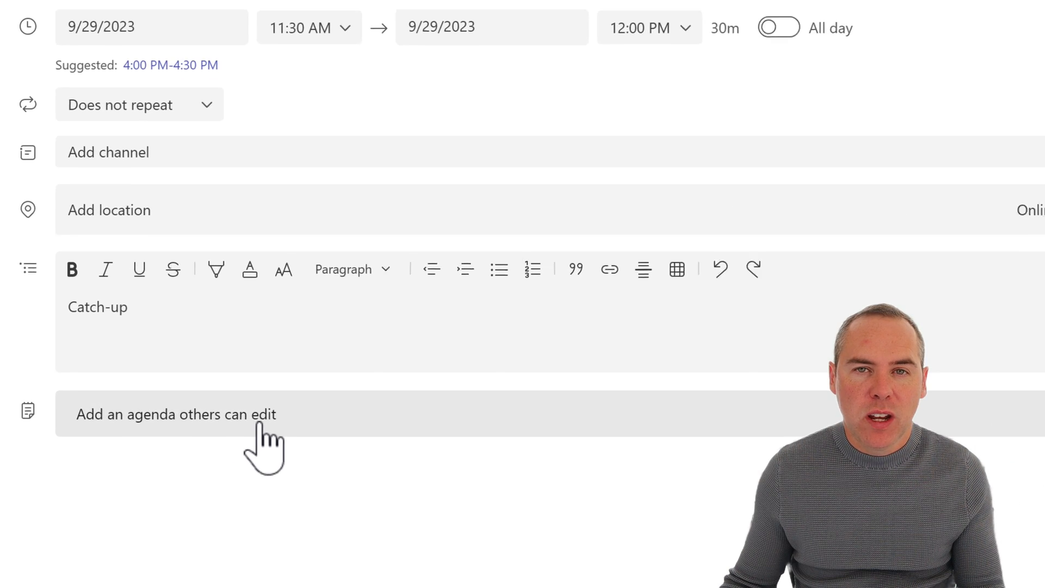
# Add a shared editable agenda with items project scope, launch date and financial plan to the Catch-up meeting.
pyautogui.click(175, 413)
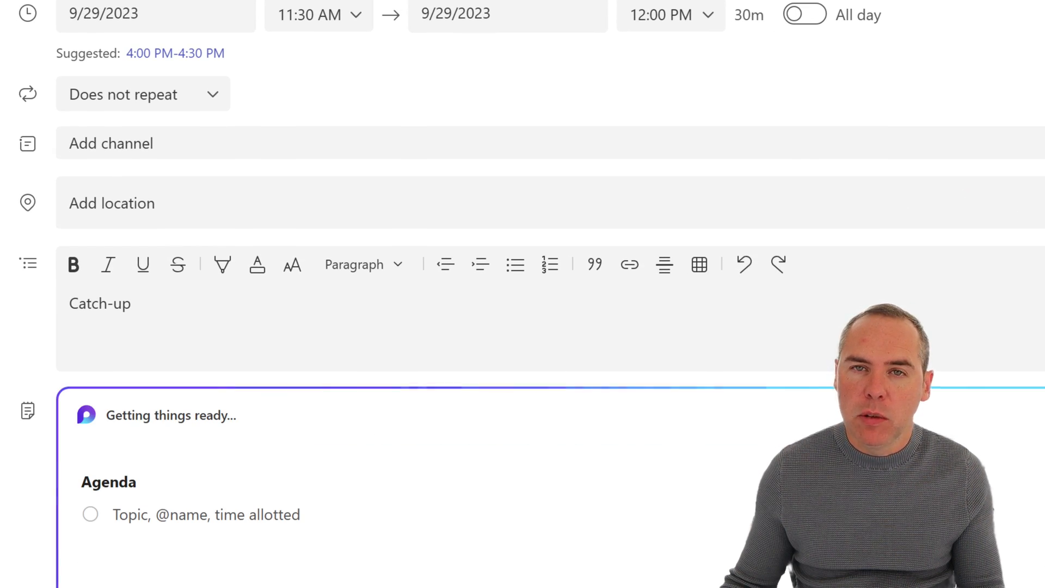
pyautogui.scroll(-3)
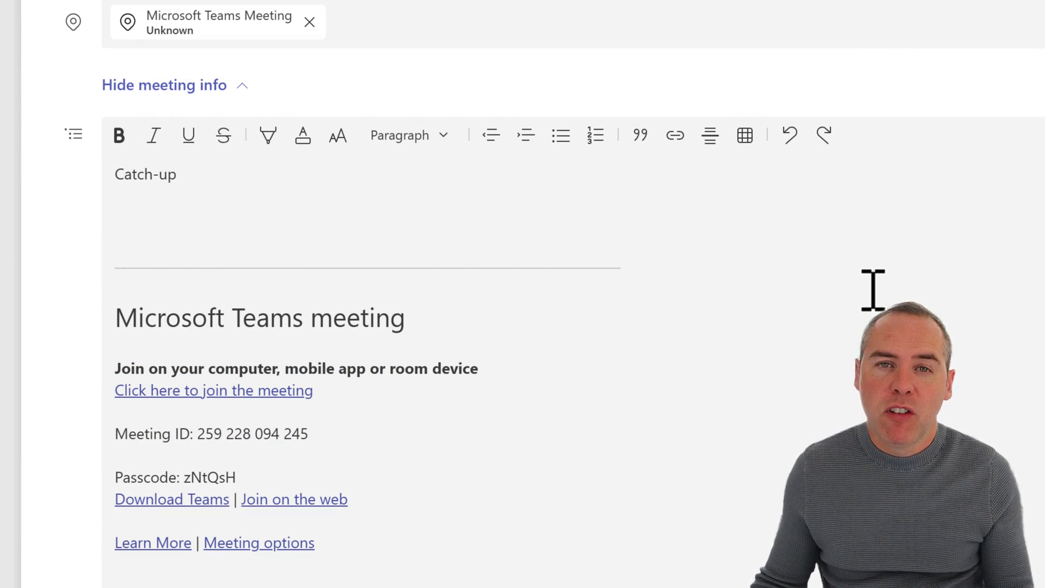
pyautogui.moveTo(851, 242)
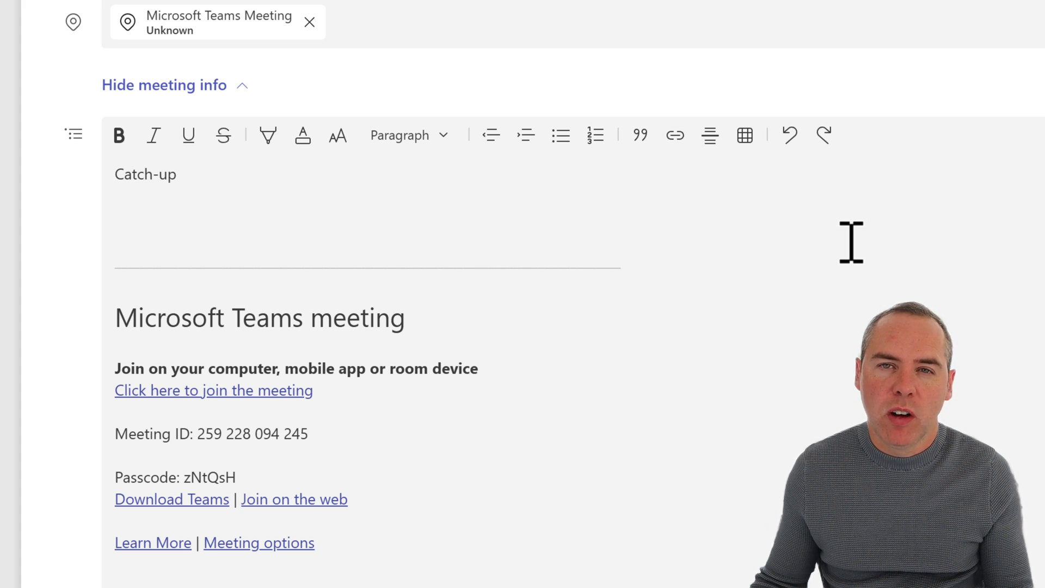
pyautogui.scroll(-3)
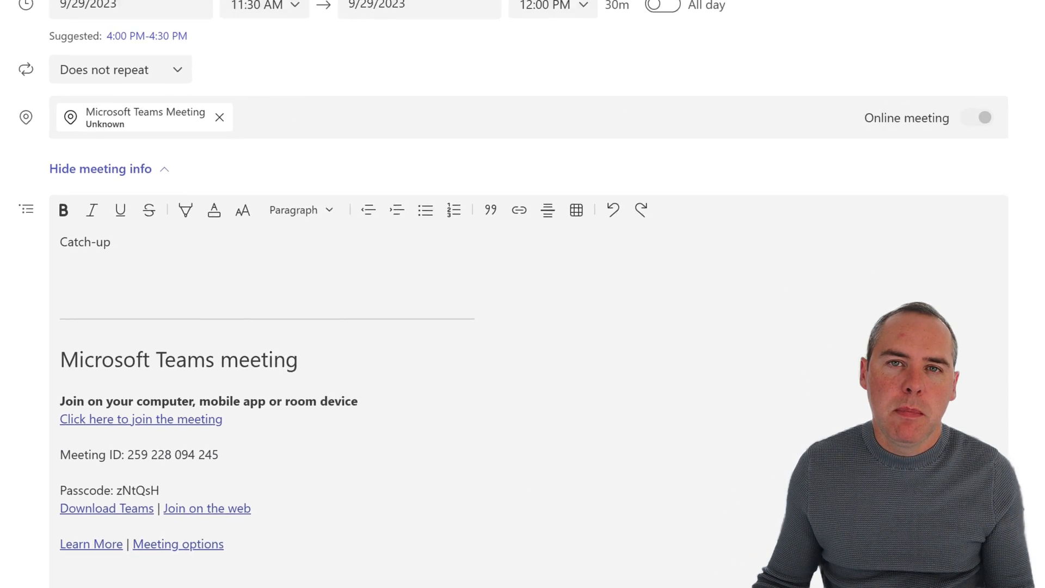
pyautogui.click(140, 418)
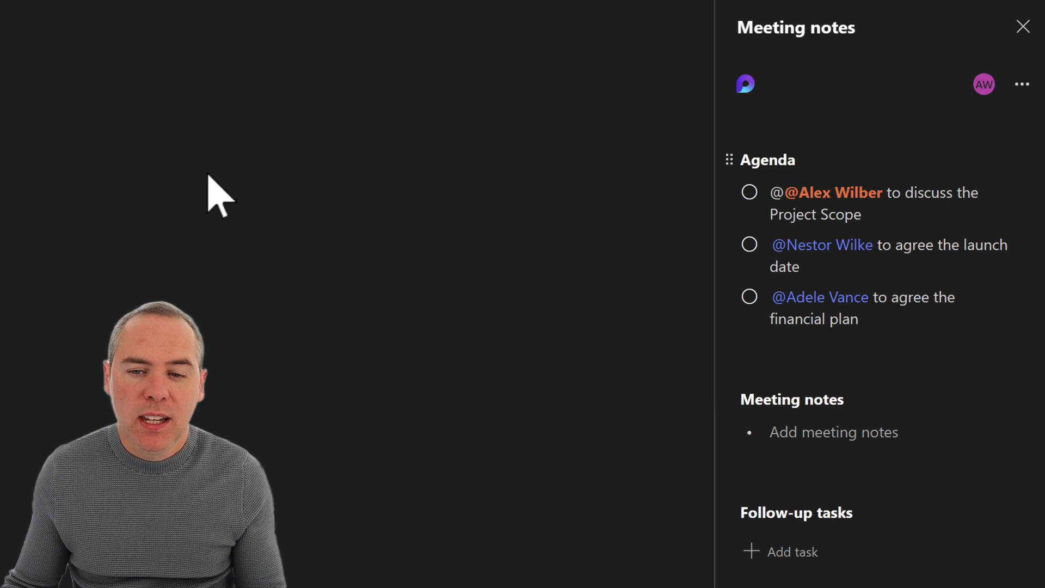
pyautogui.moveTo(832, 432)
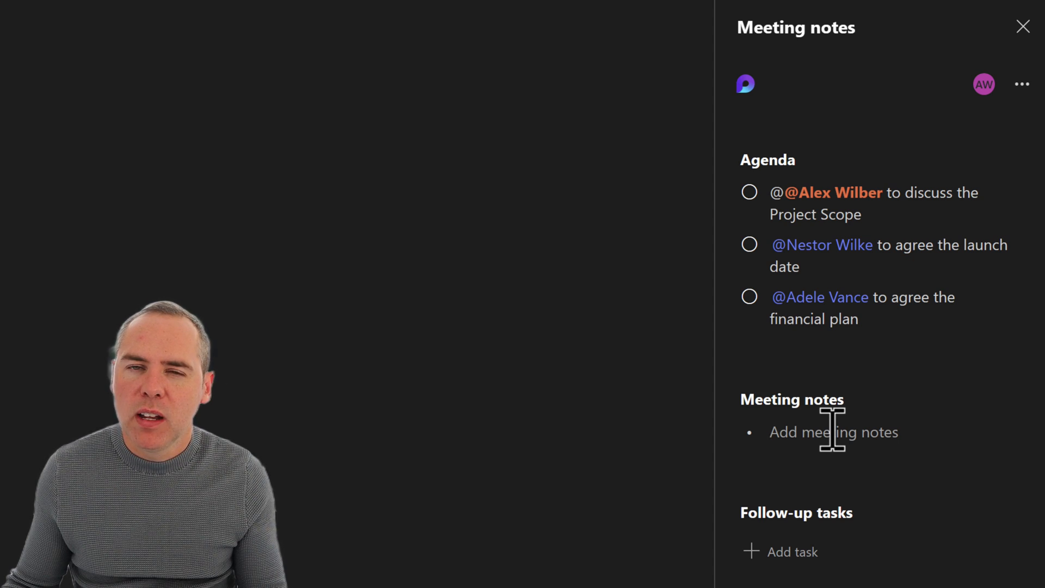
# Record three notes on scope, 2024 launch and finances, and tick all three agenda items done.
pyautogui.click(832, 432)
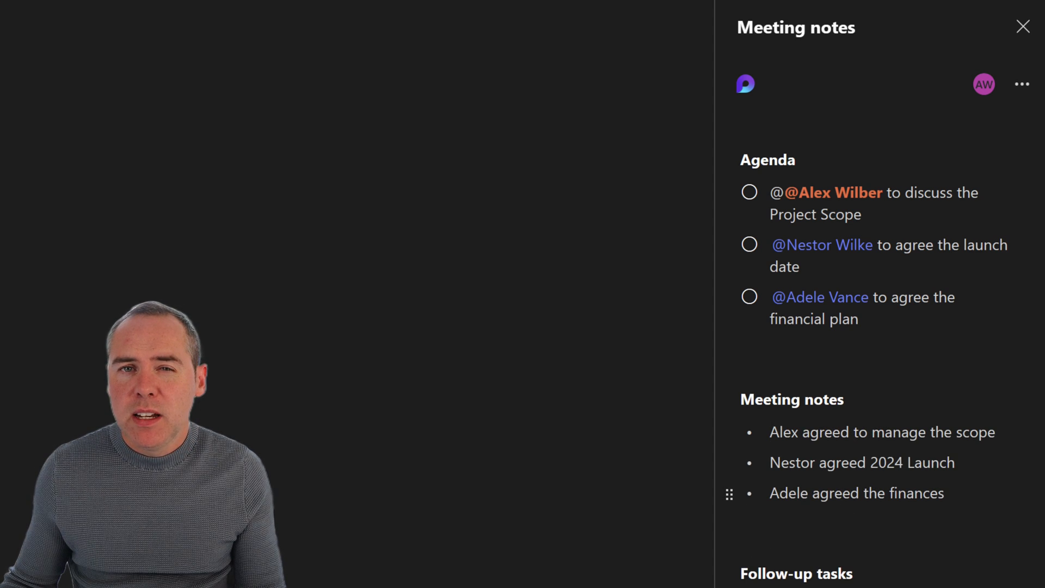
pyautogui.click(748, 192)
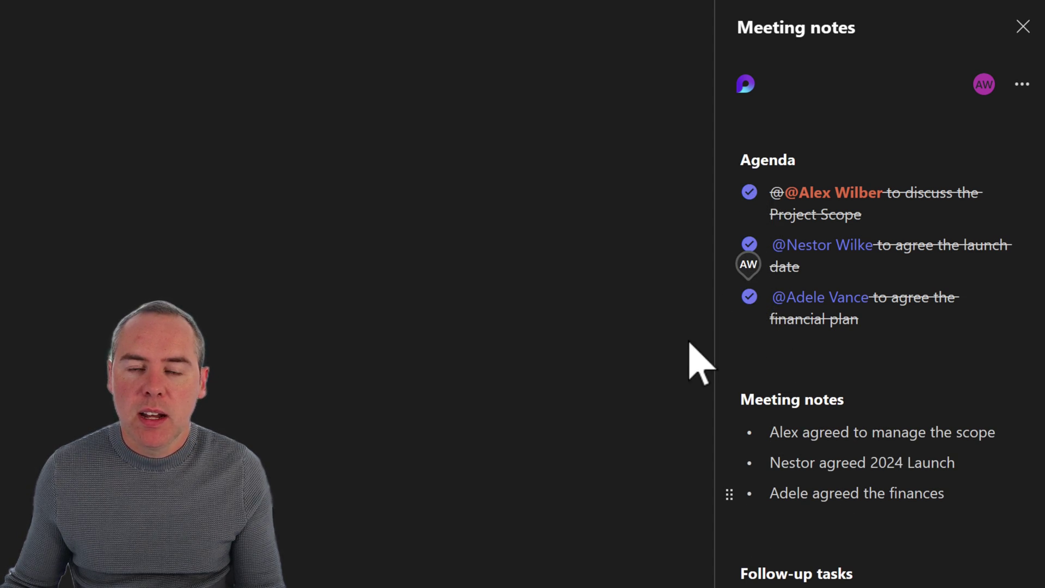
pyautogui.moveTo(886, 497)
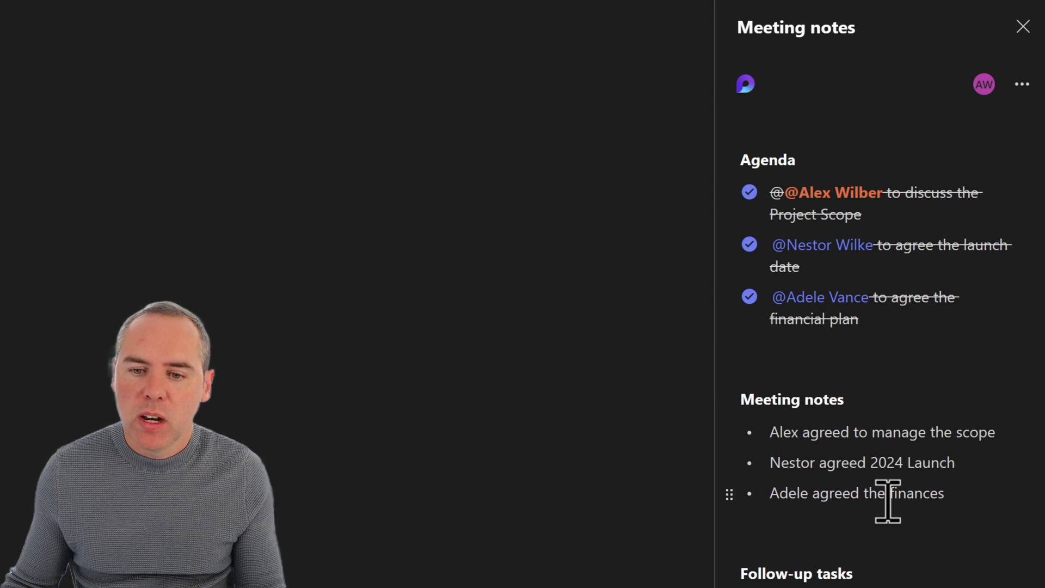
pyautogui.scroll(-3)
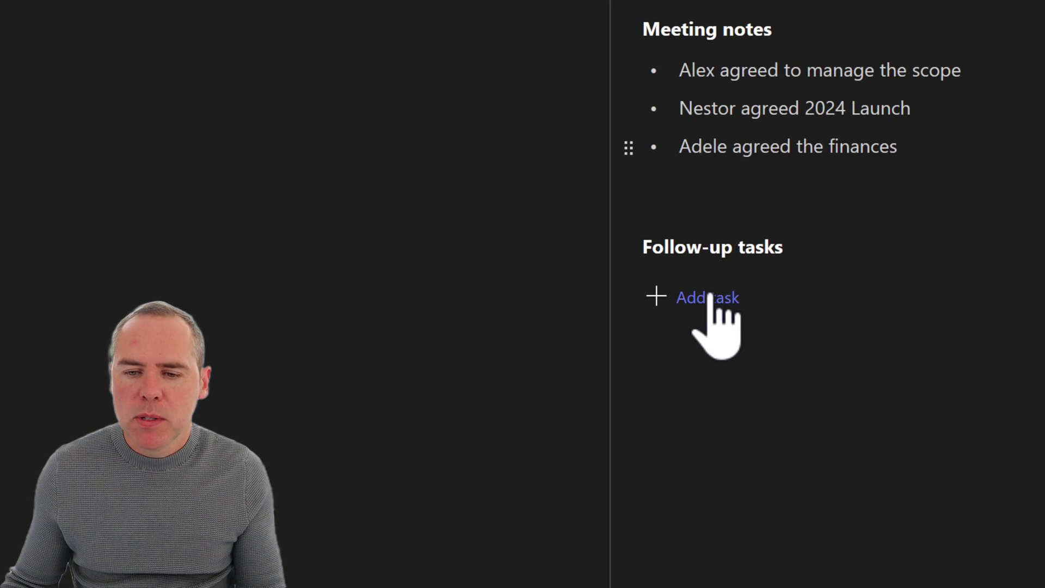
# Add a Finances follow-up task assigned to Adele, due Thu, Oct 12.
pyautogui.click(708, 297)
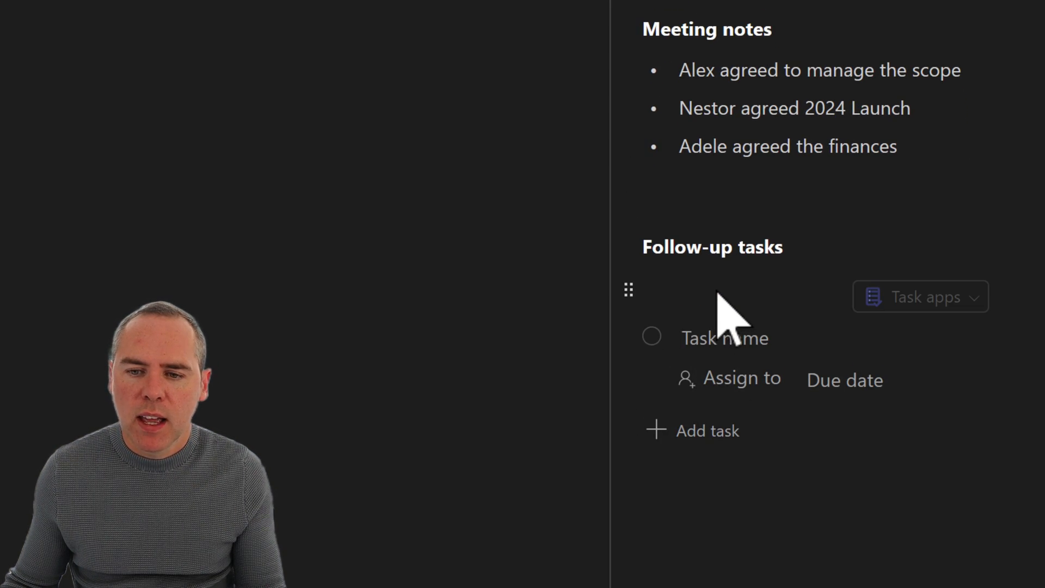
pyautogui.moveTo(725, 337)
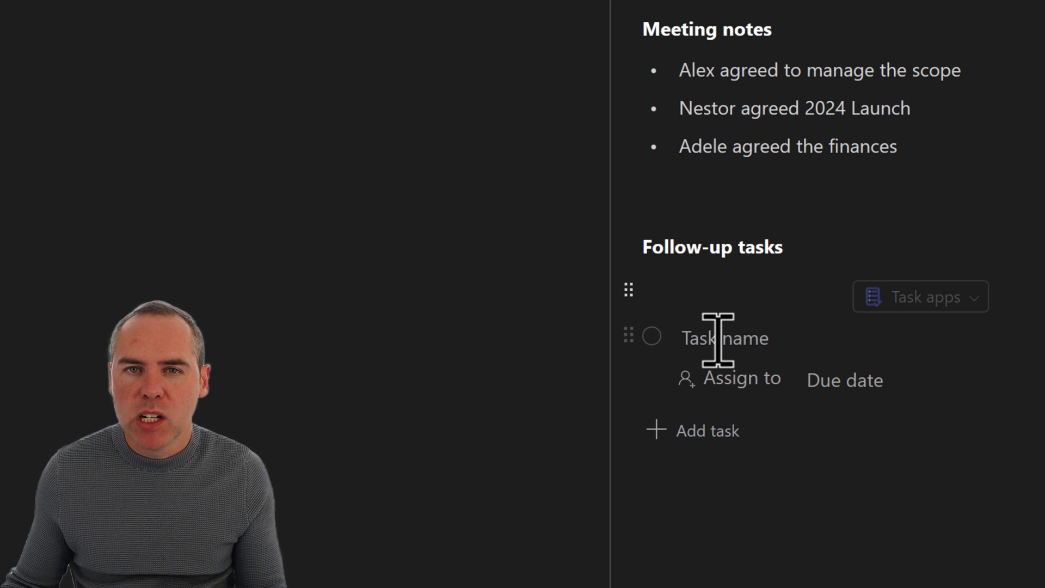
pyautogui.write('Finances')
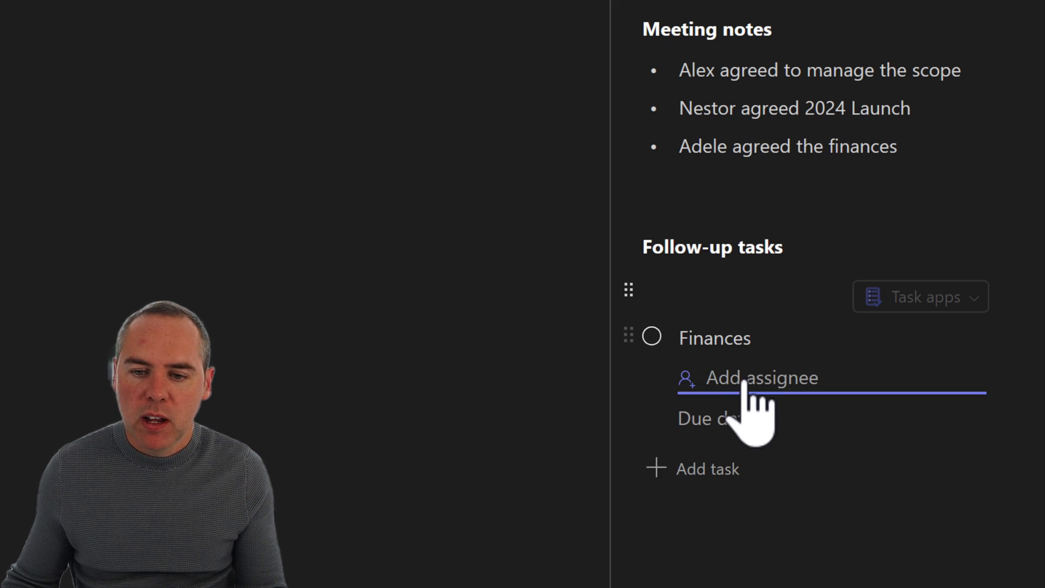
pyautogui.write('Adele')
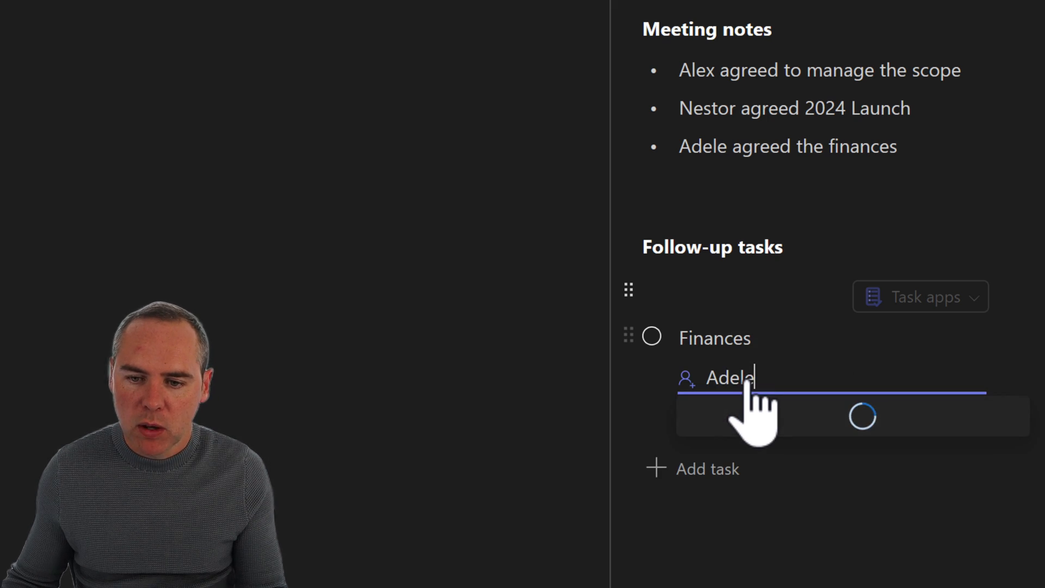
pyautogui.click(860, 414)
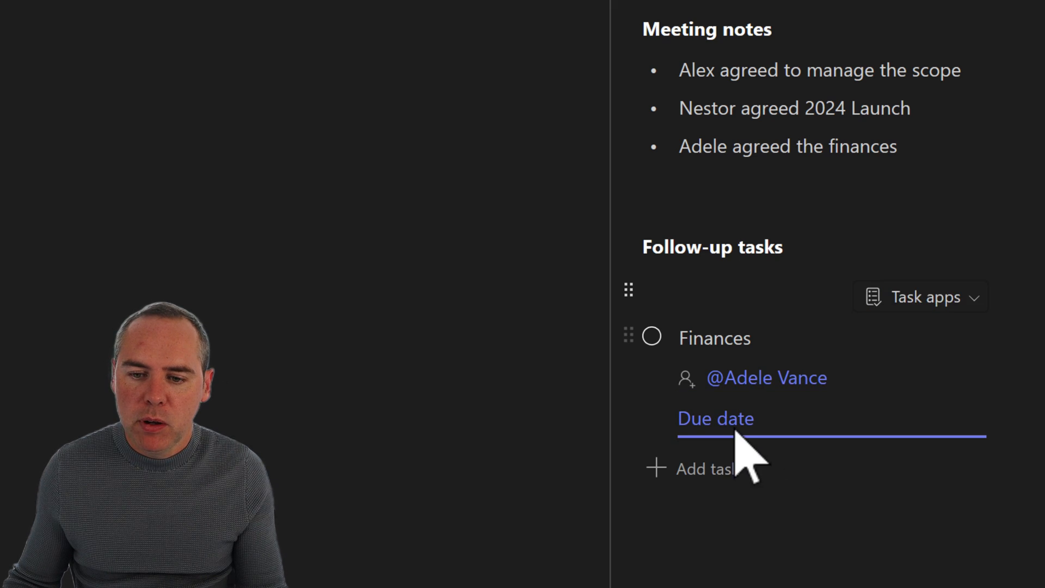
pyautogui.click(715, 418)
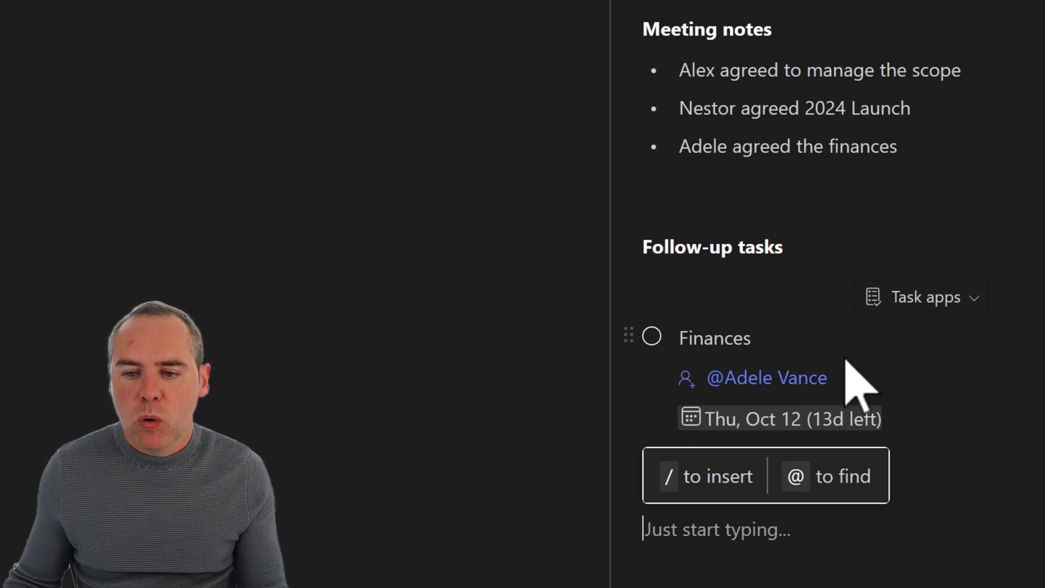
# Review the task's open-elsewhere options, then return to the Smart Watch Project Catch-Up meeting details.
pyautogui.click(924, 296)
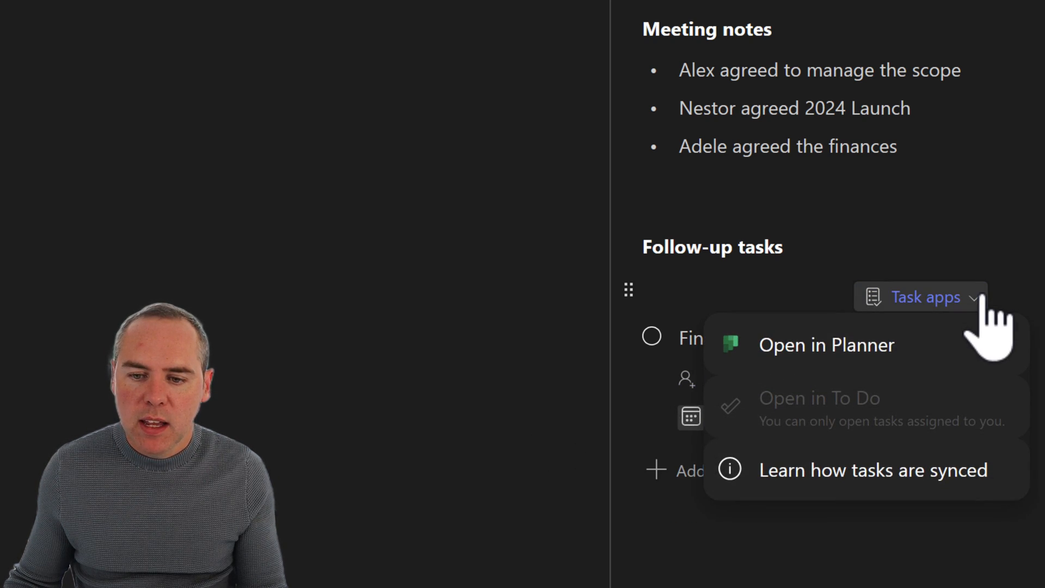
pyautogui.moveTo(986, 327)
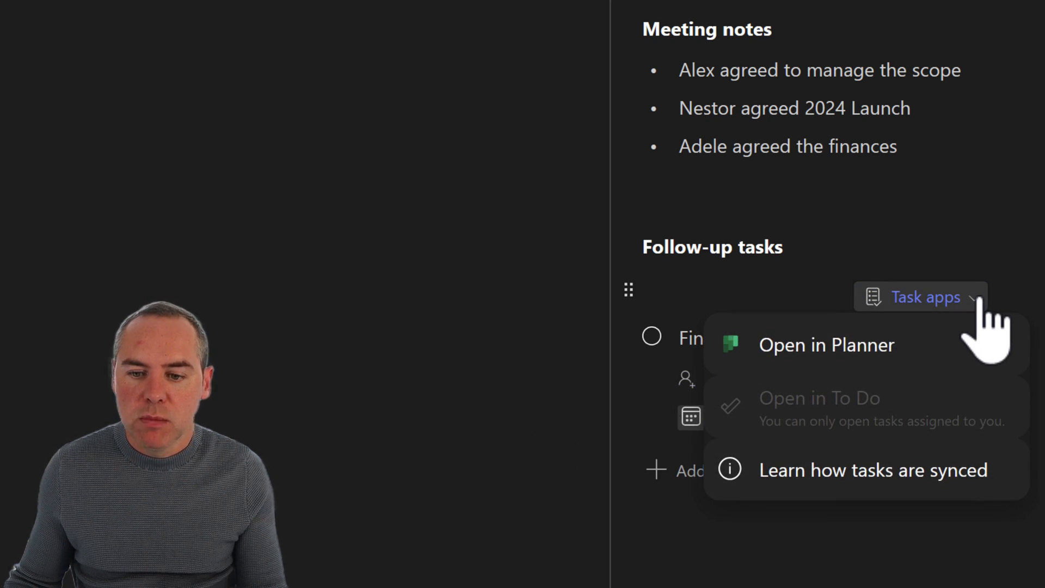
pyautogui.moveTo(470, 296)
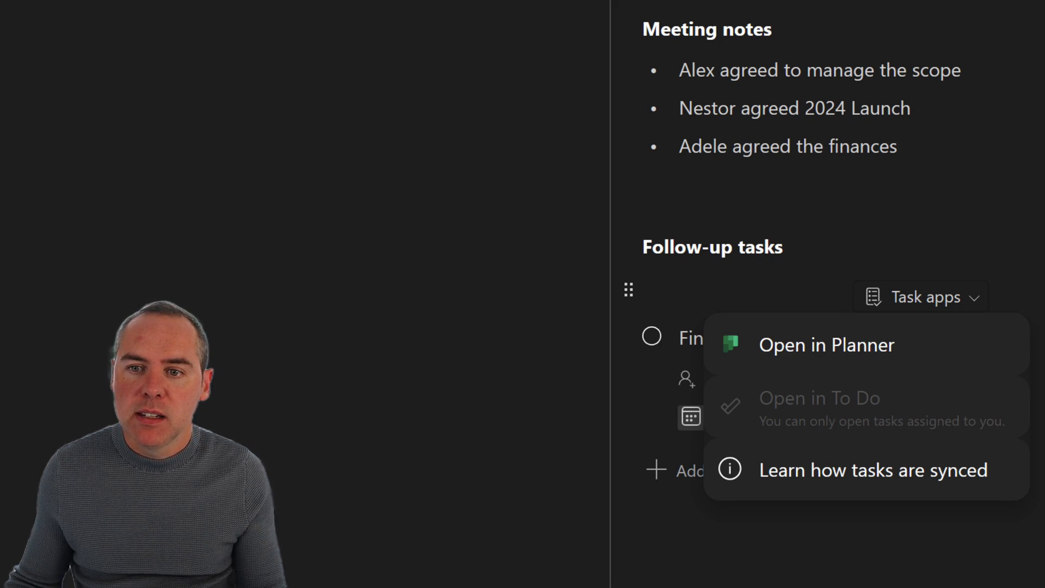
pyautogui.click(826, 344)
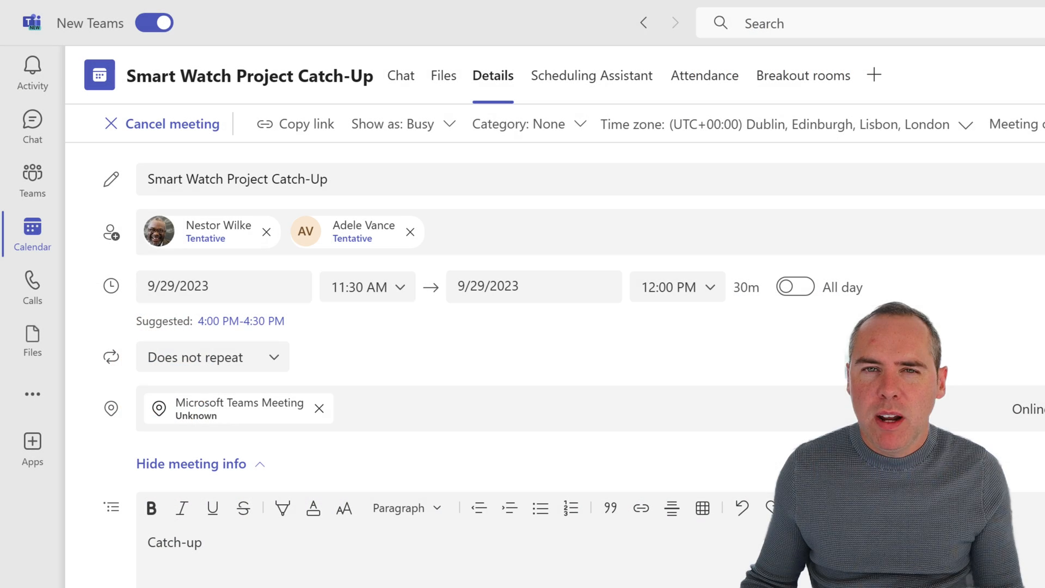
pyautogui.scroll(-3)
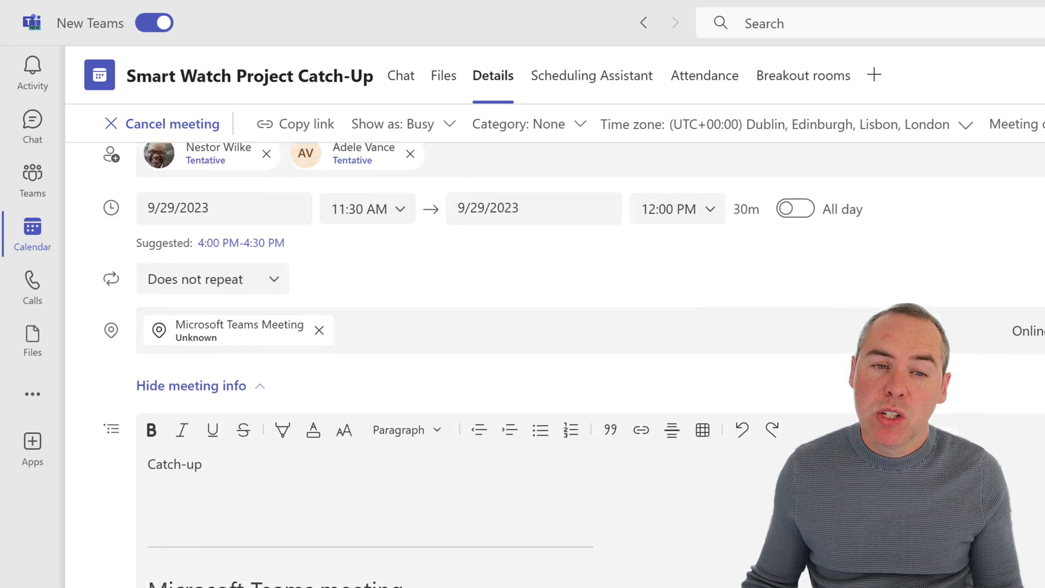
pyautogui.scroll(-3)
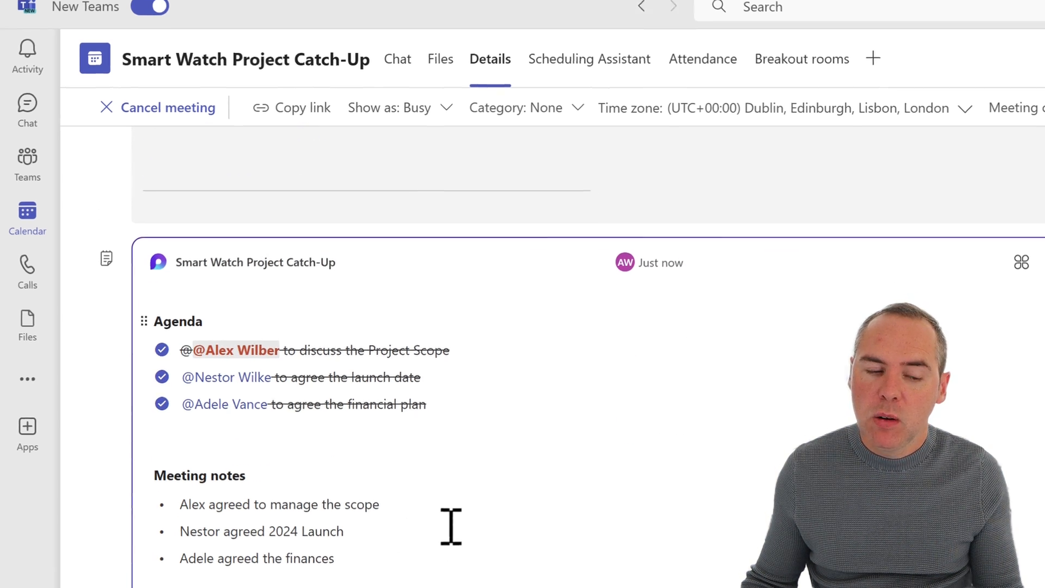
pyautogui.scroll(-3)
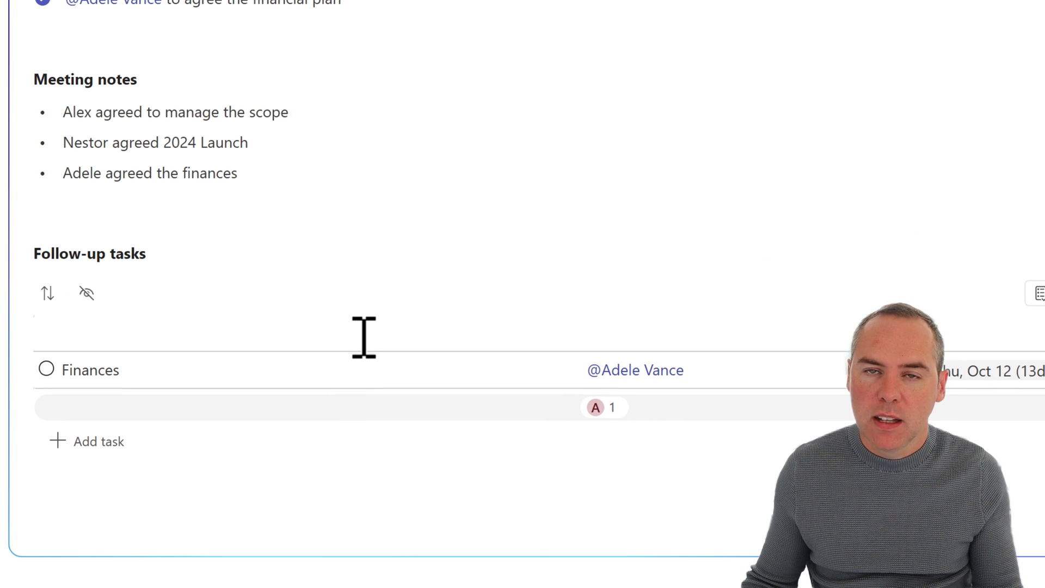
pyautogui.moveTo(418, 370)
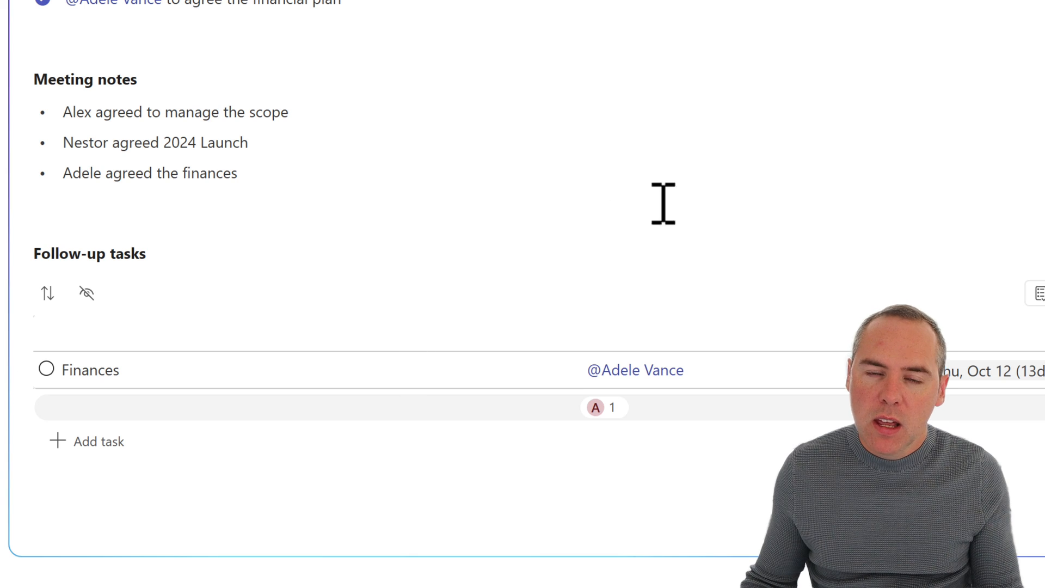
pyautogui.moveTo(455, 153)
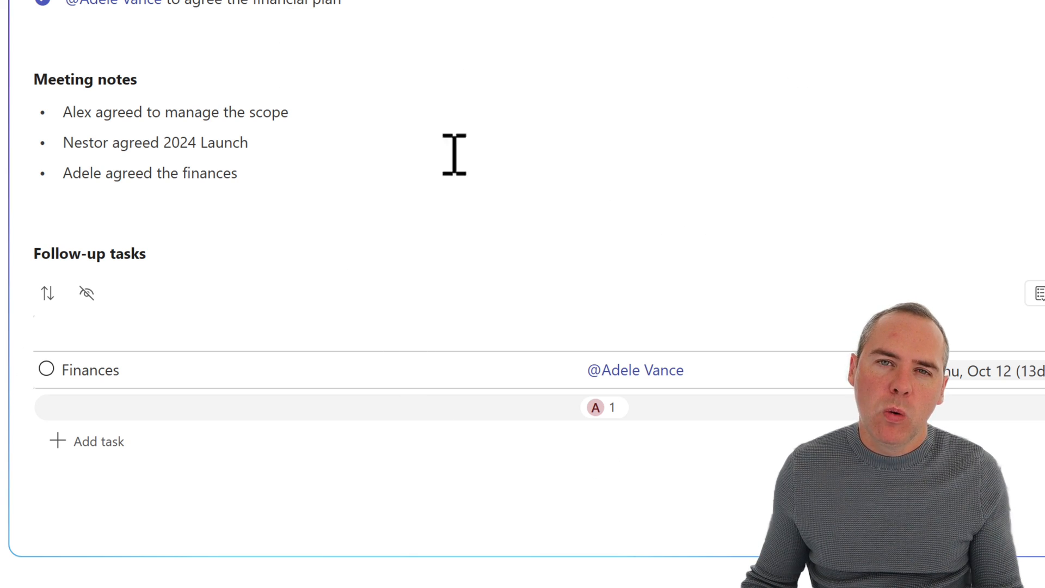
pyautogui.moveTo(477, 277)
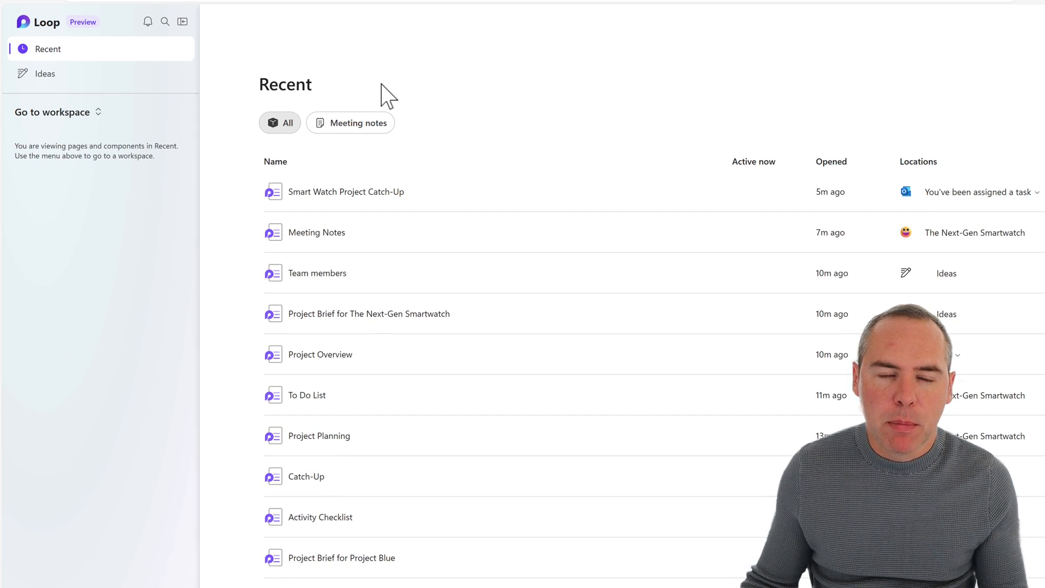
# Filter Recent to meeting notes and open the Smart Watch Project Catch-Up page.
pyautogui.click(350, 123)
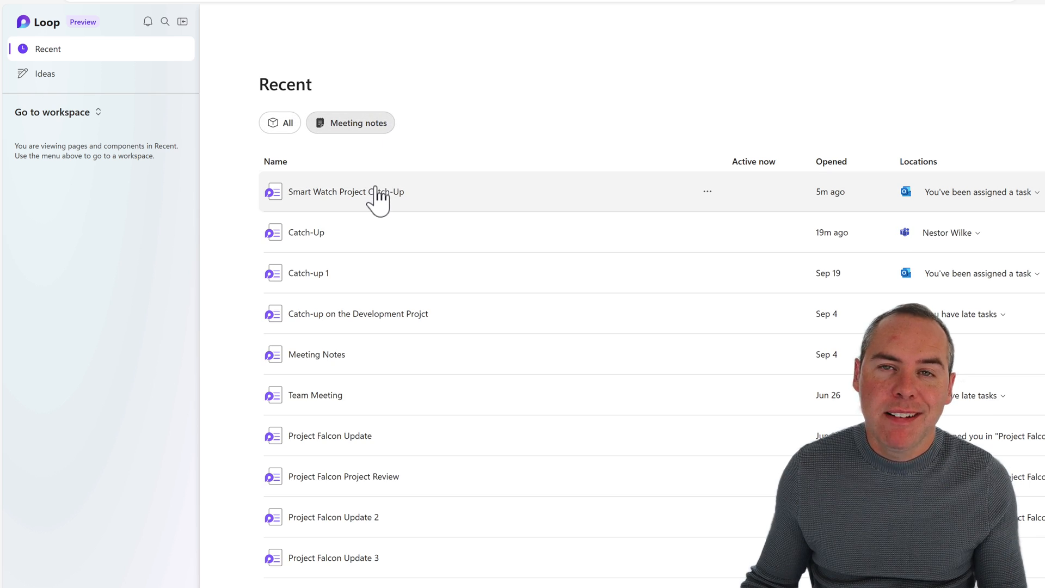
pyautogui.moveTo(373, 200)
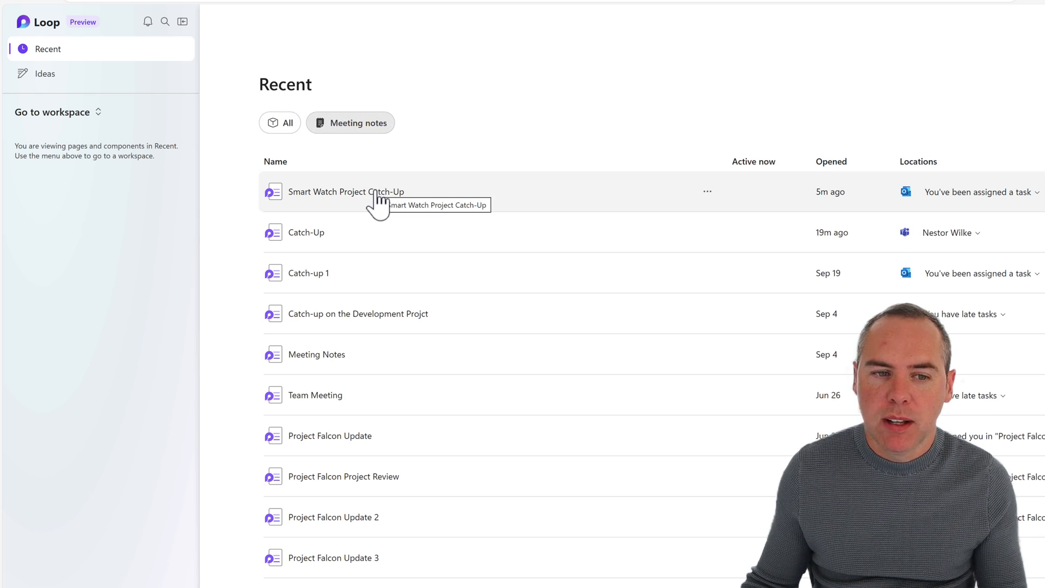
pyautogui.click(345, 192)
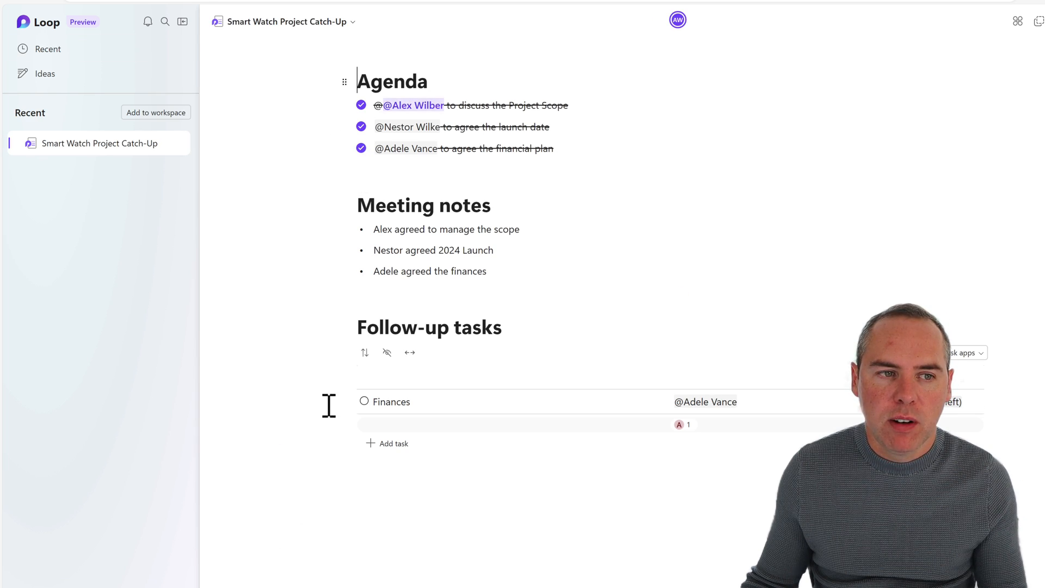
pyautogui.moveTo(155, 112)
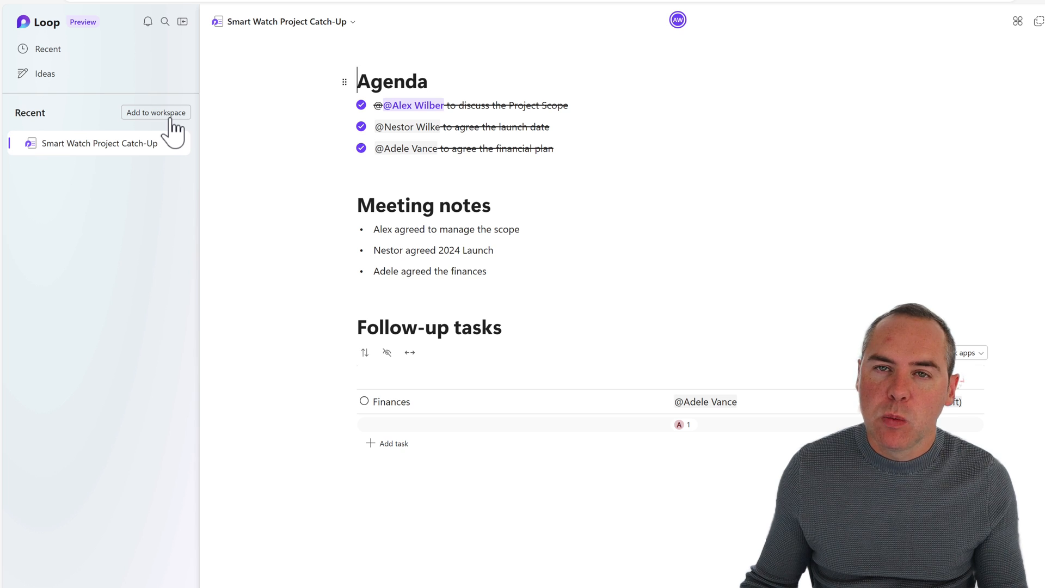
# Add the catch-up notes page to The Next-Gen Smartwatch workspace and open that workspace.
pyautogui.click(155, 112)
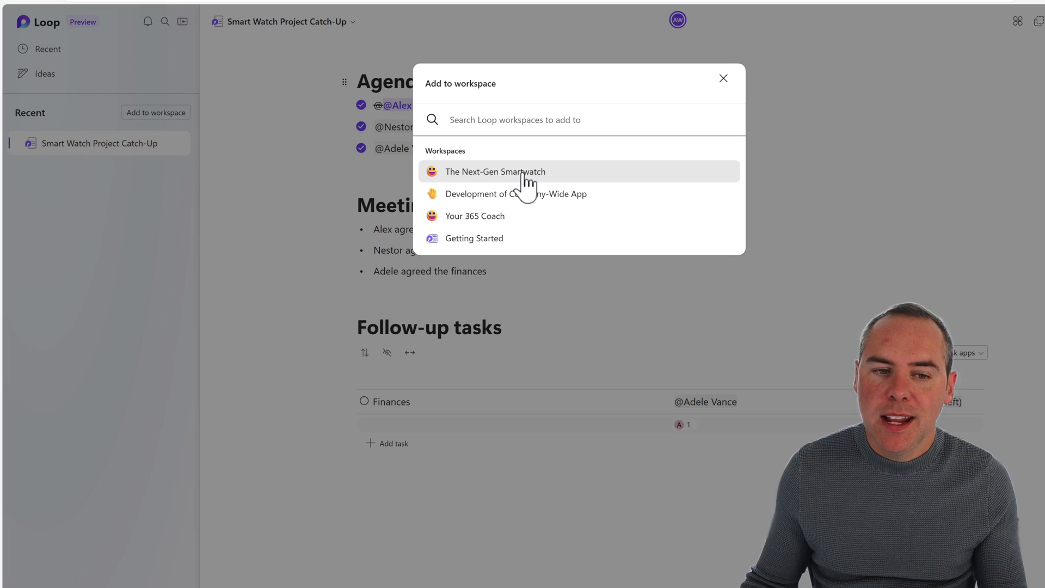
pyautogui.click(723, 78)
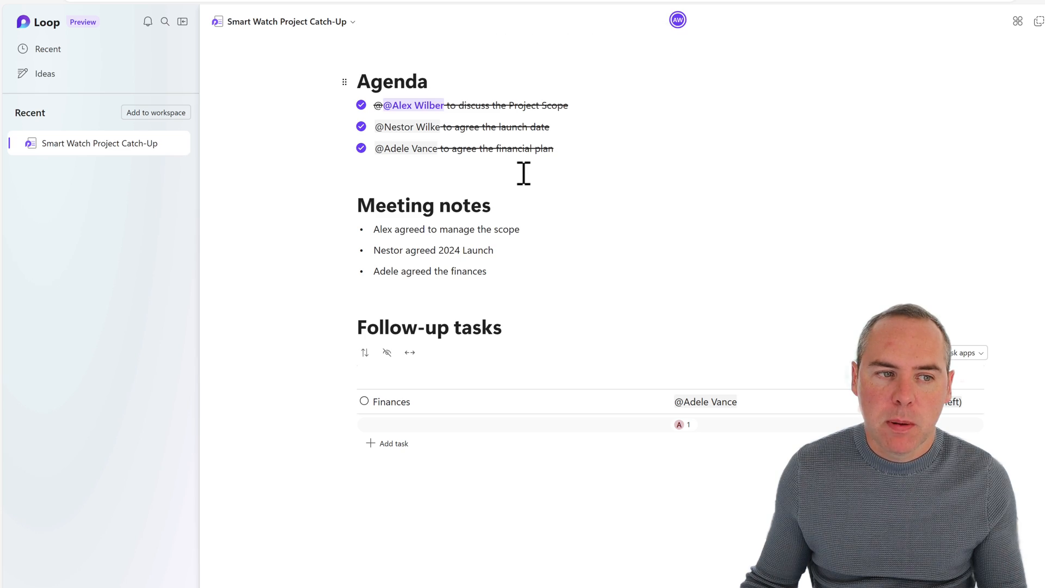
pyautogui.moveTo(268, 158)
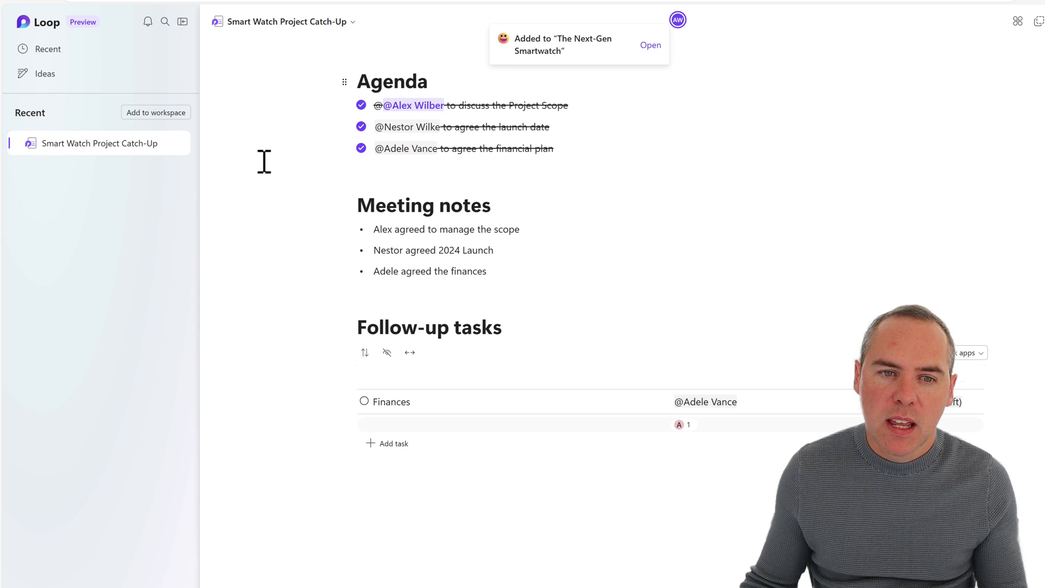
pyautogui.moveTo(651, 46)
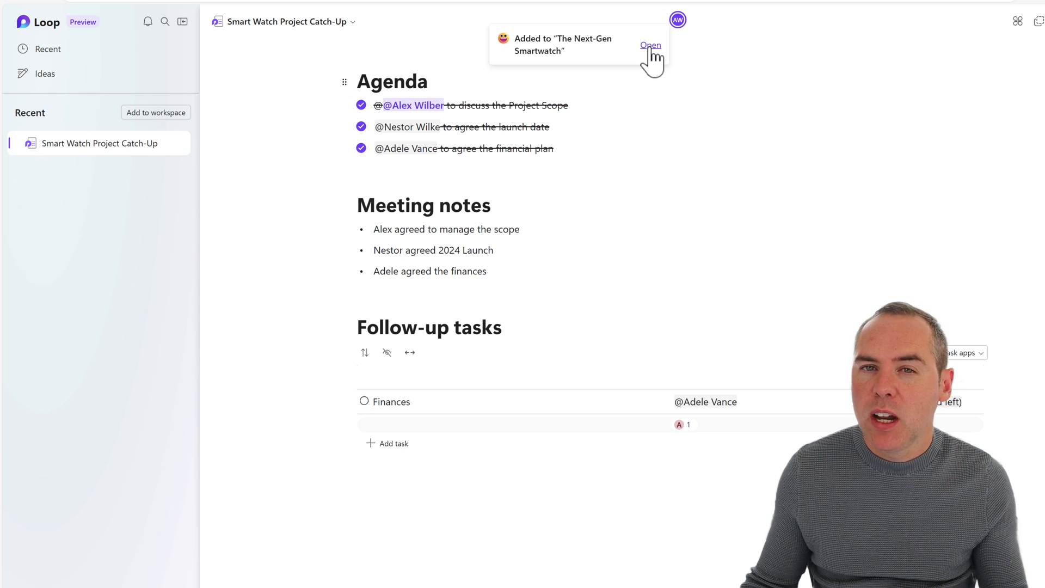
pyautogui.click(650, 46)
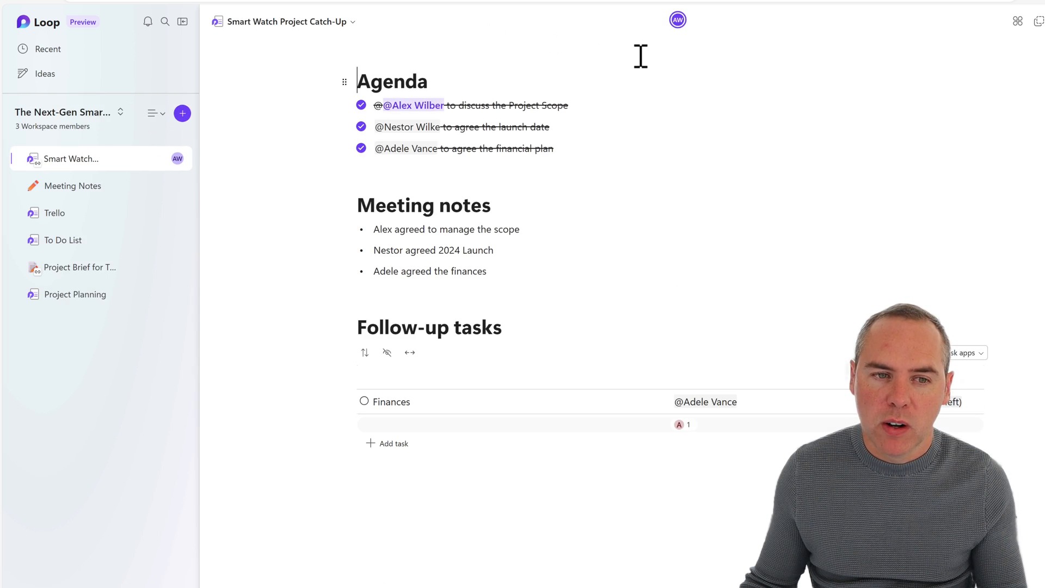
pyautogui.moveTo(141, 185)
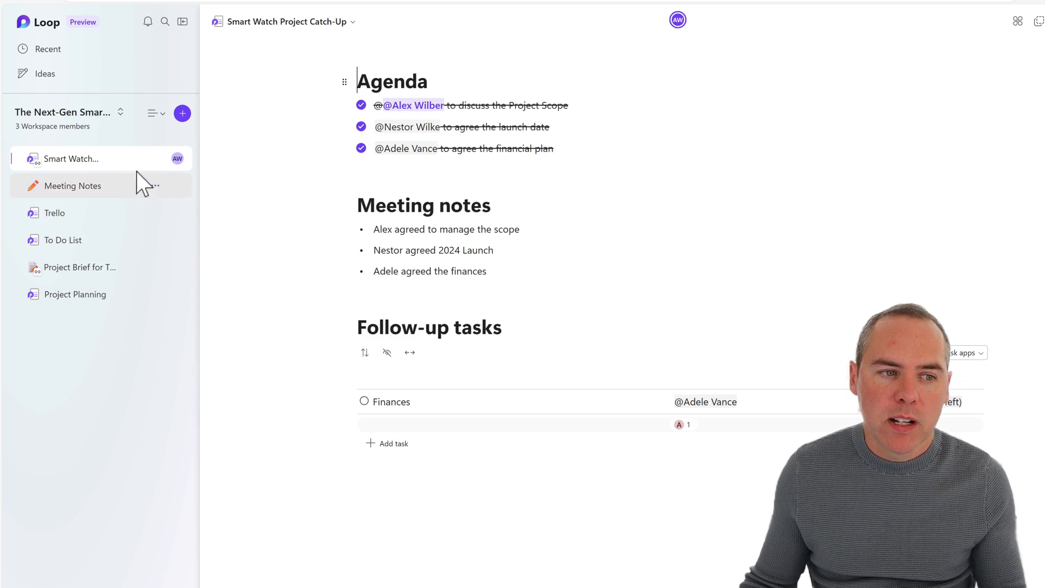
pyautogui.moveTo(395, 235)
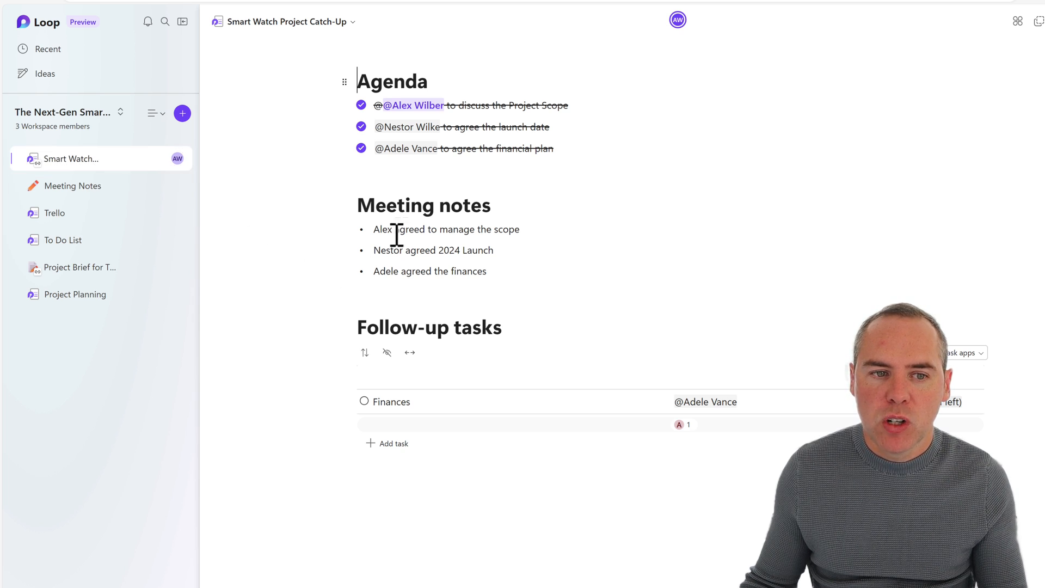
pyautogui.moveTo(456, 306)
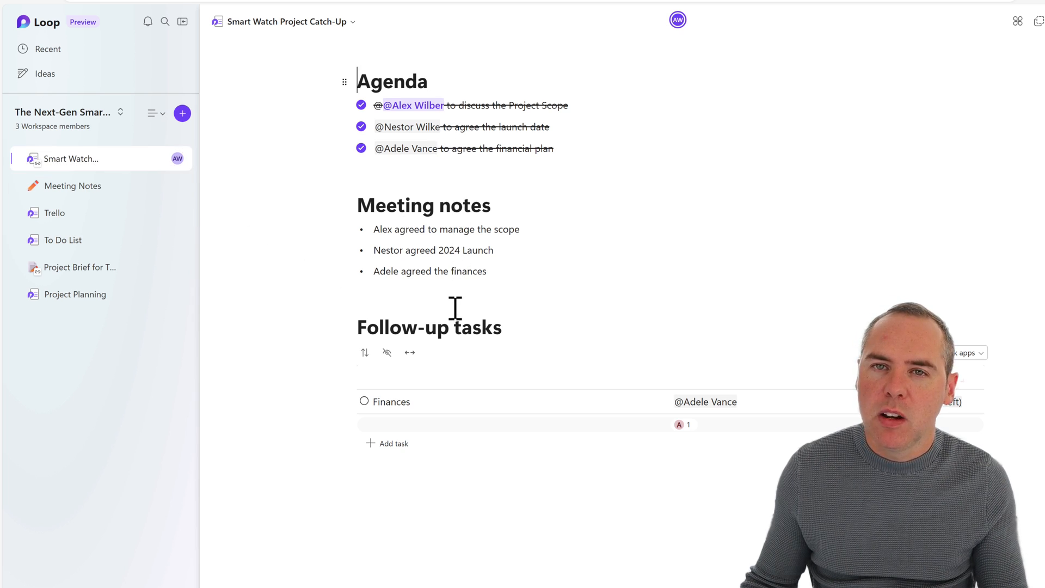